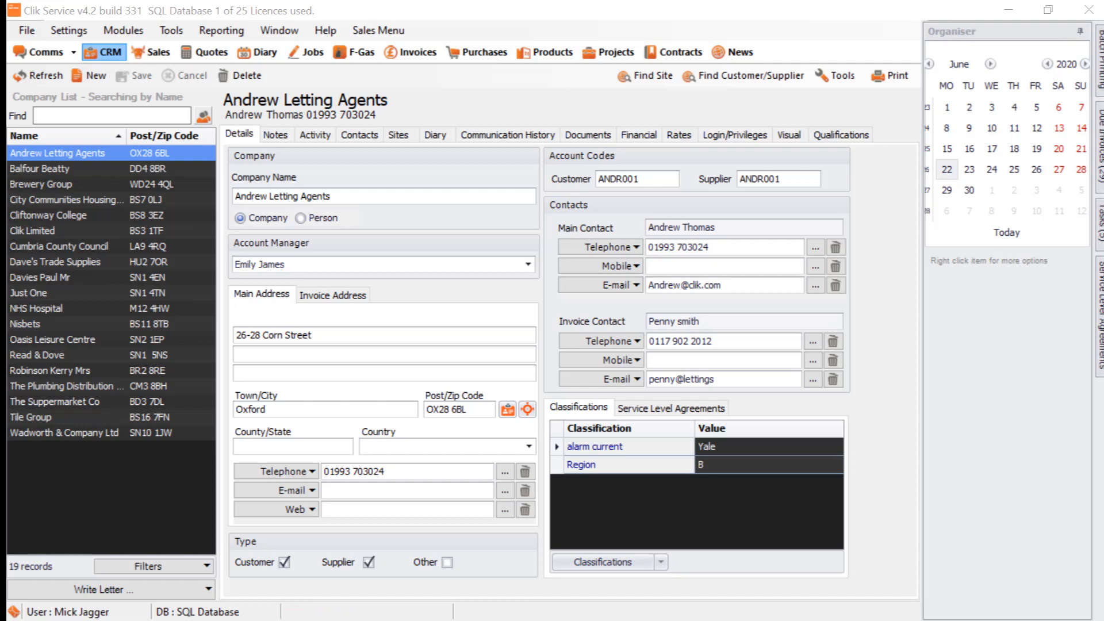
{"action": "mouse_move", "coordinate": [170, 30]}
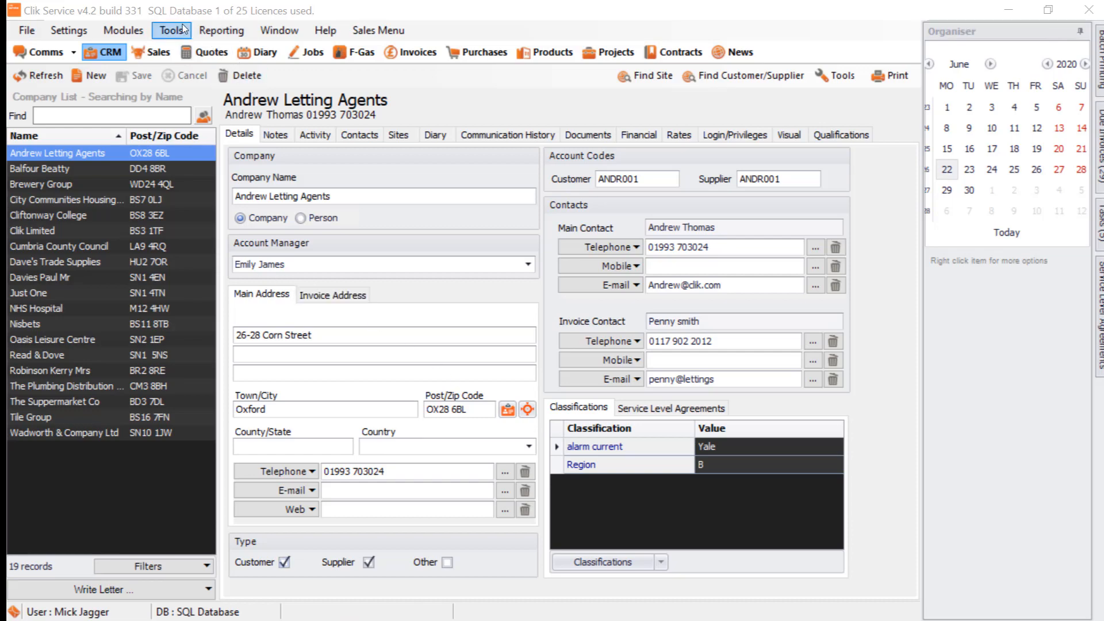
- Reach Setup Predefined Imports via Tools > CSV Import from the company record
{"action": "left_click", "coordinate": [170, 30]}
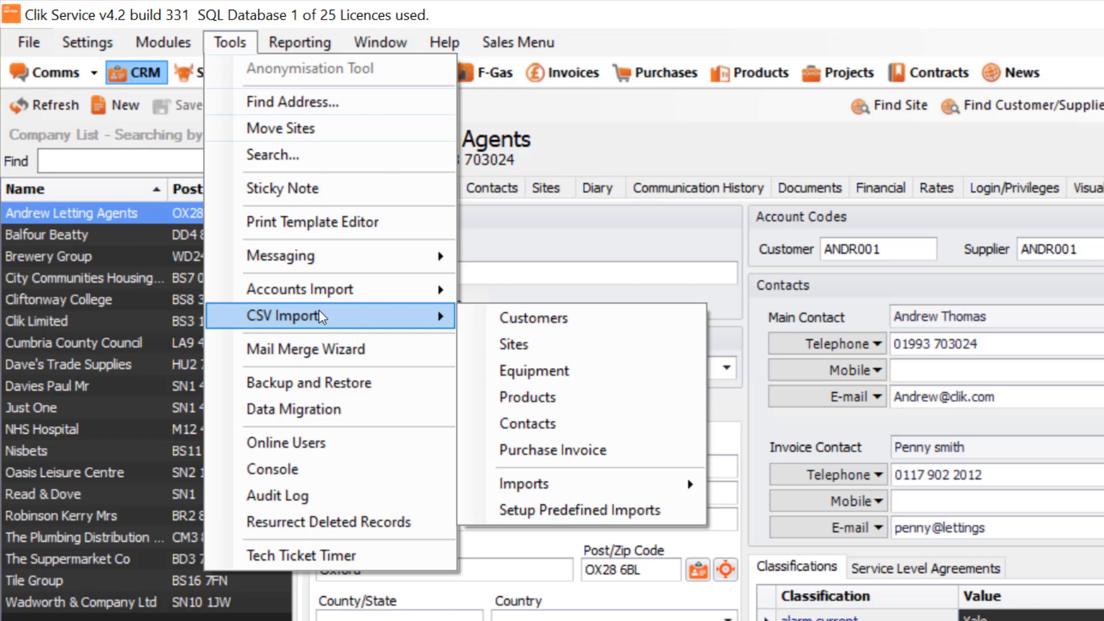
{"action": "mouse_move", "coordinate": [616, 510]}
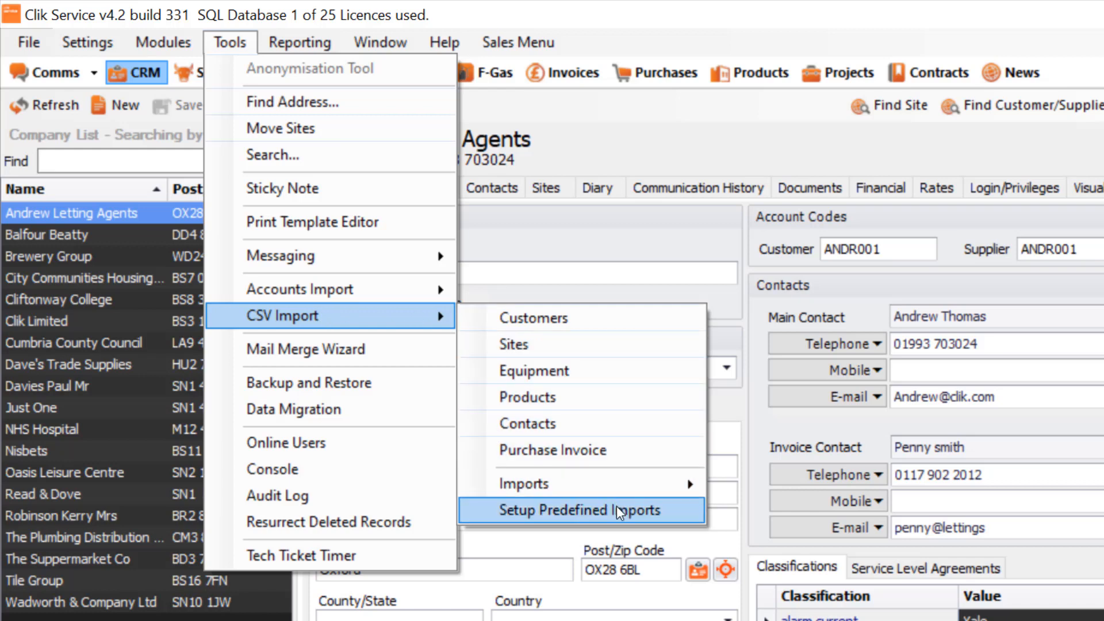
{"action": "left_click", "coordinate": [582, 510]}
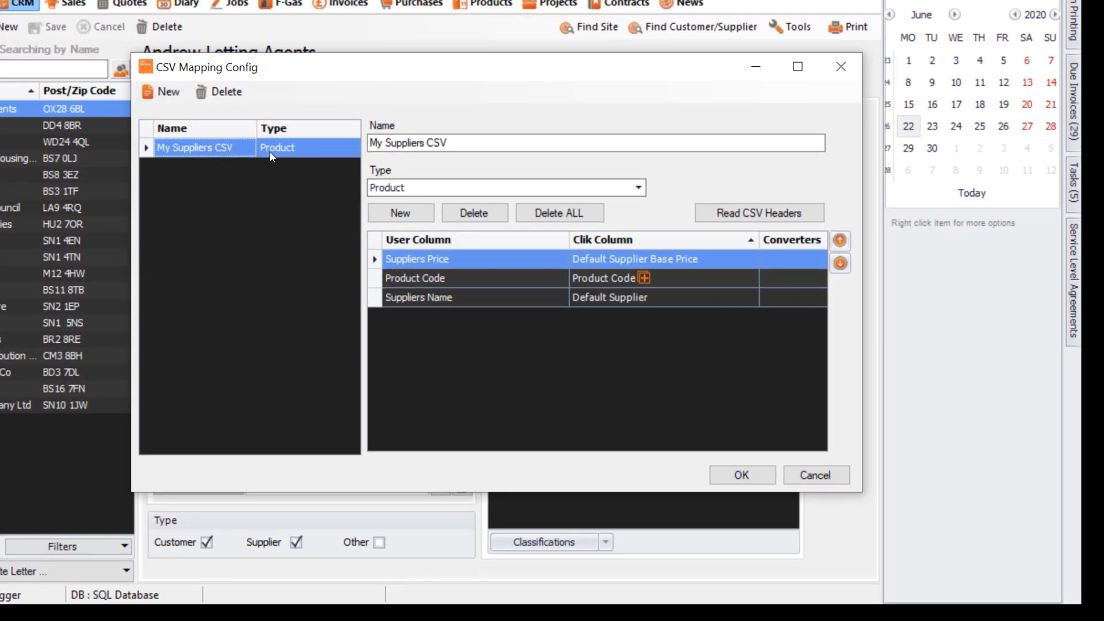
{"action": "mouse_move", "coordinate": [292, 161]}
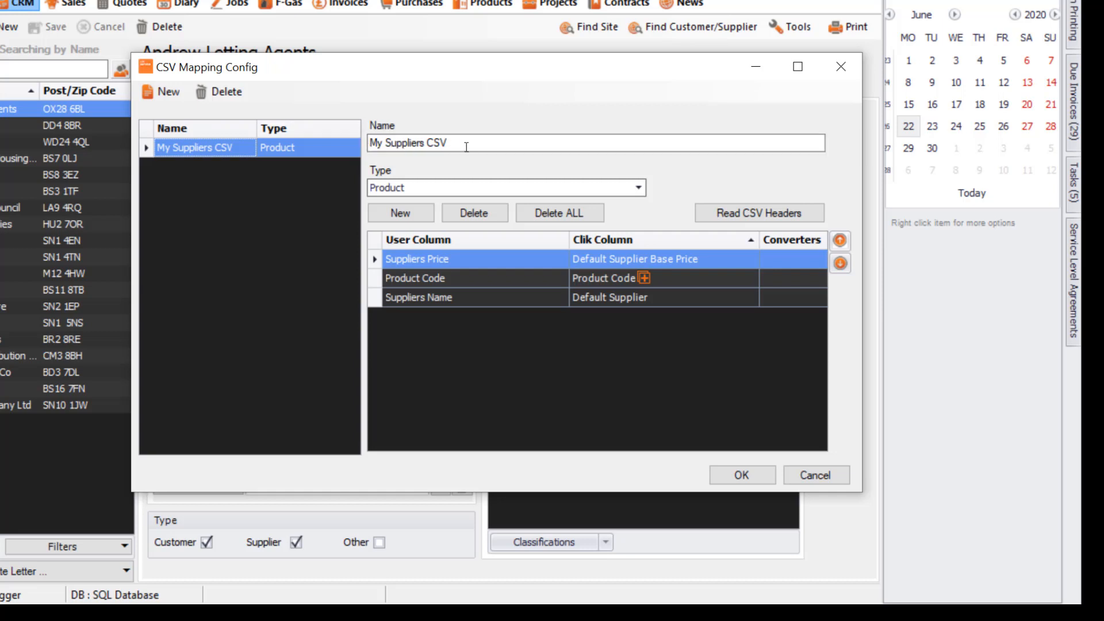
{"action": "left_click", "coordinate": [637, 188]}
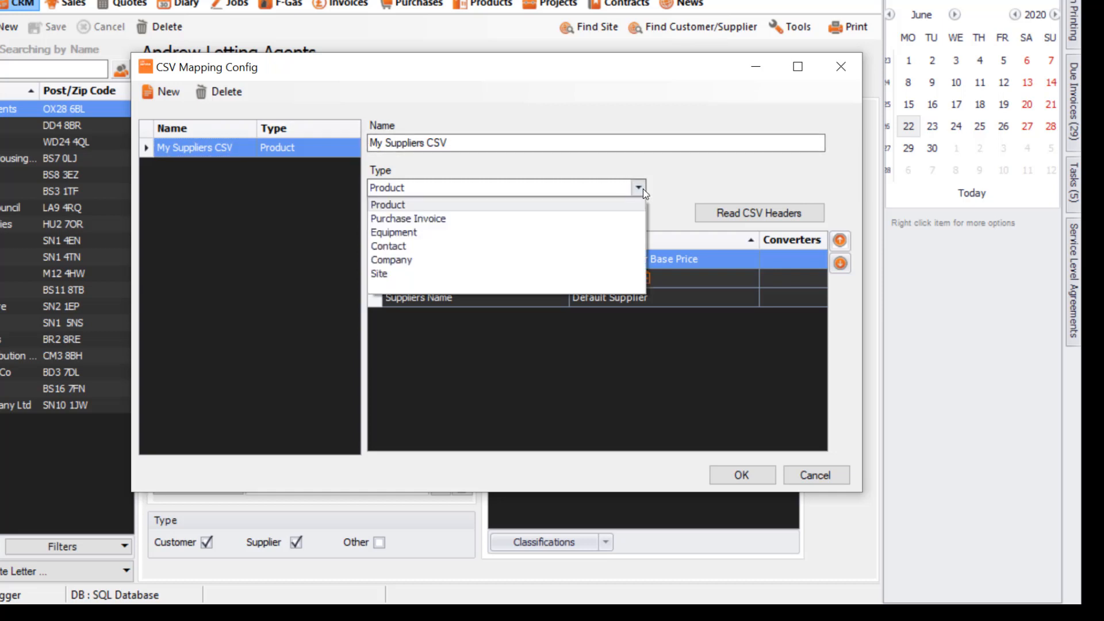
{"action": "mouse_move", "coordinate": [472, 219]}
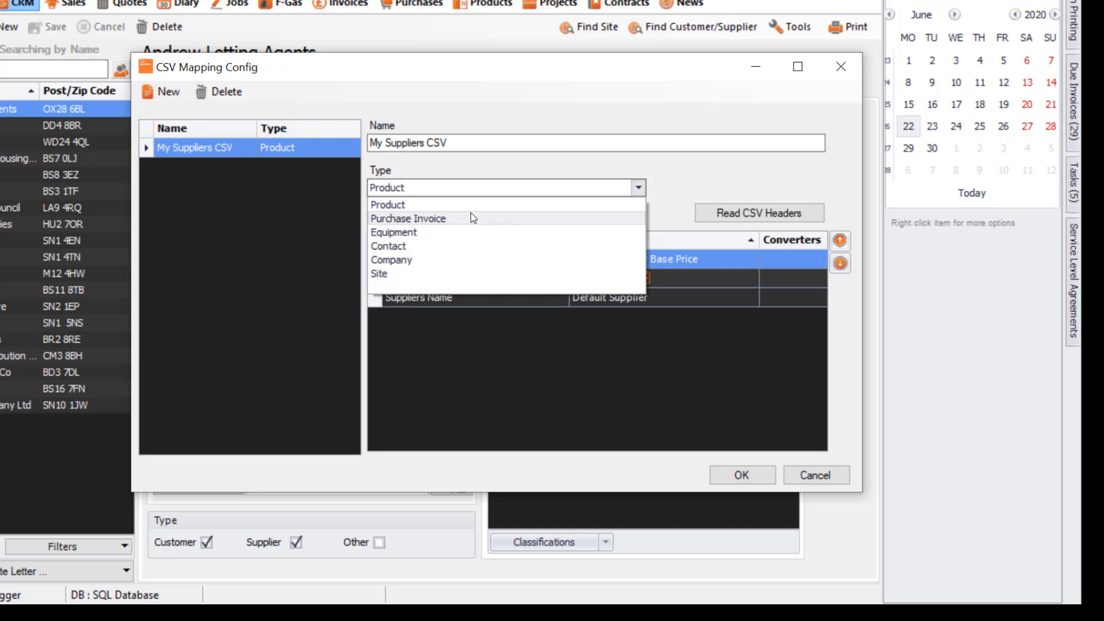
{"action": "mouse_move", "coordinate": [469, 258]}
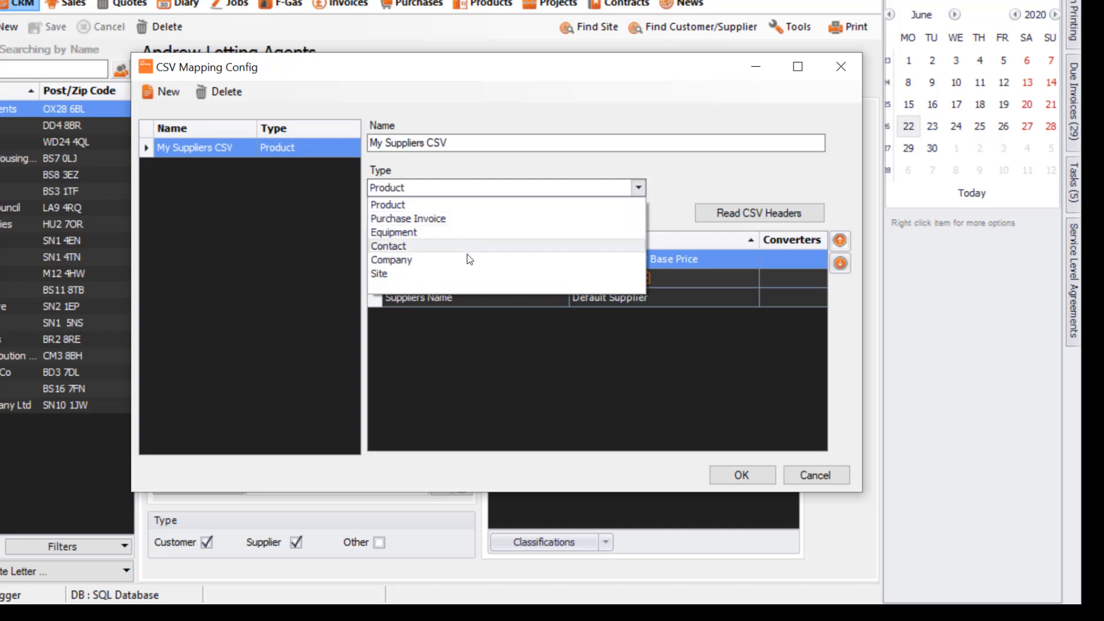
{"action": "mouse_move", "coordinate": [707, 174]}
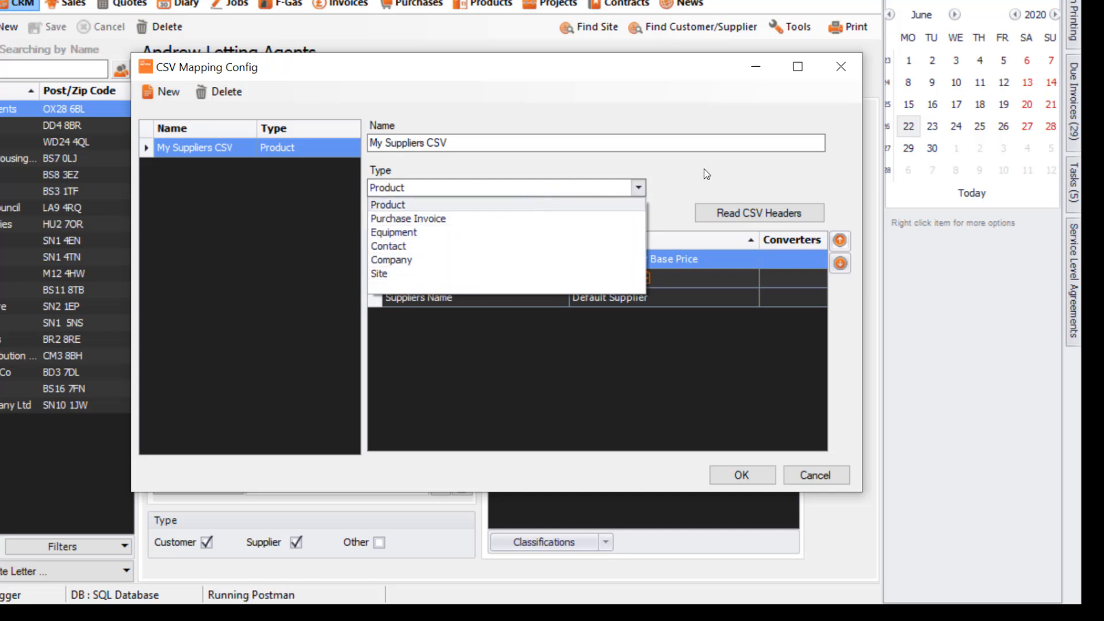
{"action": "left_click", "coordinate": [387, 187]}
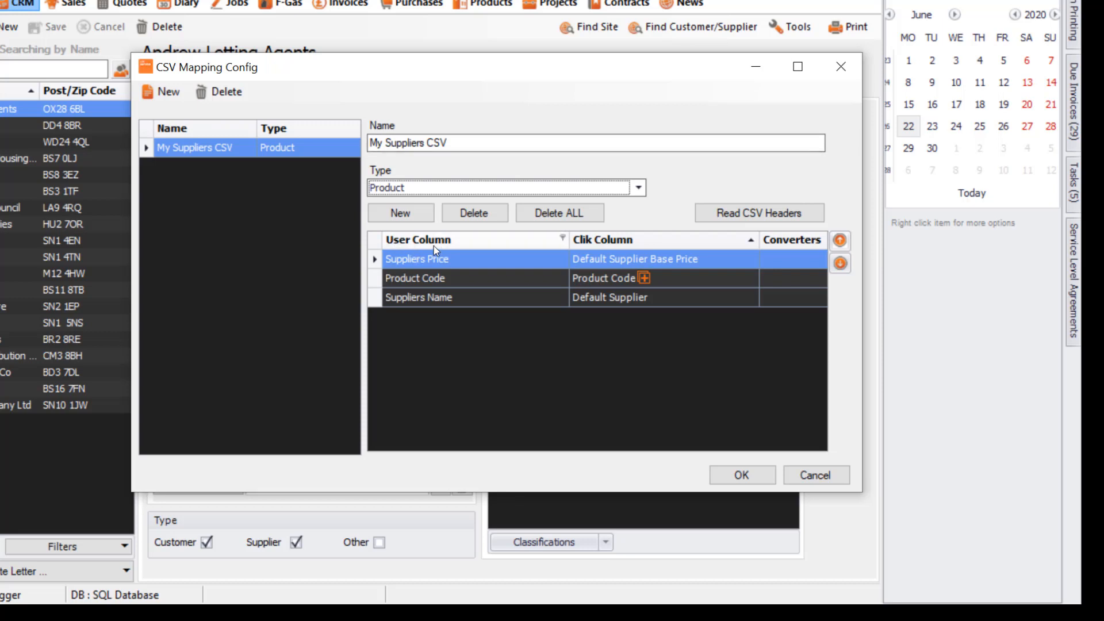
{"action": "mouse_move", "coordinate": [425, 300]}
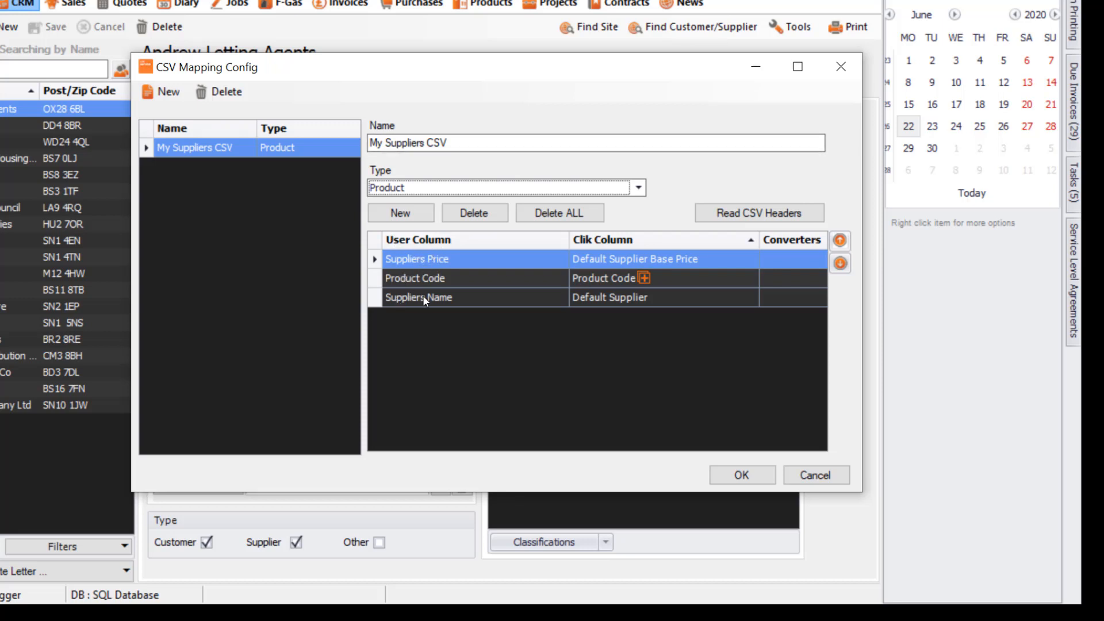
{"action": "mouse_move", "coordinate": [679, 269]}
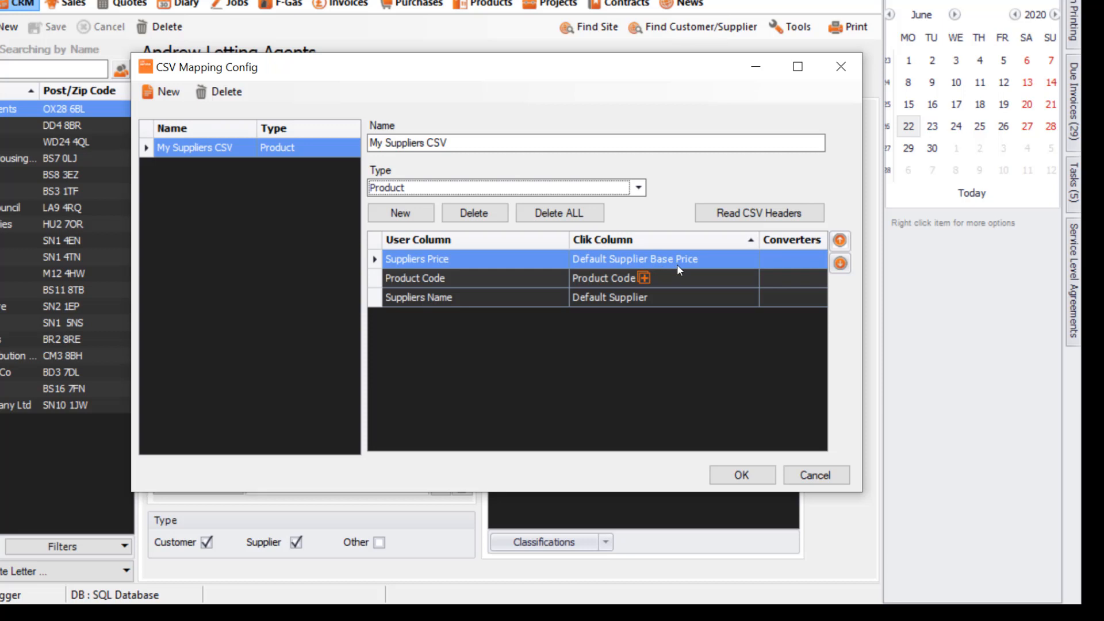
- Review Suppliers Price and Suppliers Name mappings, keeping Suppliers Name on Default Supplier
{"action": "left_click", "coordinate": [749, 258]}
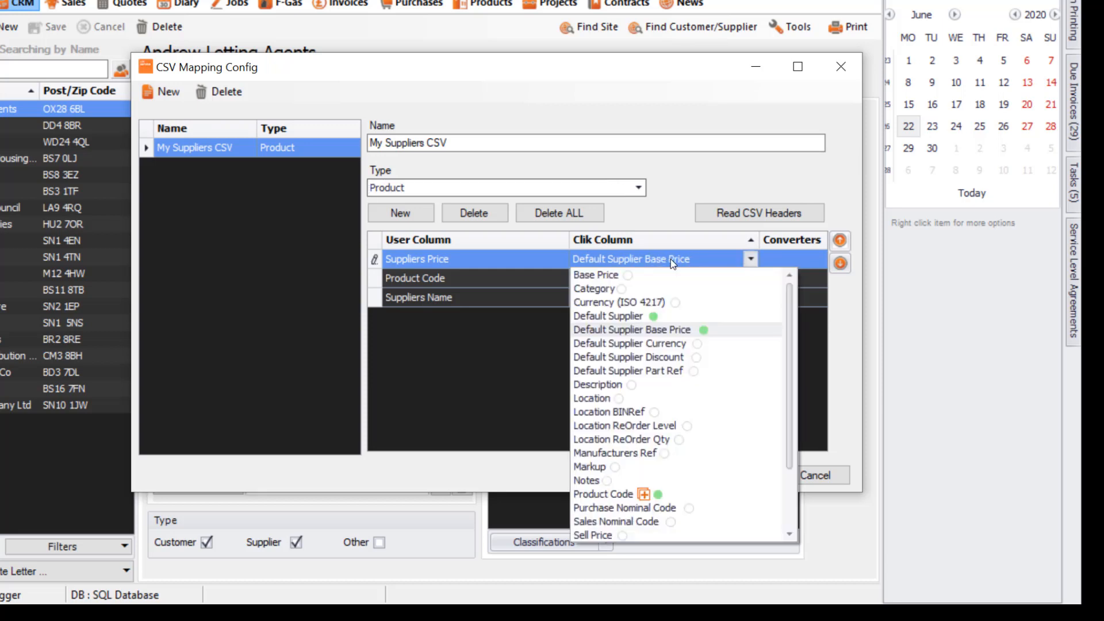
{"action": "mouse_move", "coordinate": [573, 266]}
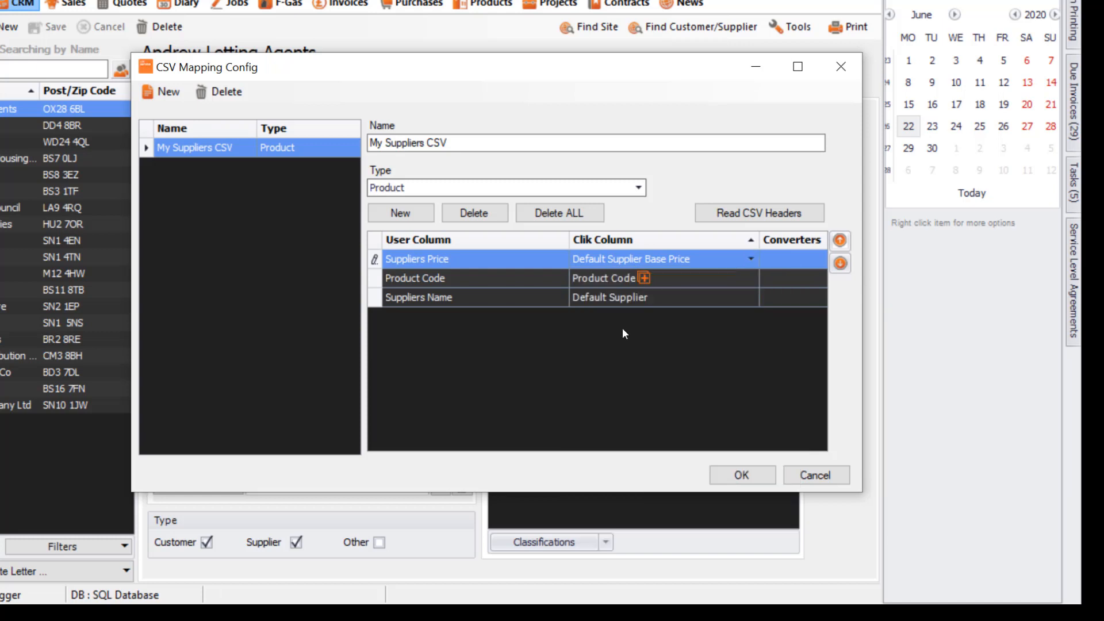
{"action": "mouse_move", "coordinate": [614, 285]}
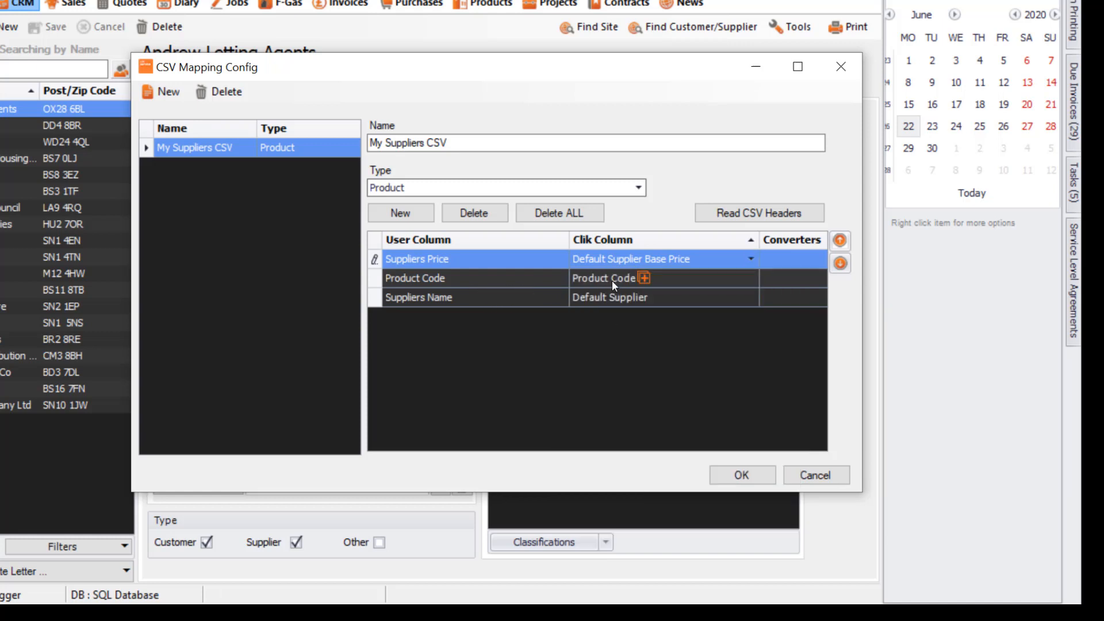
{"action": "mouse_move", "coordinate": [642, 278]}
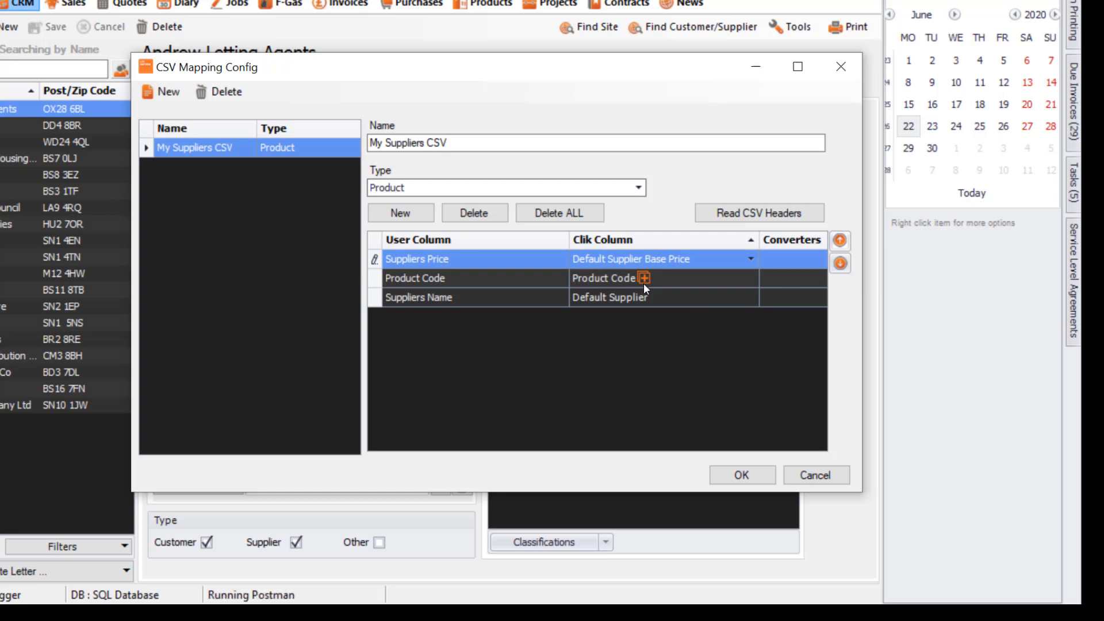
{"action": "mouse_move", "coordinate": [652, 302]}
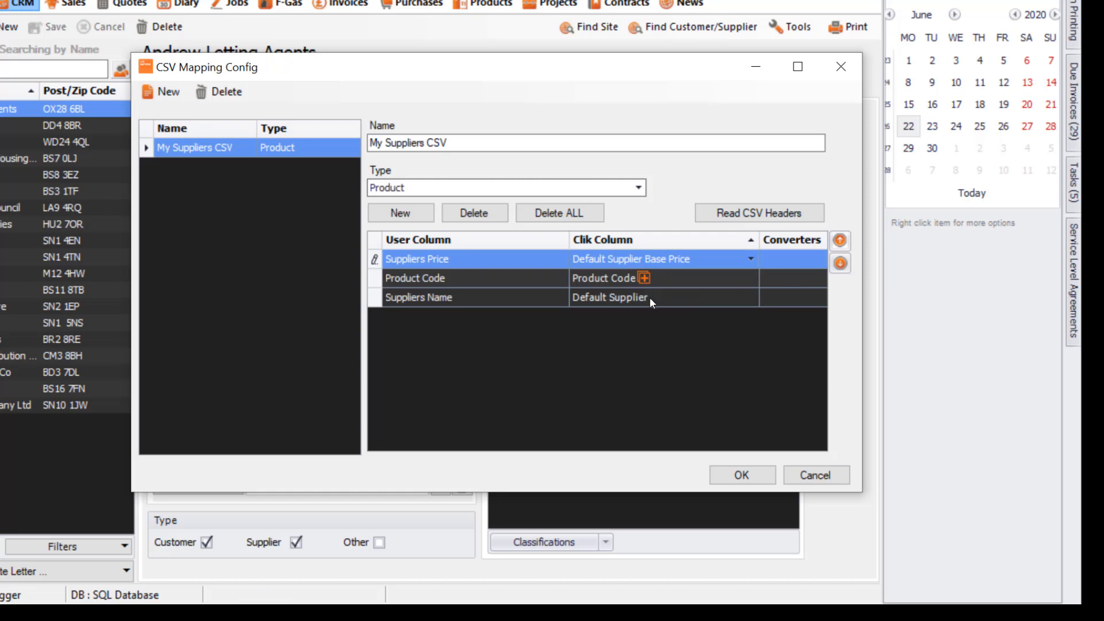
{"action": "left_click", "coordinate": [749, 297]}
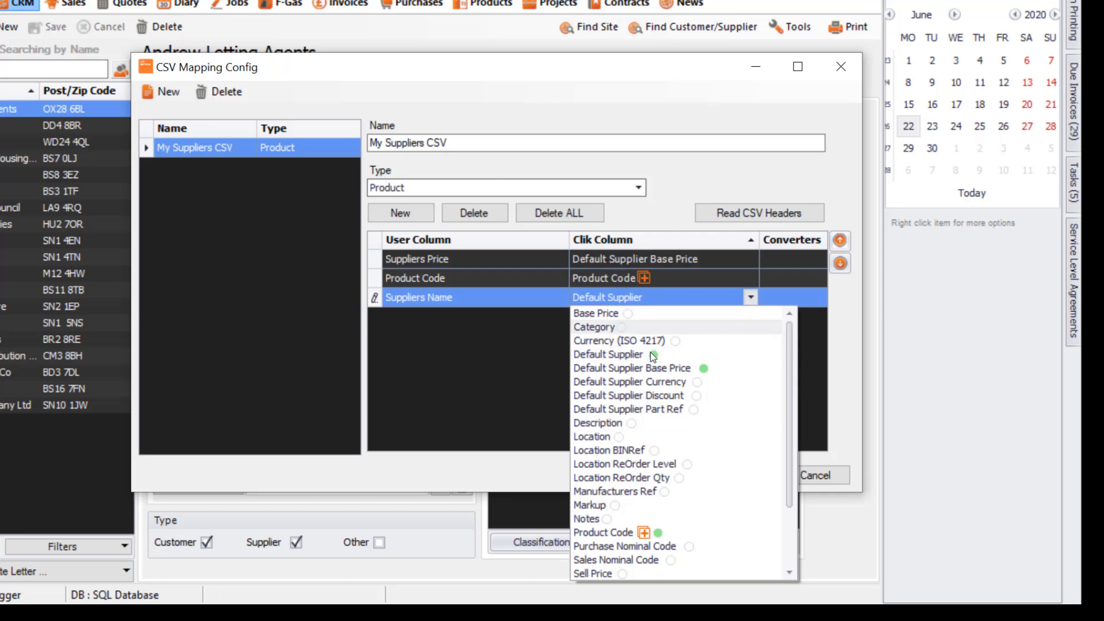
{"action": "left_click", "coordinate": [607, 354]}
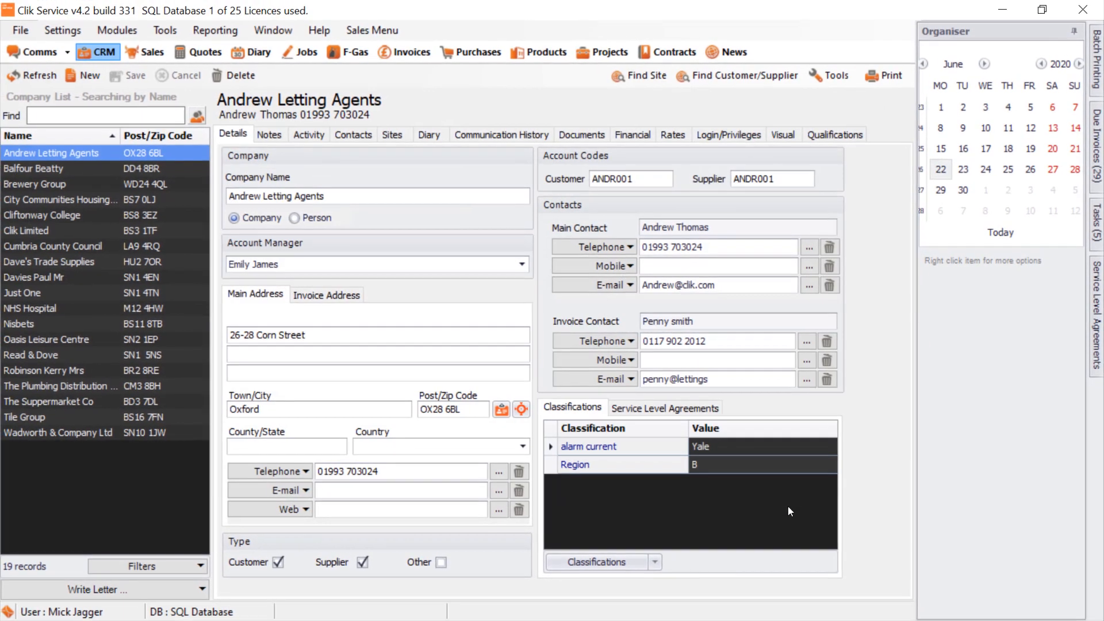
- Start a Product import using My Suppliers CSV and acknowledge the template-update notice
{"action": "left_click", "coordinate": [164, 30]}
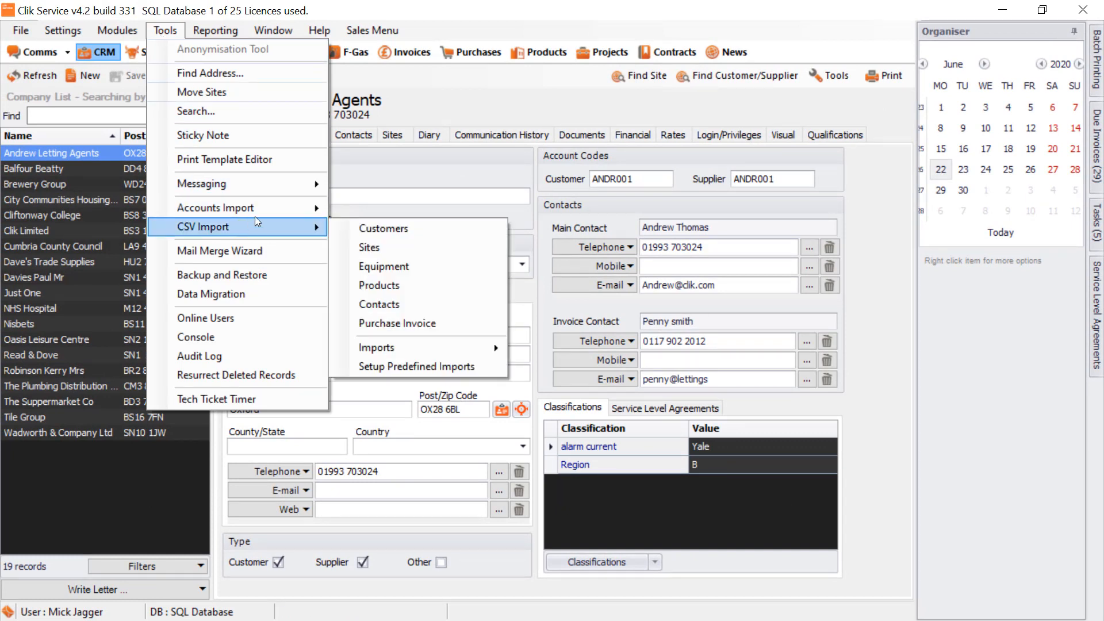
{"action": "mouse_move", "coordinate": [377, 347]}
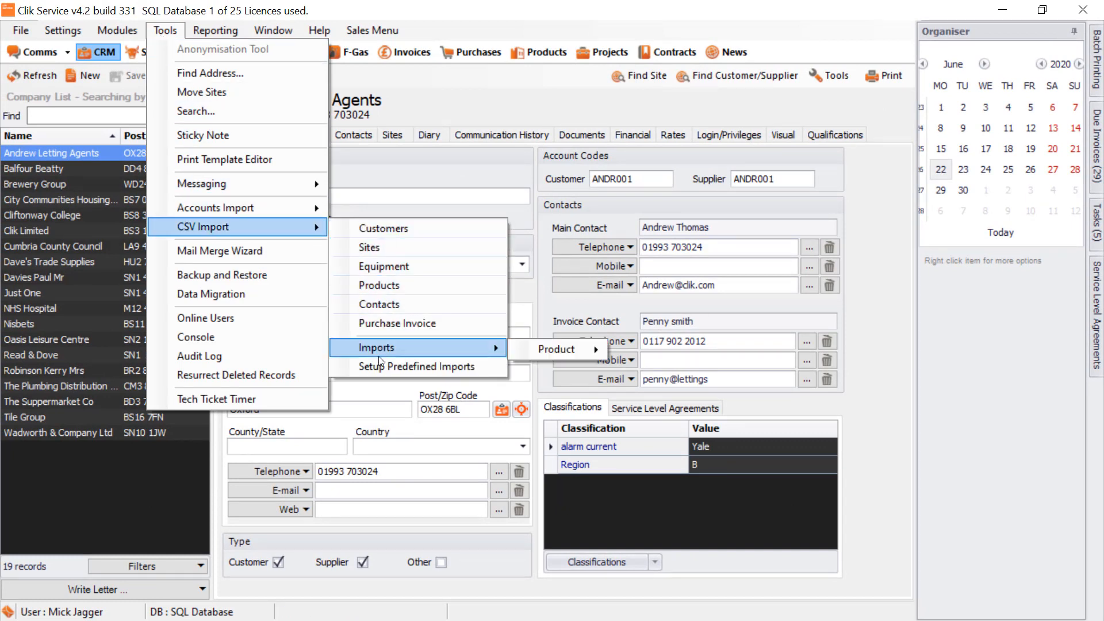
{"action": "mouse_move", "coordinate": [556, 349]}
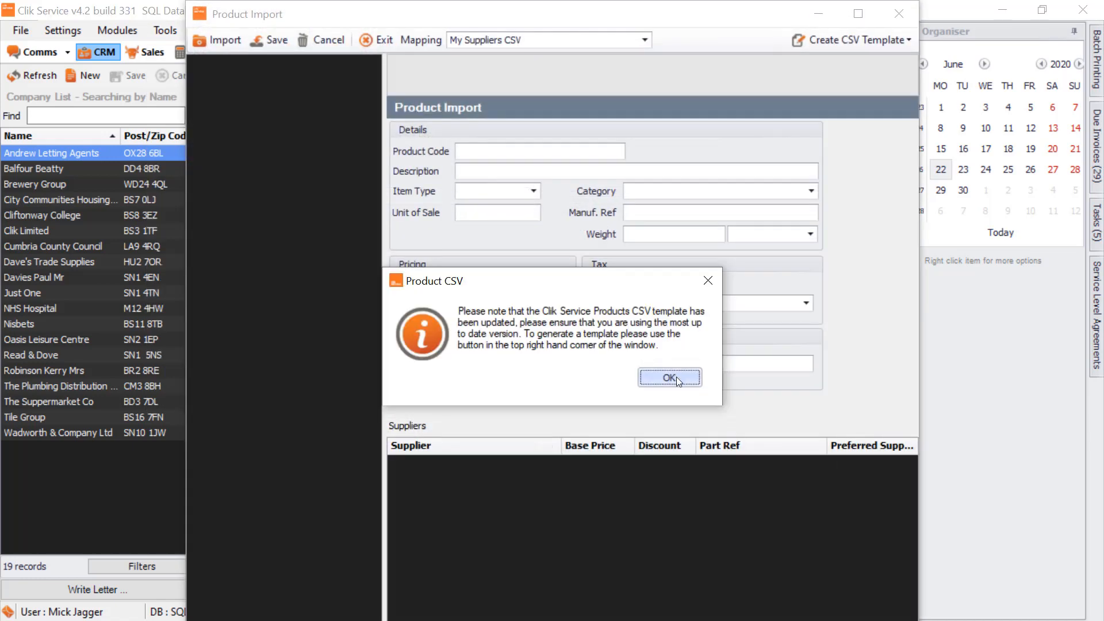
{"action": "left_click", "coordinate": [668, 377]}
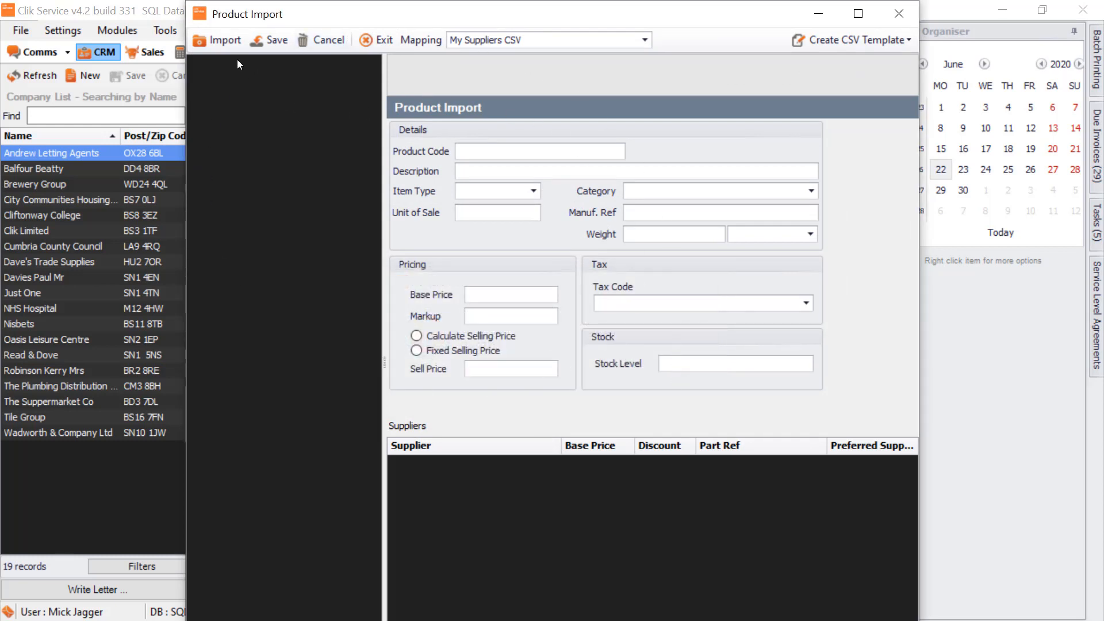
- Choose Update Duplicate Records by Product Code in Import Options and confirm
{"action": "left_click", "coordinate": [225, 39]}
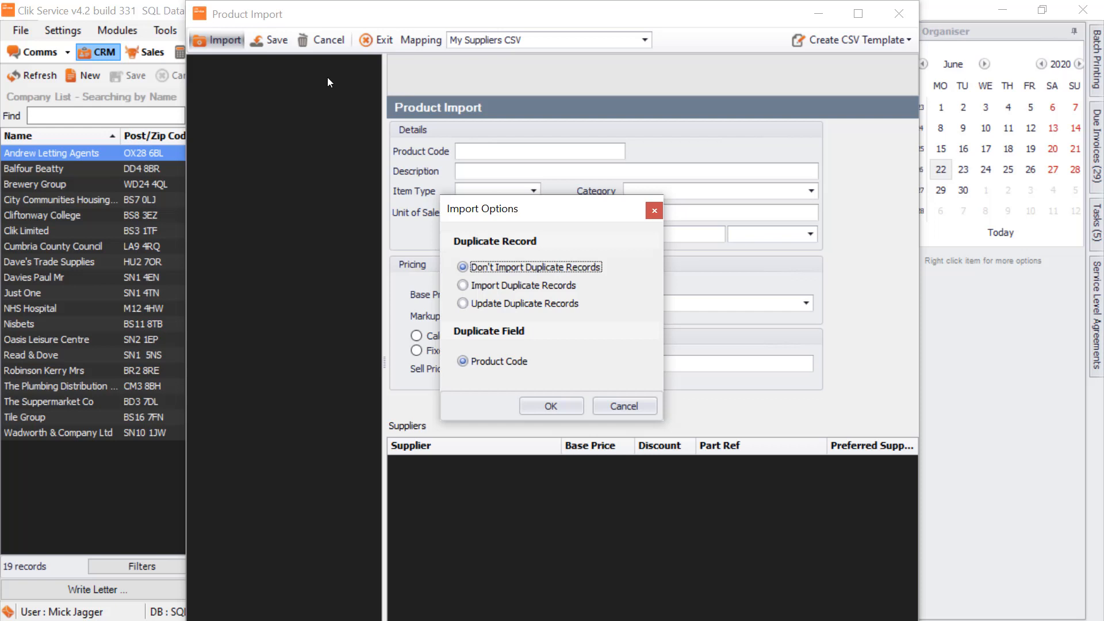
{"action": "mouse_move", "coordinate": [494, 308]}
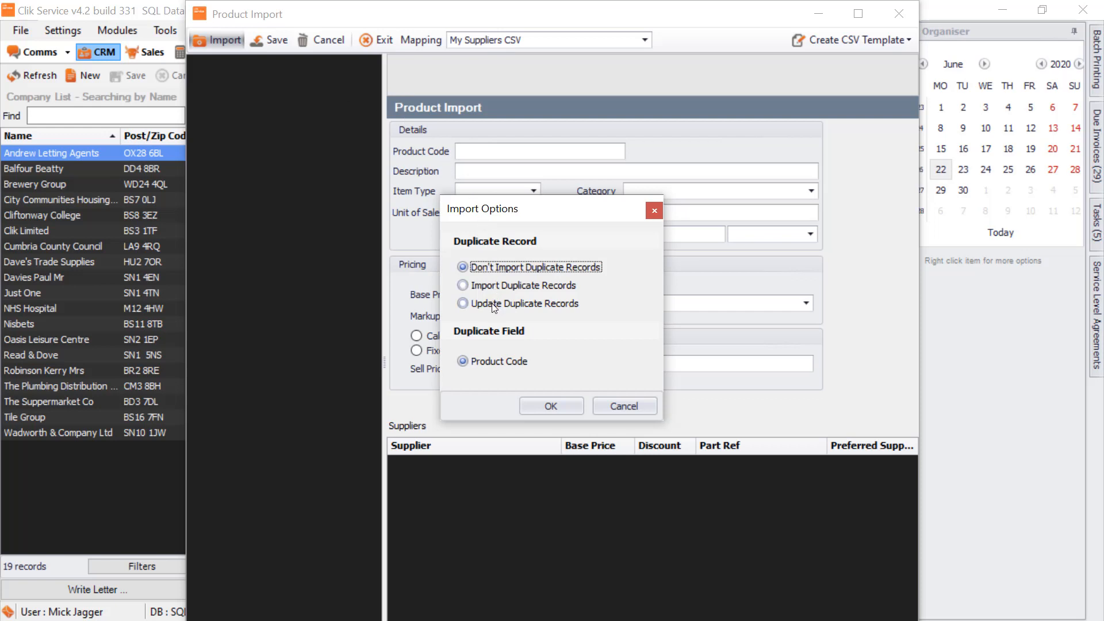
{"action": "left_click", "coordinate": [463, 303]}
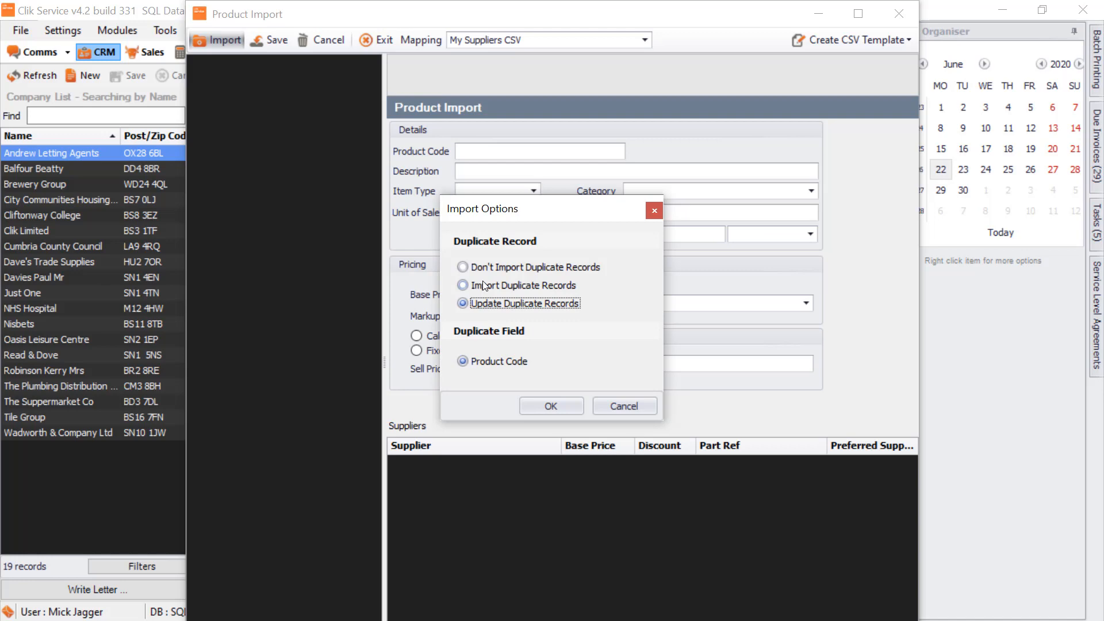
{"action": "mouse_move", "coordinate": [465, 312]}
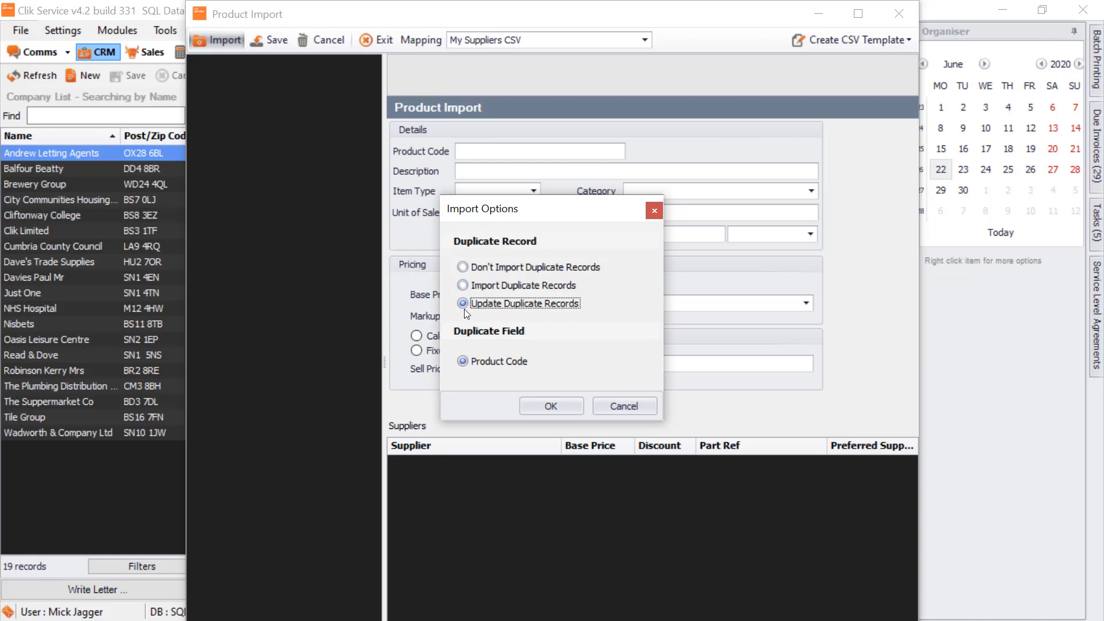
{"action": "left_click", "coordinate": [551, 406]}
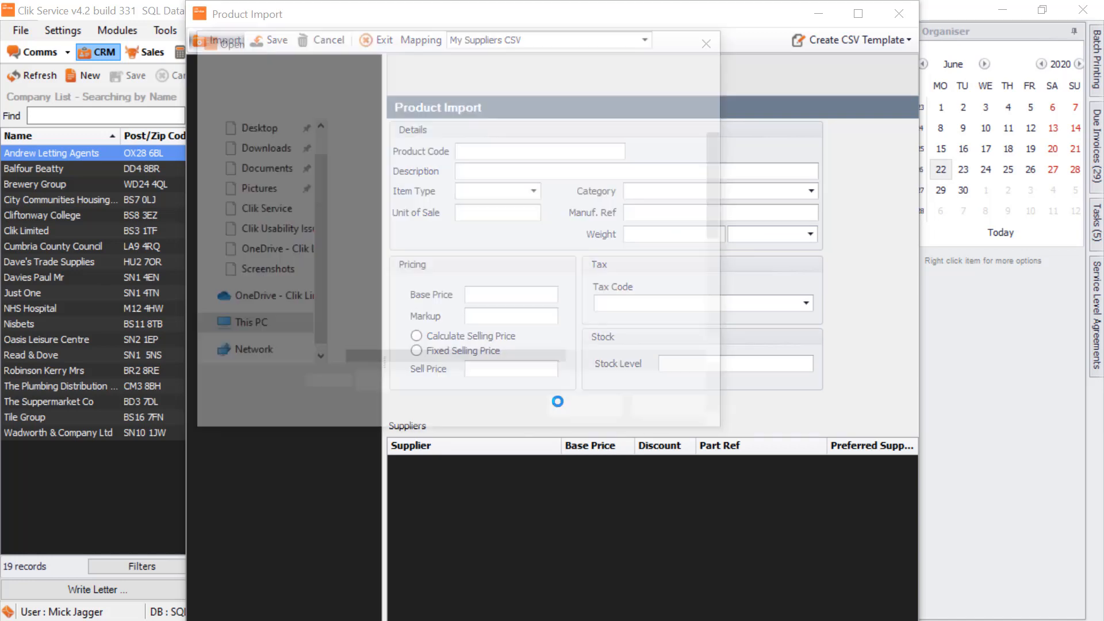
- Import the My Suppliers Price List file until Import Complete lists the products
{"action": "left_click", "coordinate": [225, 40]}
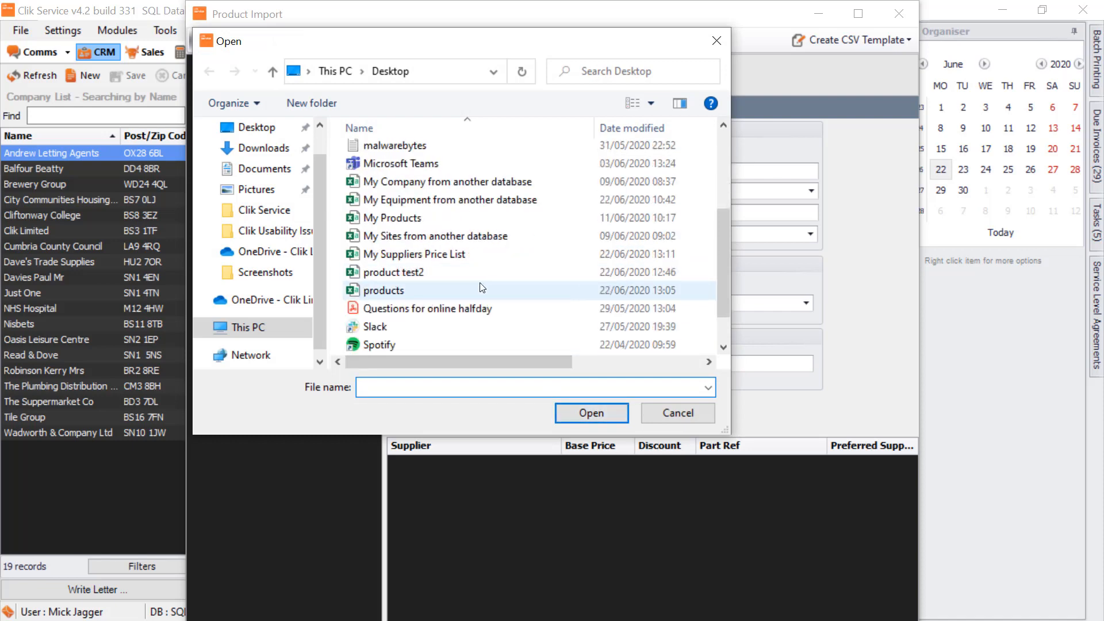
{"action": "left_click", "coordinate": [414, 254]}
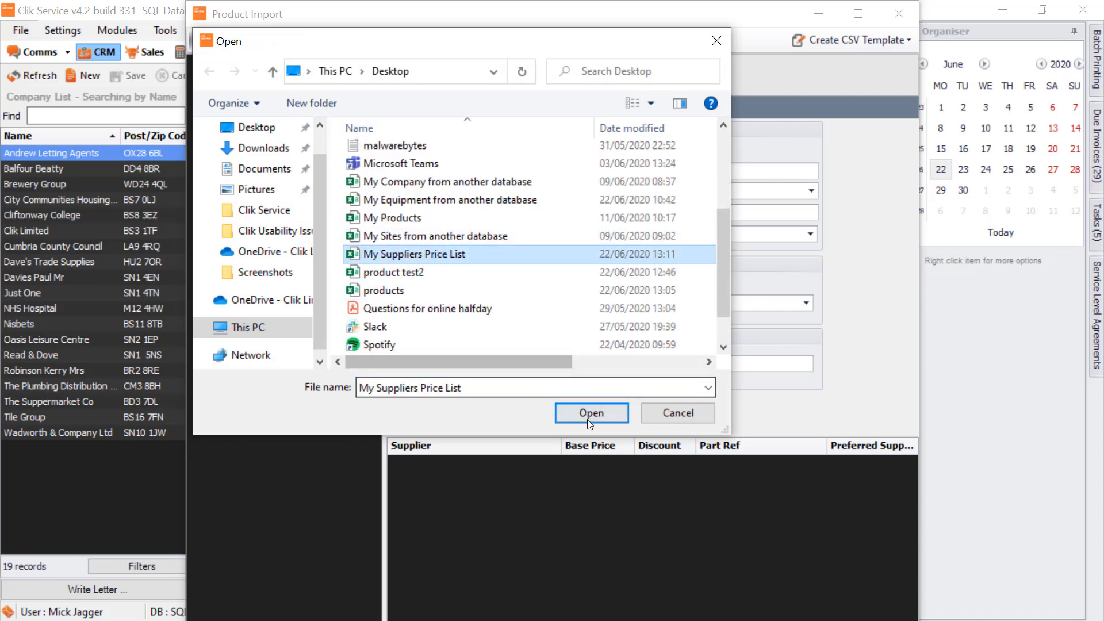
{"action": "left_click", "coordinate": [591, 413]}
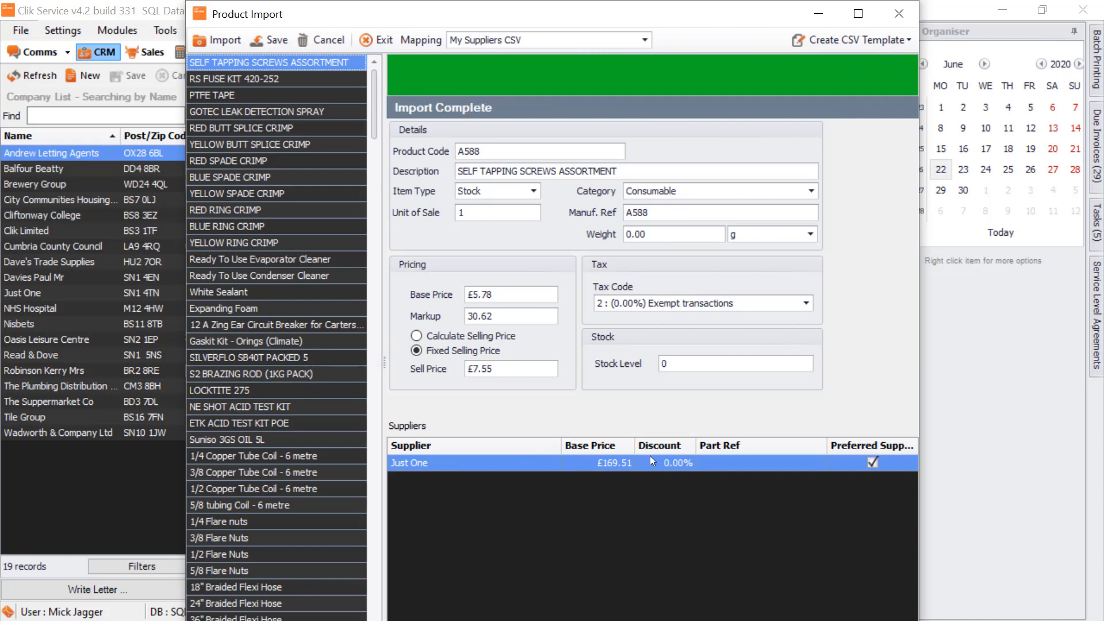
{"action": "mouse_move", "coordinate": [597, 450]}
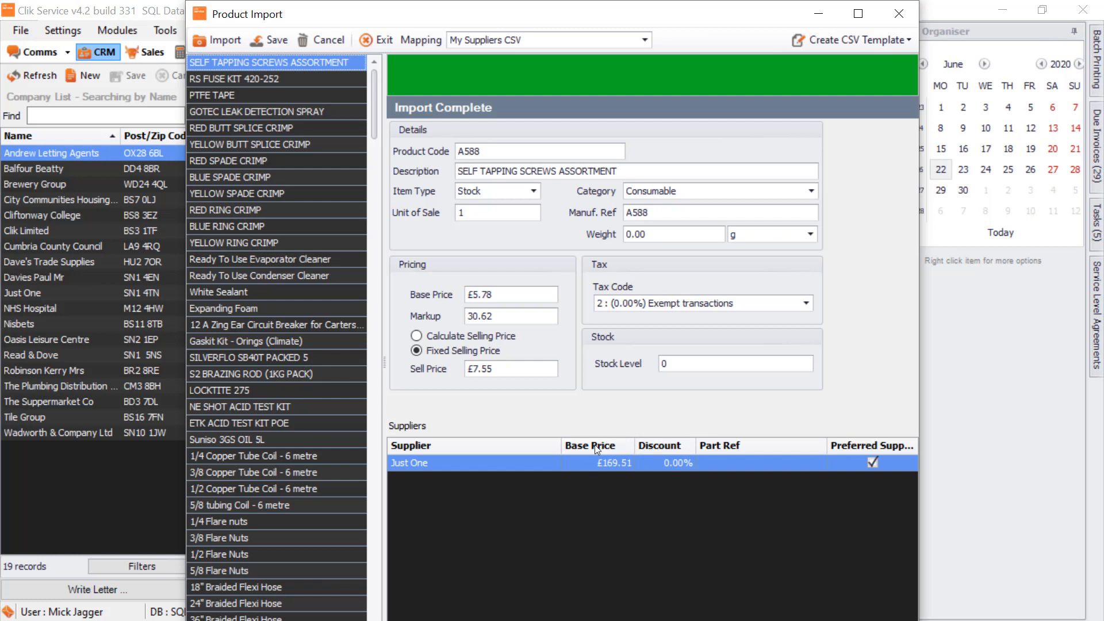
{"action": "mouse_move", "coordinate": [629, 422]}
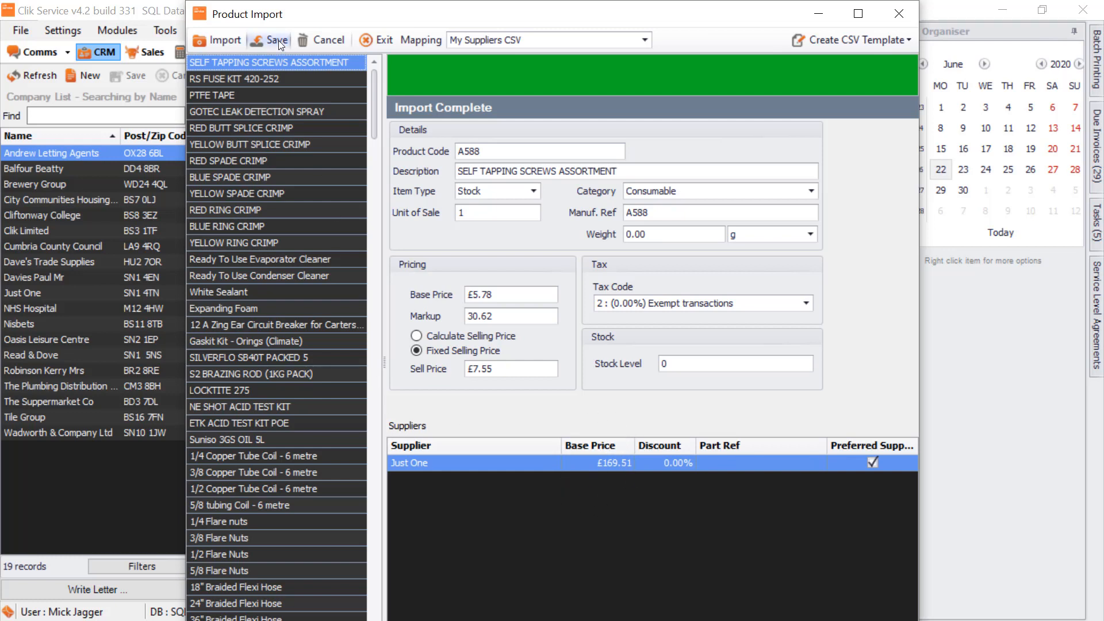
- Save the imported supplier price list products, reaching Save Complete
{"action": "left_click", "coordinate": [278, 39]}
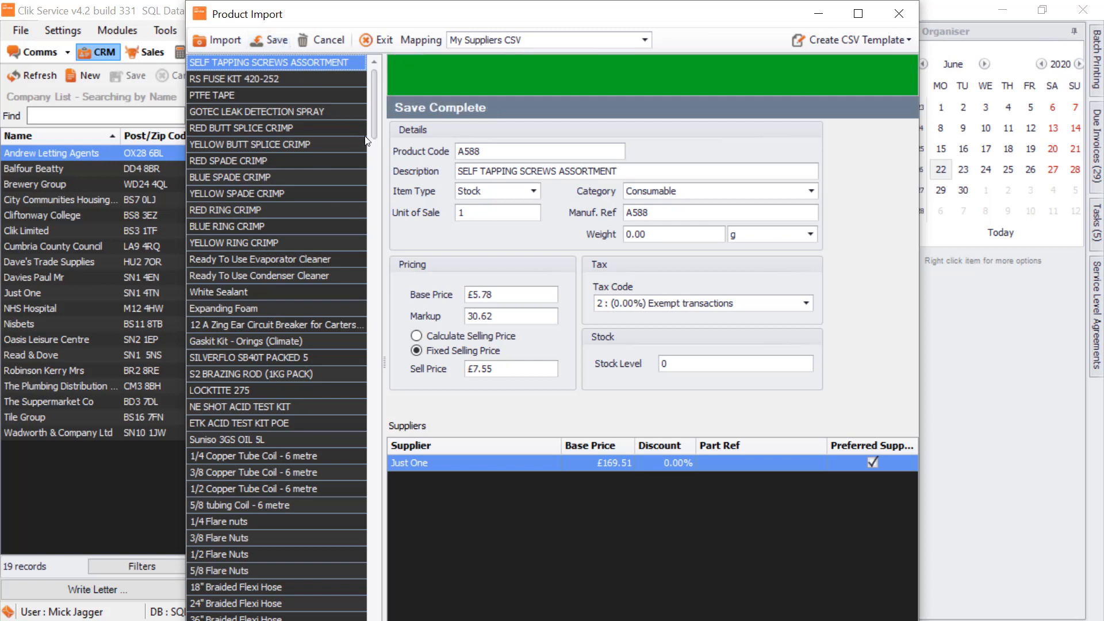
{"action": "mouse_move", "coordinate": [654, 317]}
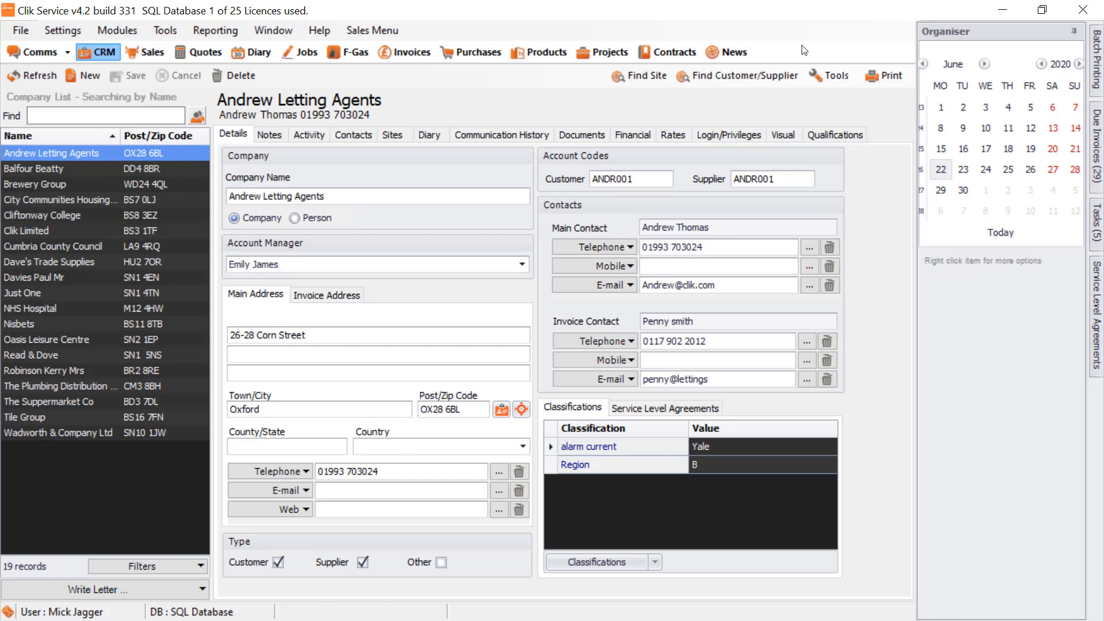
{"action": "mouse_move", "coordinate": [619, 39]}
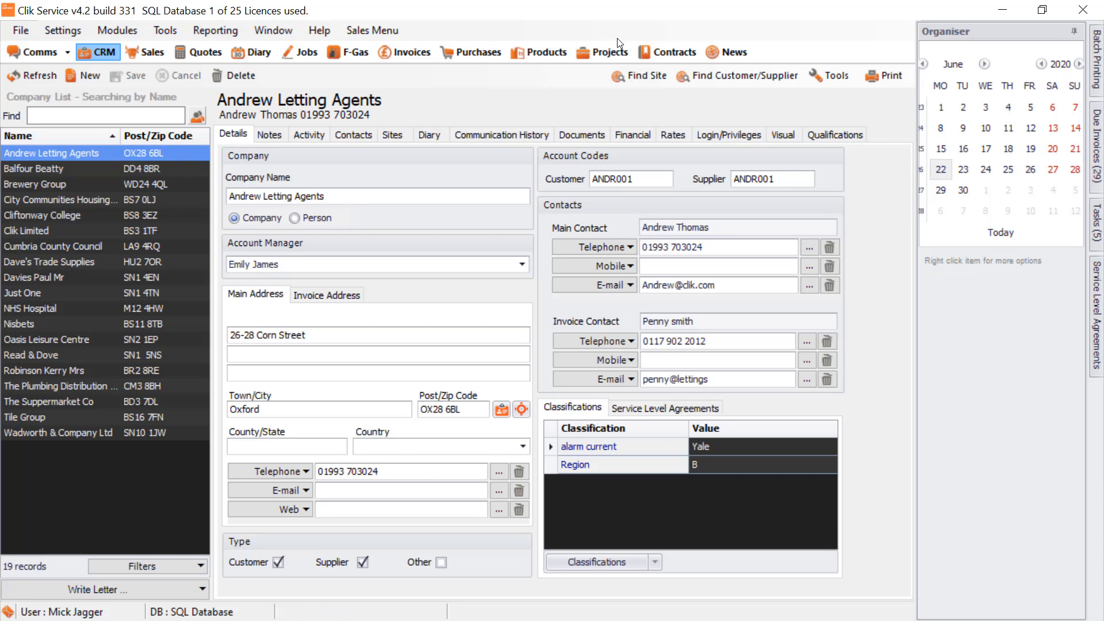
{"action": "mouse_move", "coordinate": [117, 30]}
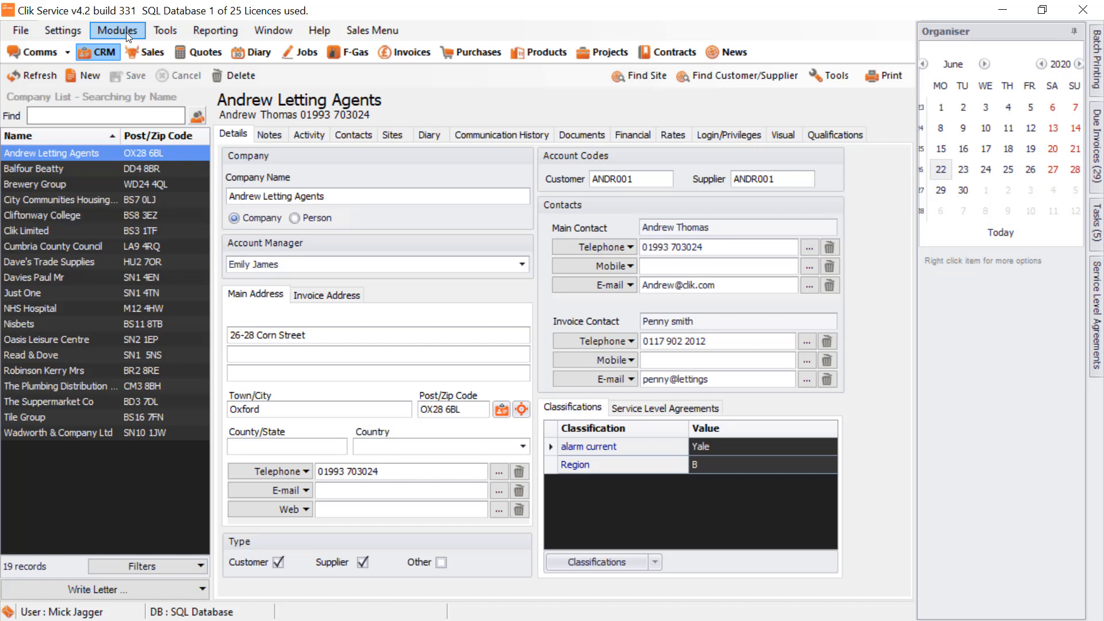
- Add a new mapping named 'My Equipment CSV' with Type set to Equipment
{"action": "left_click", "coordinate": [164, 30]}
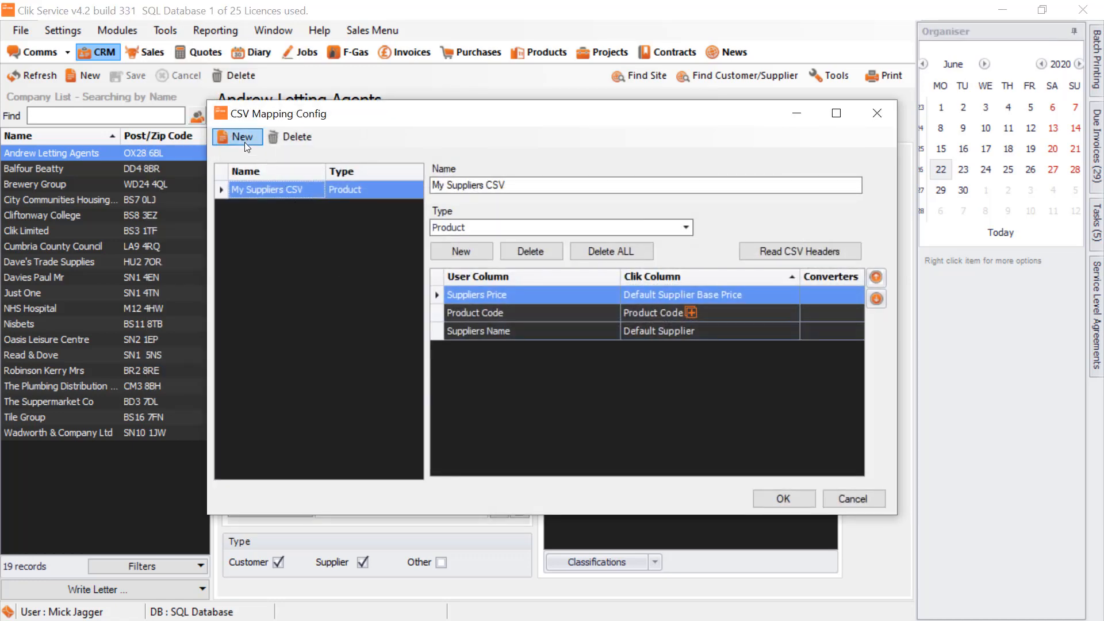
{"action": "left_click", "coordinate": [236, 137]}
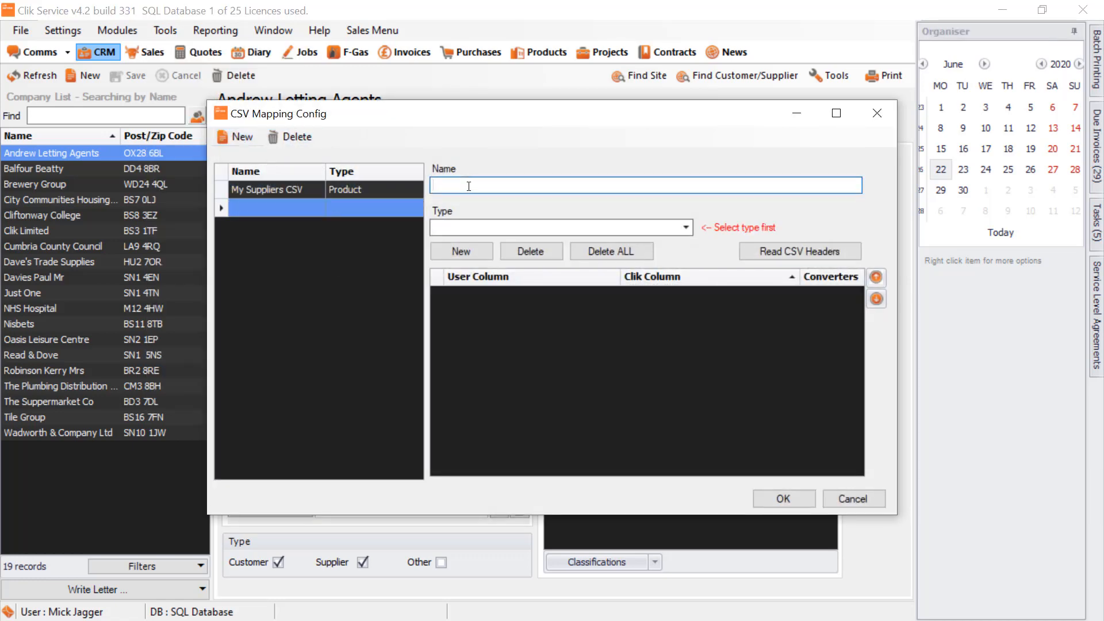
{"action": "type", "text": "My Equi"}
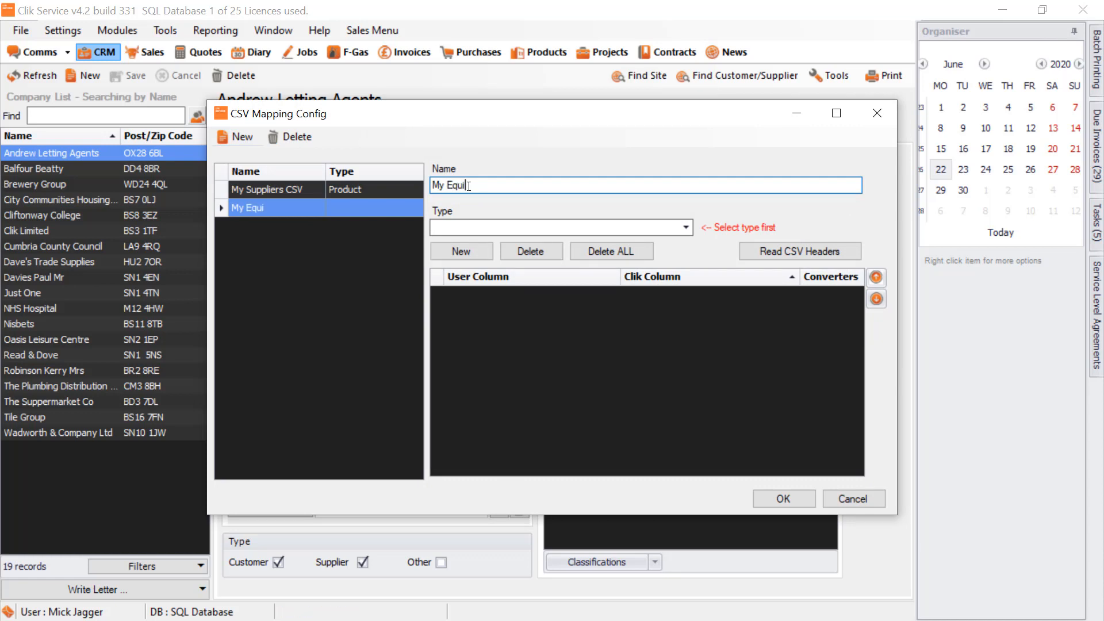
{"action": "type", "text": "pment CS"}
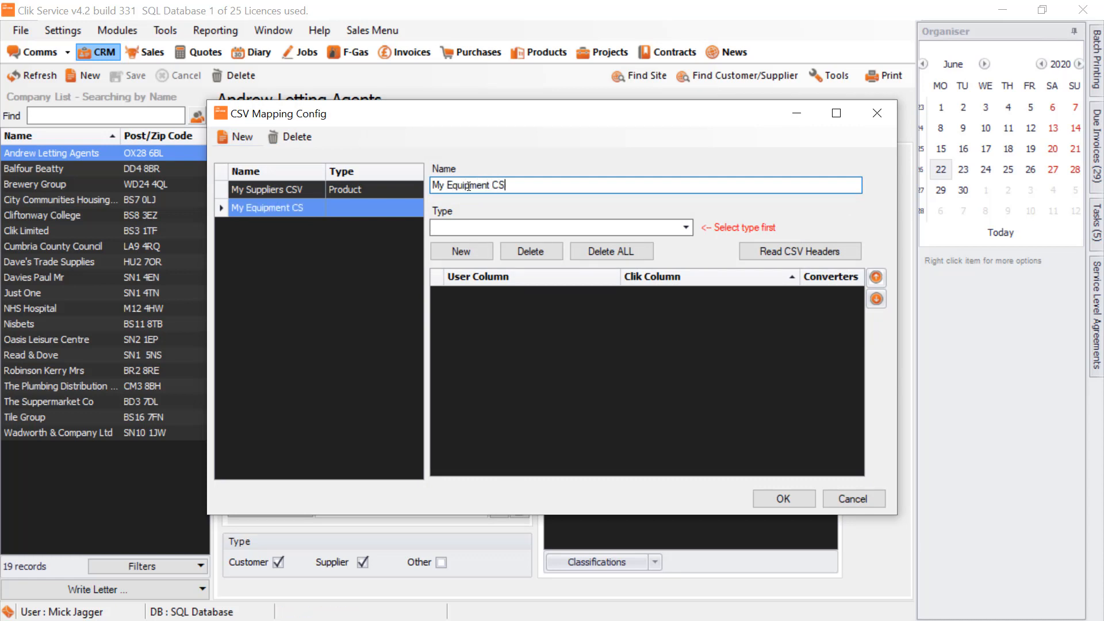
{"action": "type", "text": "V"}
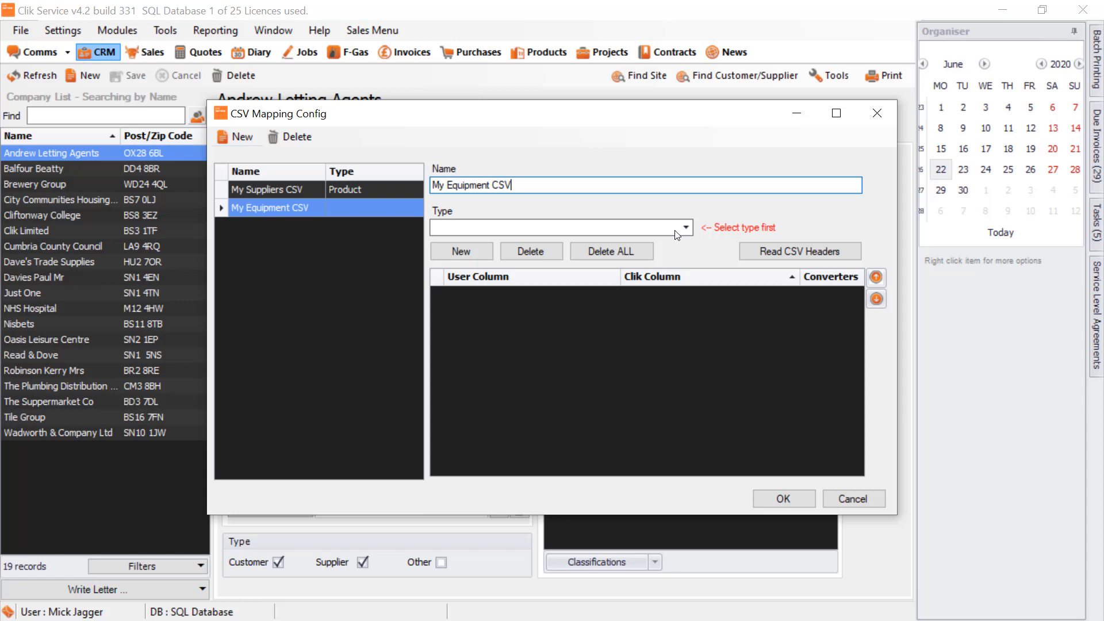
{"action": "left_click", "coordinate": [682, 227]}
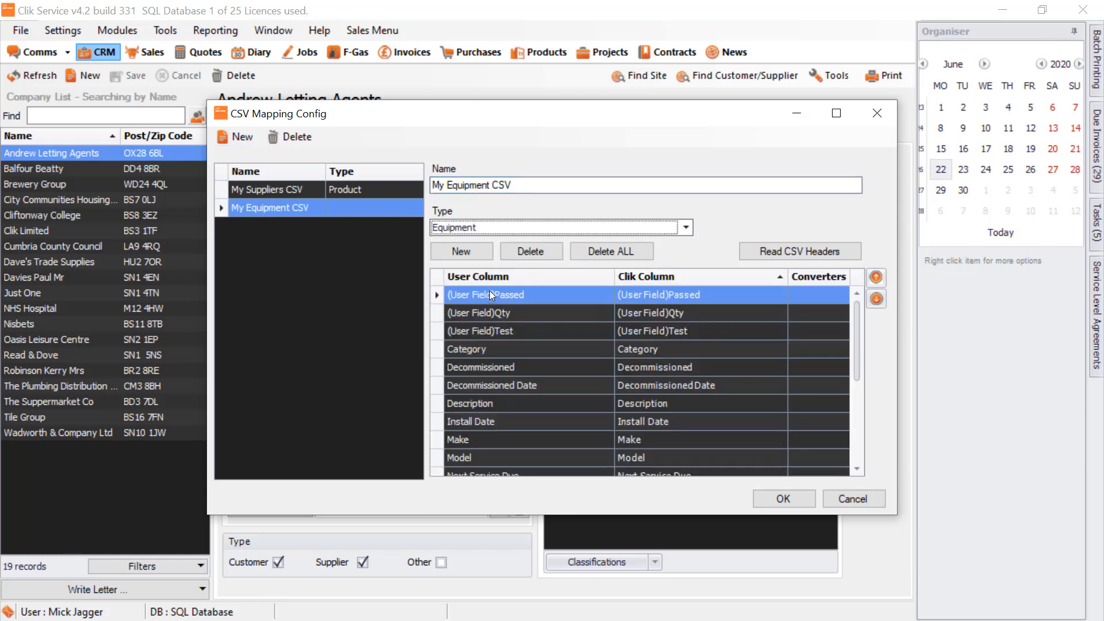
{"action": "mouse_move", "coordinate": [726, 417]}
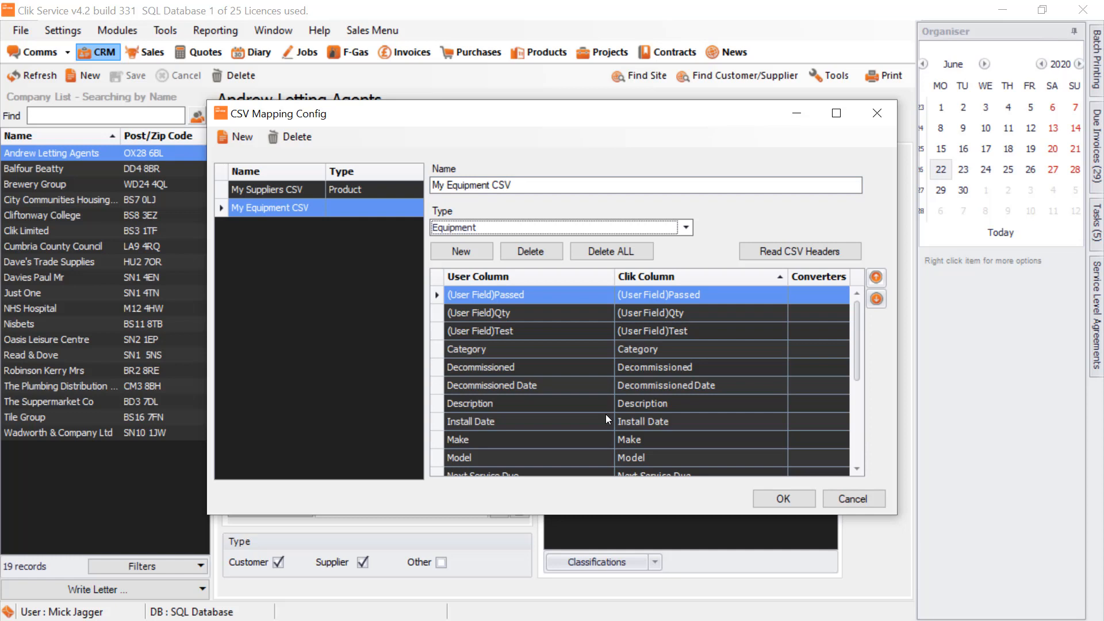
{"action": "mouse_move", "coordinate": [595, 407]}
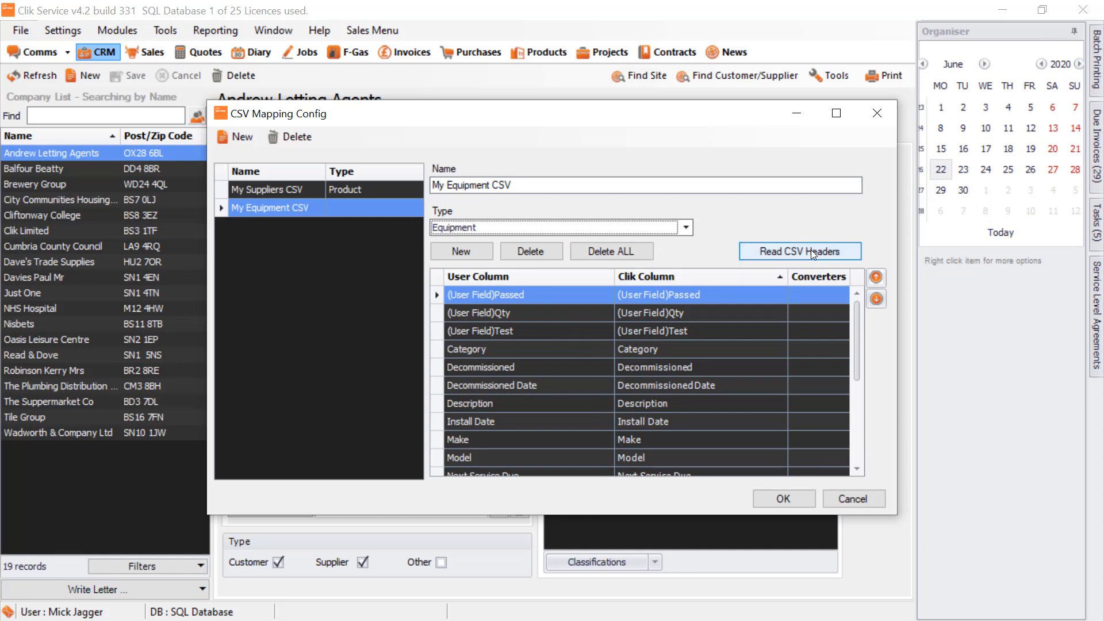
- Read CSV Headers from 'My Equipment from another database', replacing the existing headers
{"action": "left_click", "coordinate": [799, 252]}
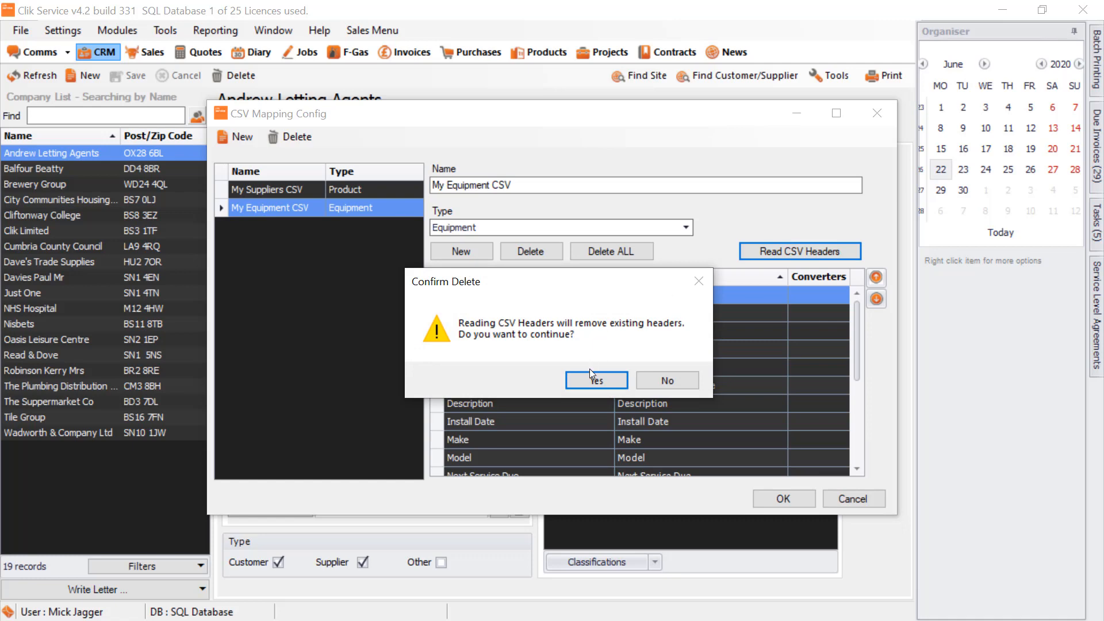
{"action": "left_click", "coordinate": [595, 381]}
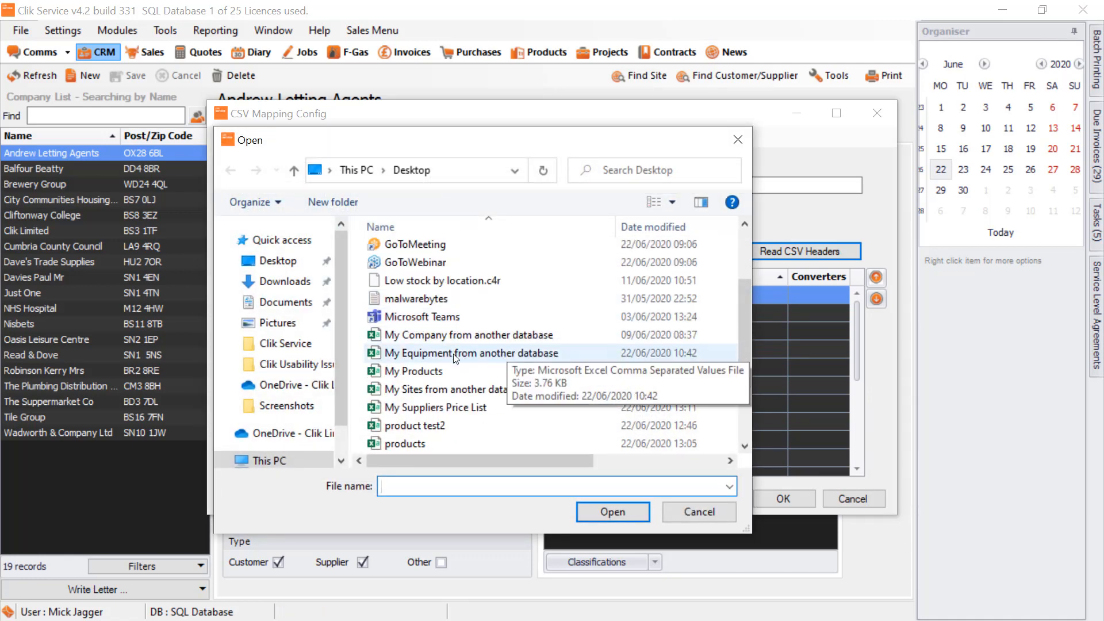
{"action": "left_click", "coordinate": [471, 353]}
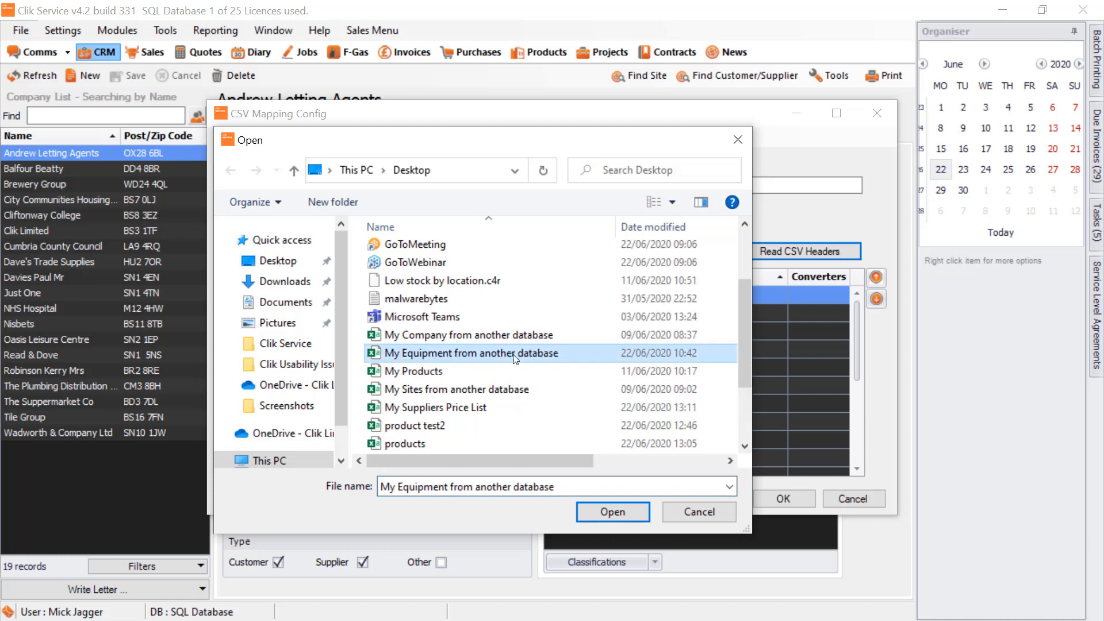
{"action": "left_click", "coordinate": [612, 511]}
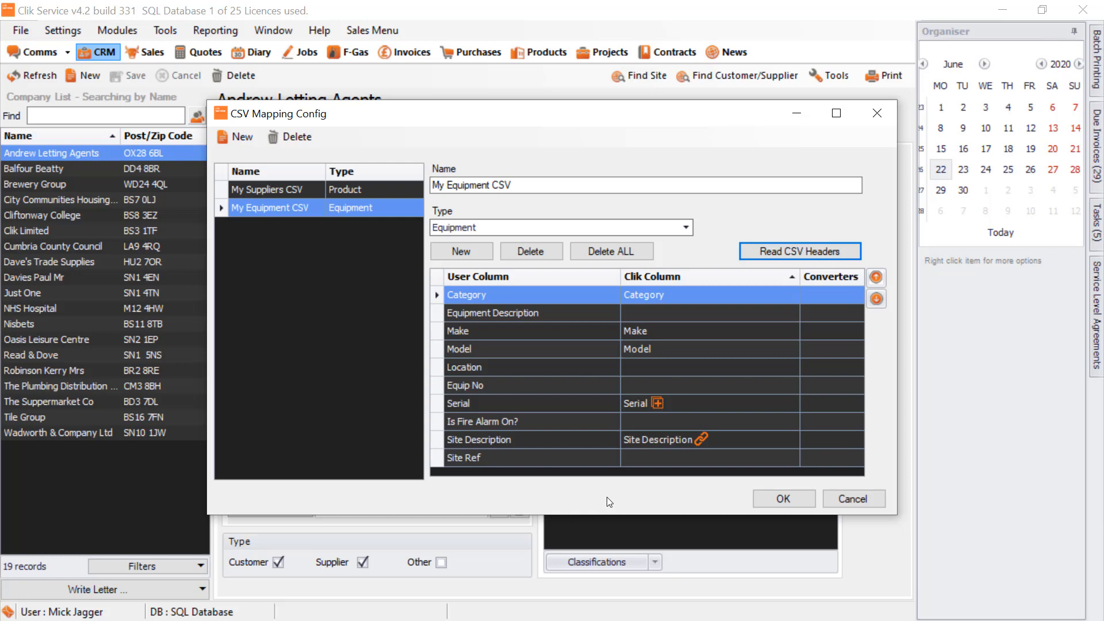
{"action": "mouse_move", "coordinate": [567, 294]}
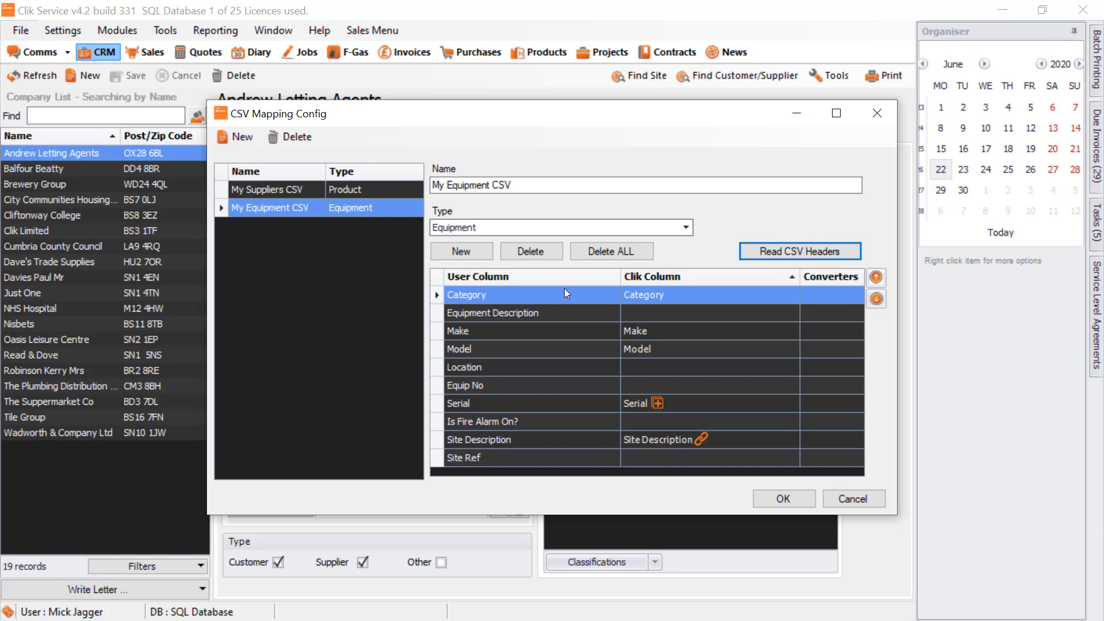
- Map Equipment Description to Description, Location to Plant Location, Equip No to Reference
{"action": "left_click", "coordinate": [493, 313]}
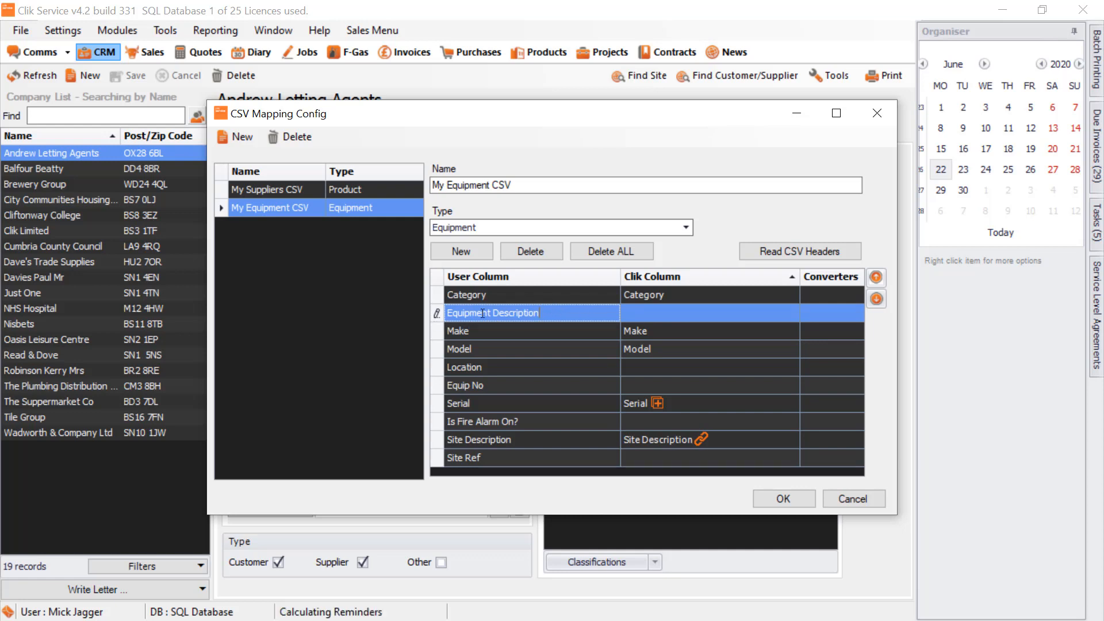
{"action": "left_click", "coordinate": [791, 311]}
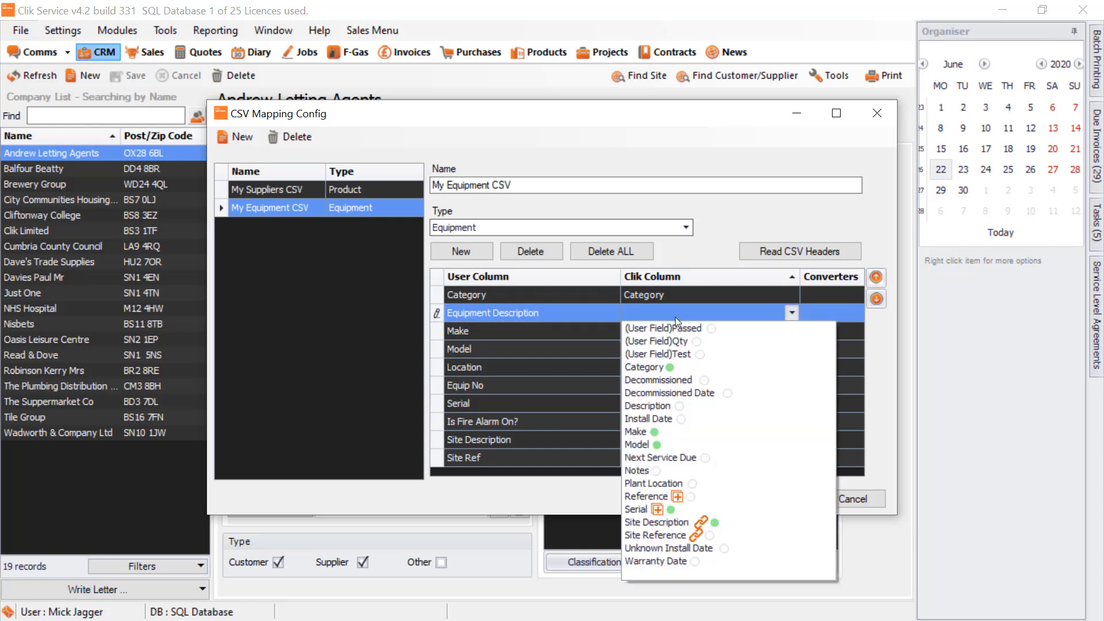
{"action": "left_click", "coordinate": [646, 406]}
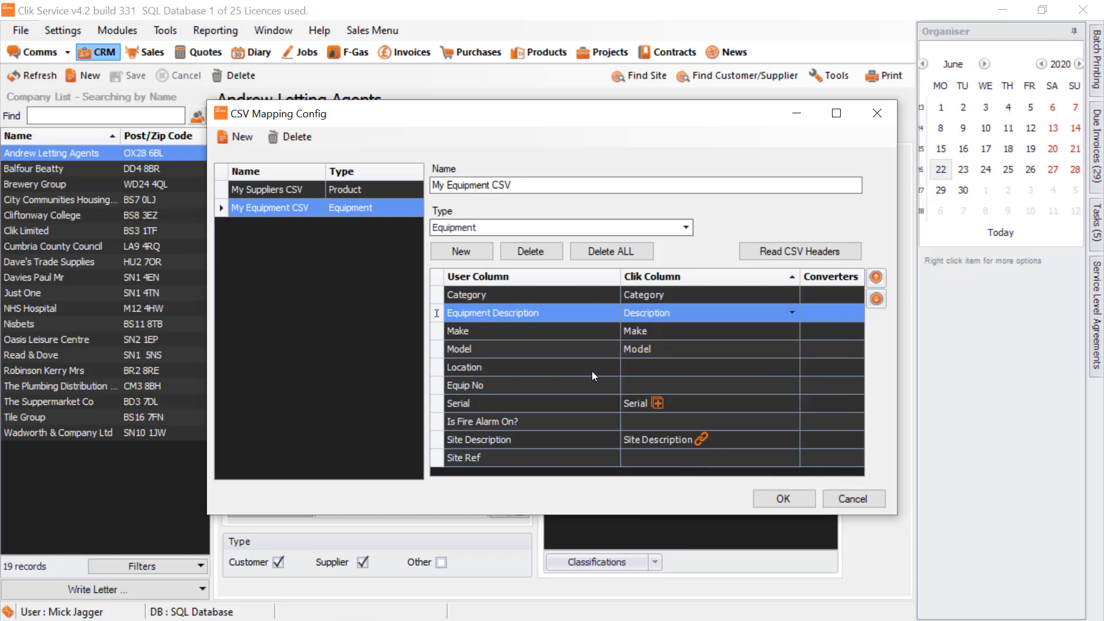
{"action": "left_click", "coordinate": [791, 367]}
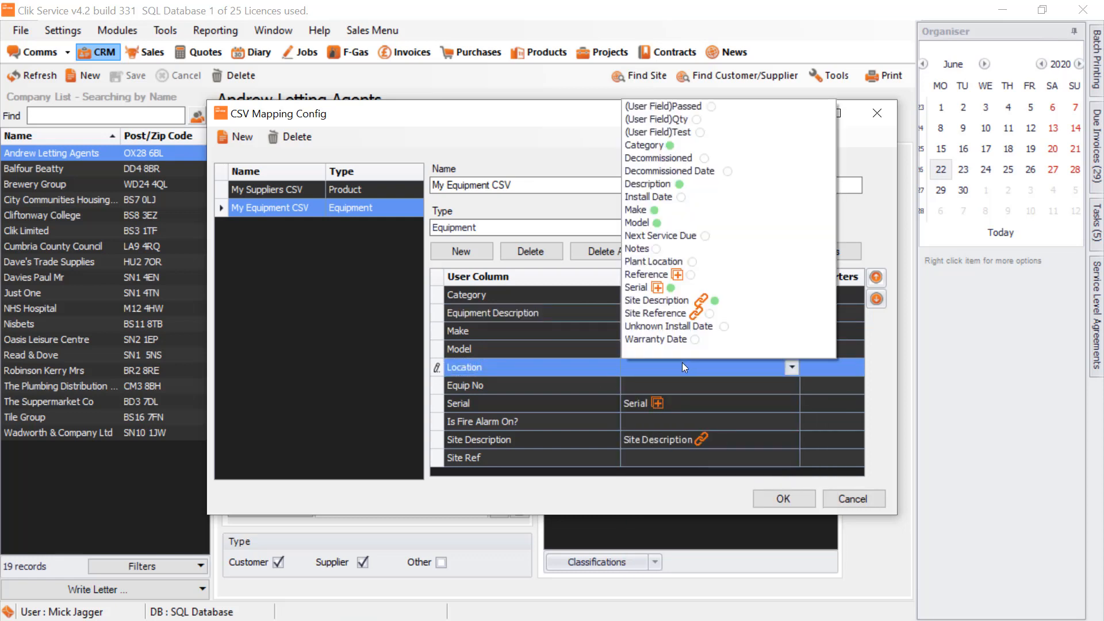
{"action": "left_click", "coordinate": [653, 261]}
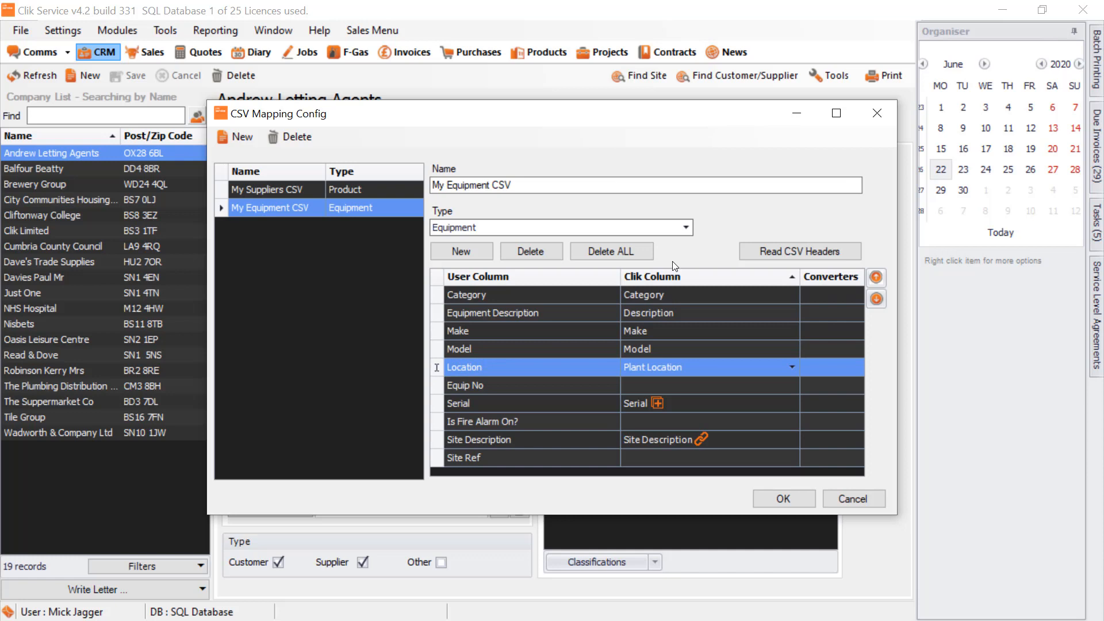
{"action": "left_click", "coordinate": [792, 385]}
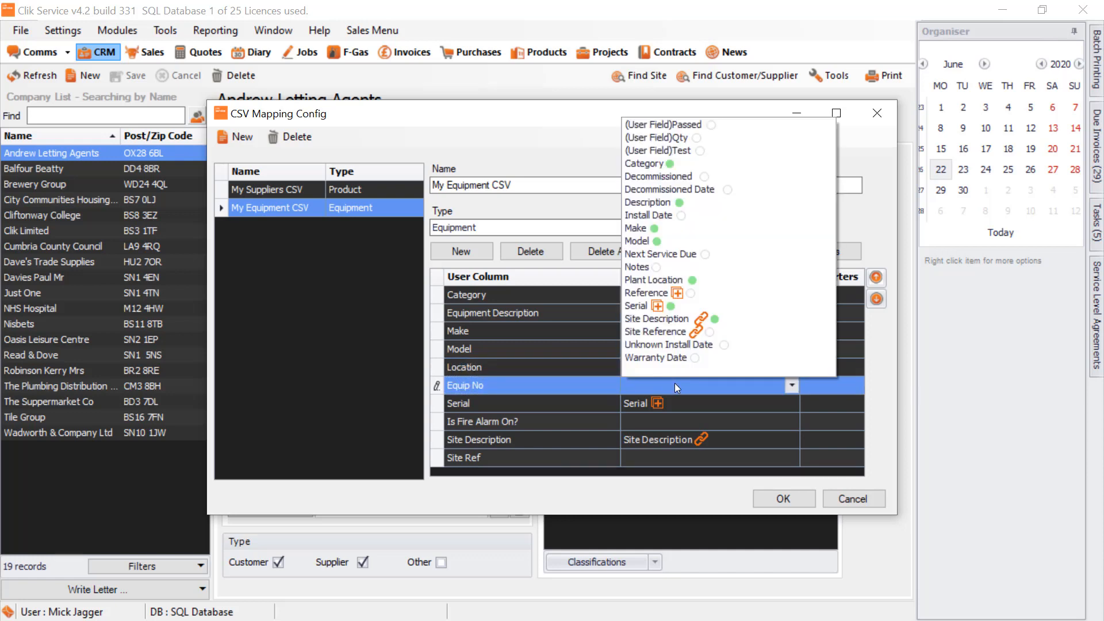
{"action": "mouse_move", "coordinate": [654, 279]}
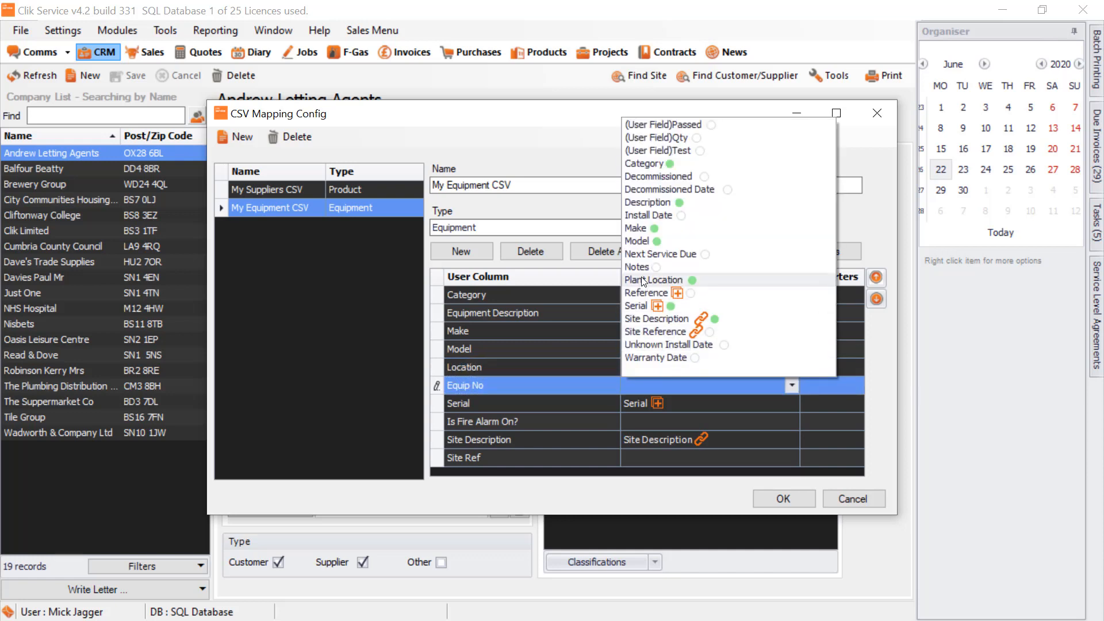
{"action": "left_click", "coordinate": [646, 293]}
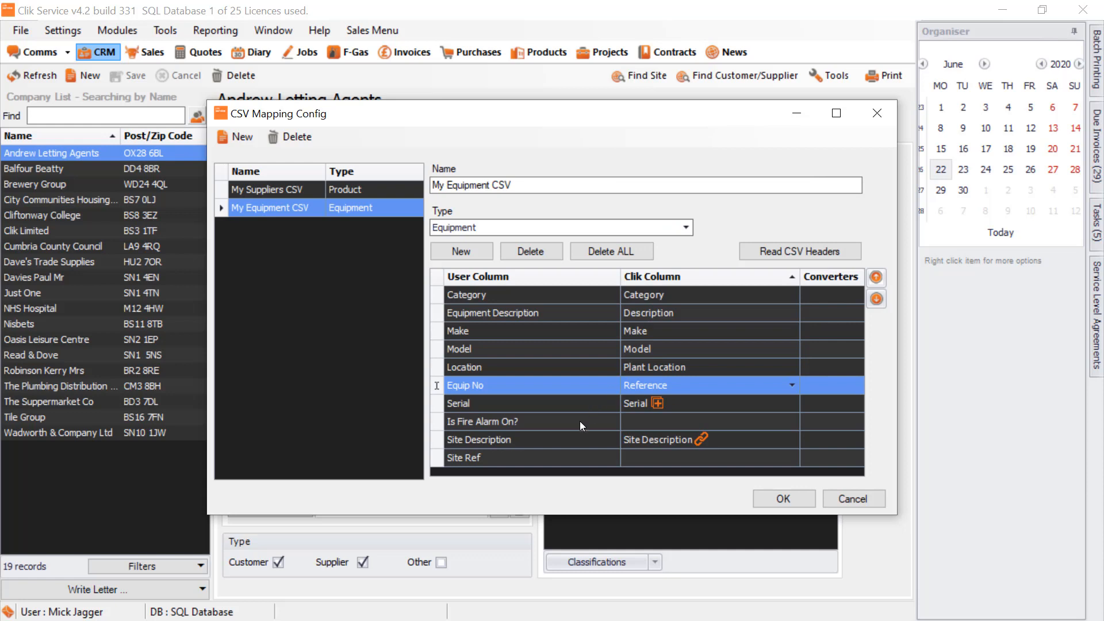
- Map Is Fire Alarm On? to (User Field)Passed and Site Ref to Site Reference
{"action": "left_click", "coordinate": [791, 422]}
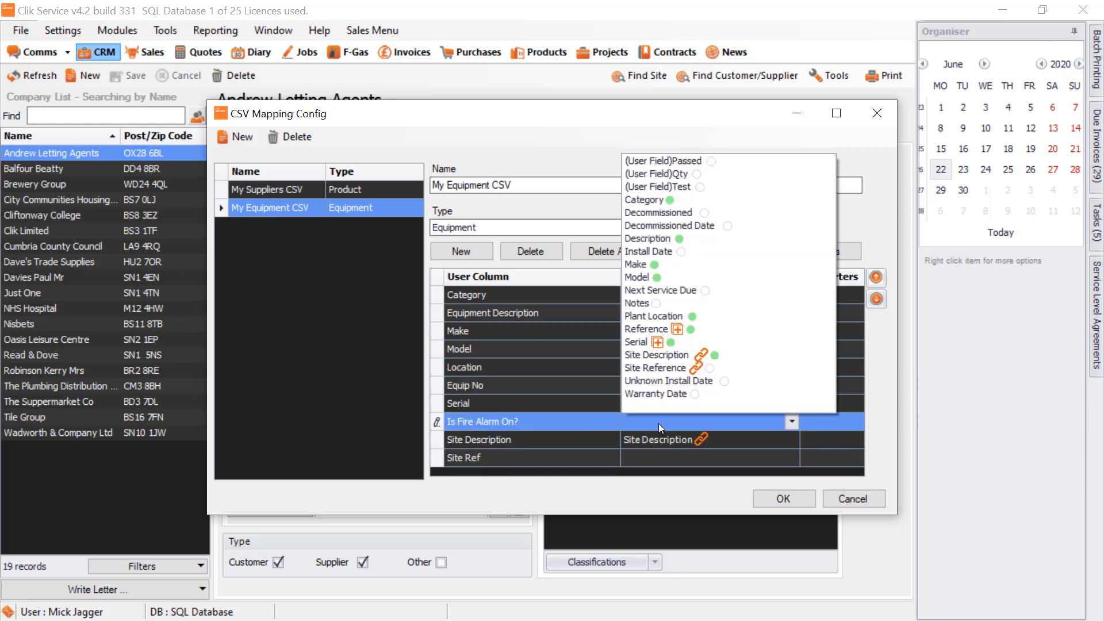
{"action": "mouse_move", "coordinate": [679, 322]}
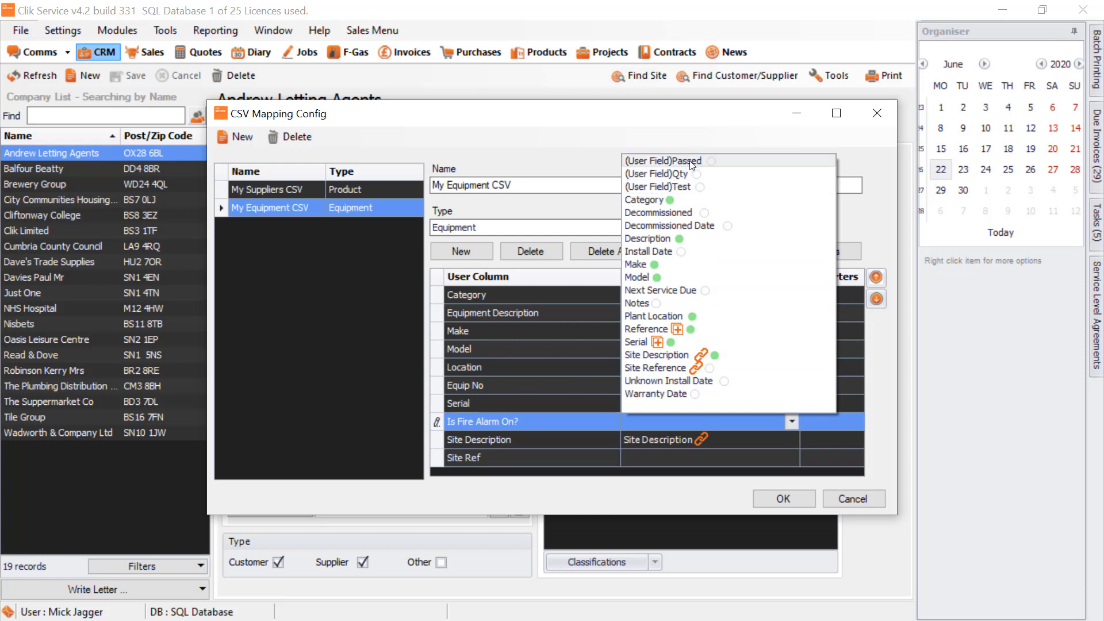
{"action": "left_click", "coordinate": [662, 161]}
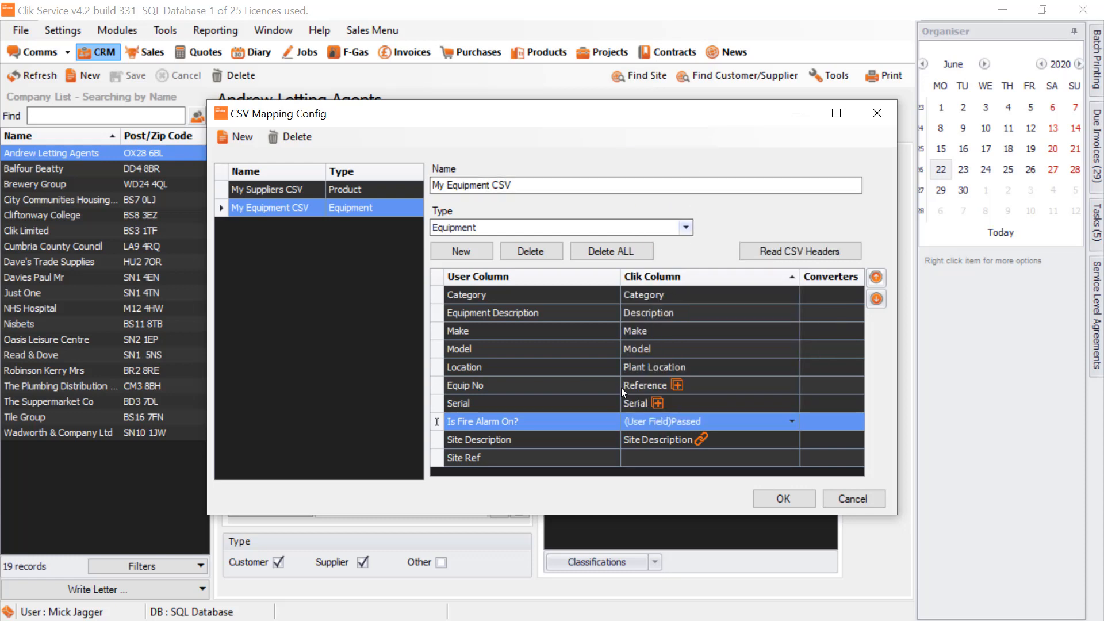
{"action": "left_click", "coordinate": [791, 458]}
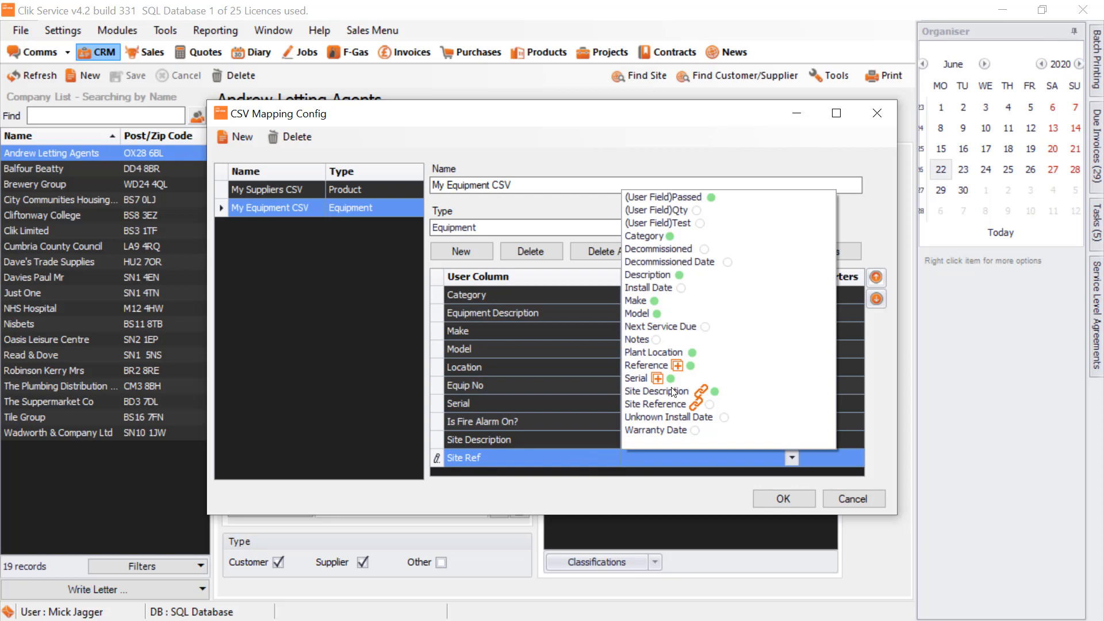
{"action": "mouse_move", "coordinate": [661, 404]}
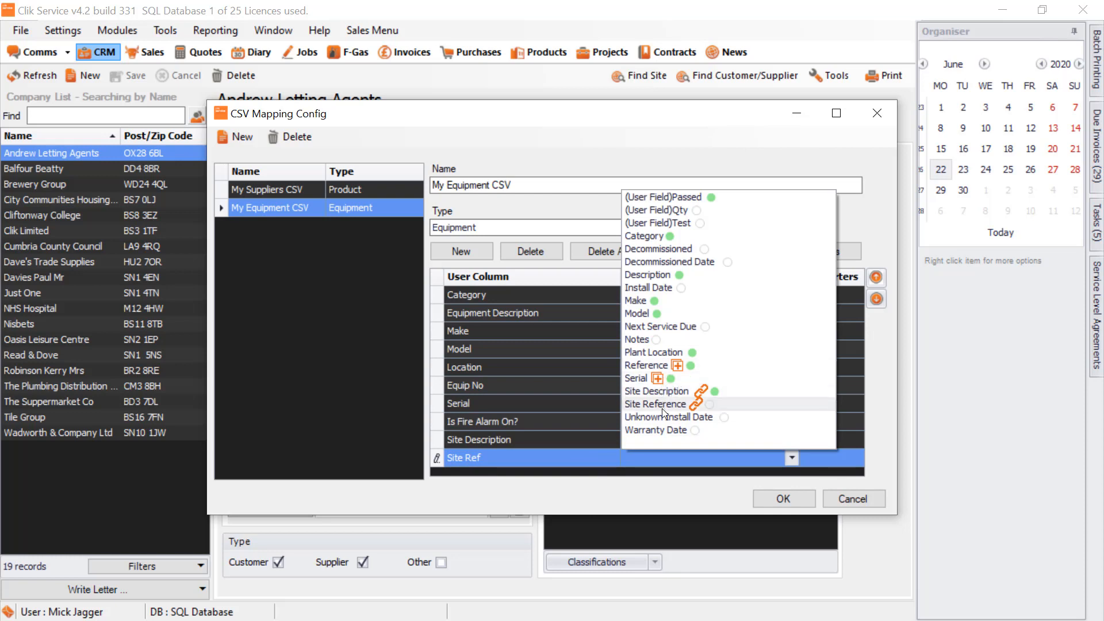
{"action": "left_click", "coordinate": [654, 404]}
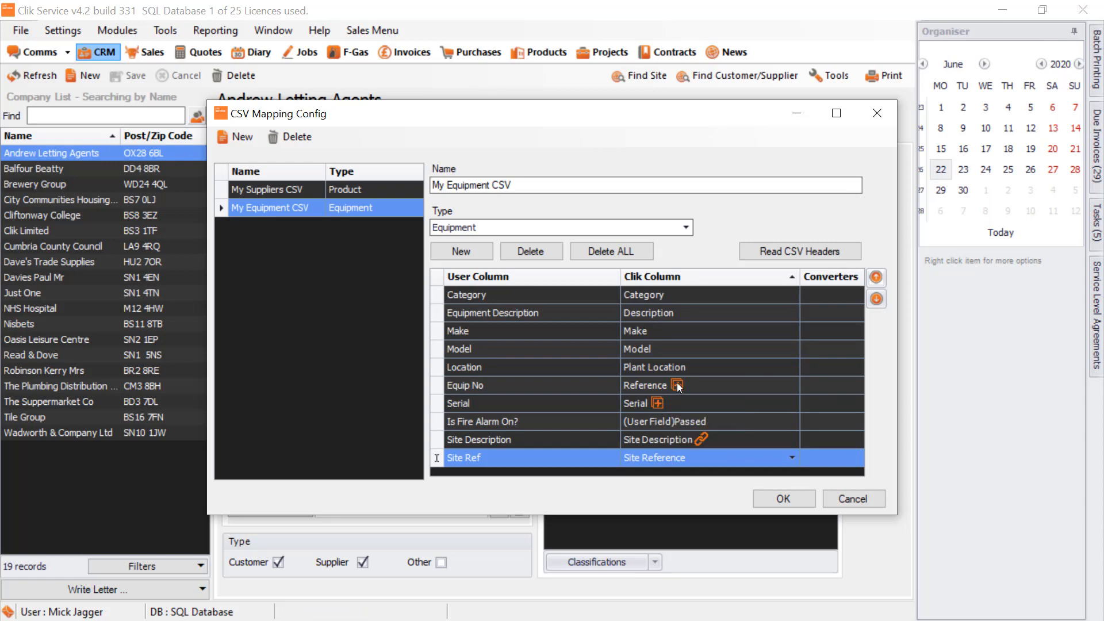
{"action": "mouse_move", "coordinate": [683, 384]}
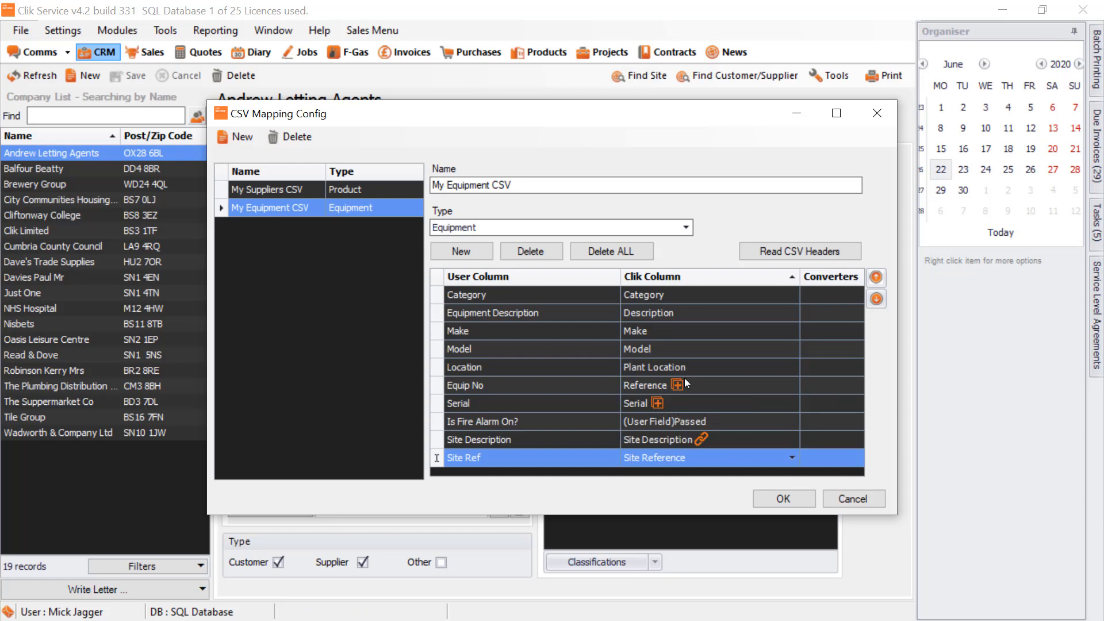
{"action": "mouse_move", "coordinate": [655, 412]}
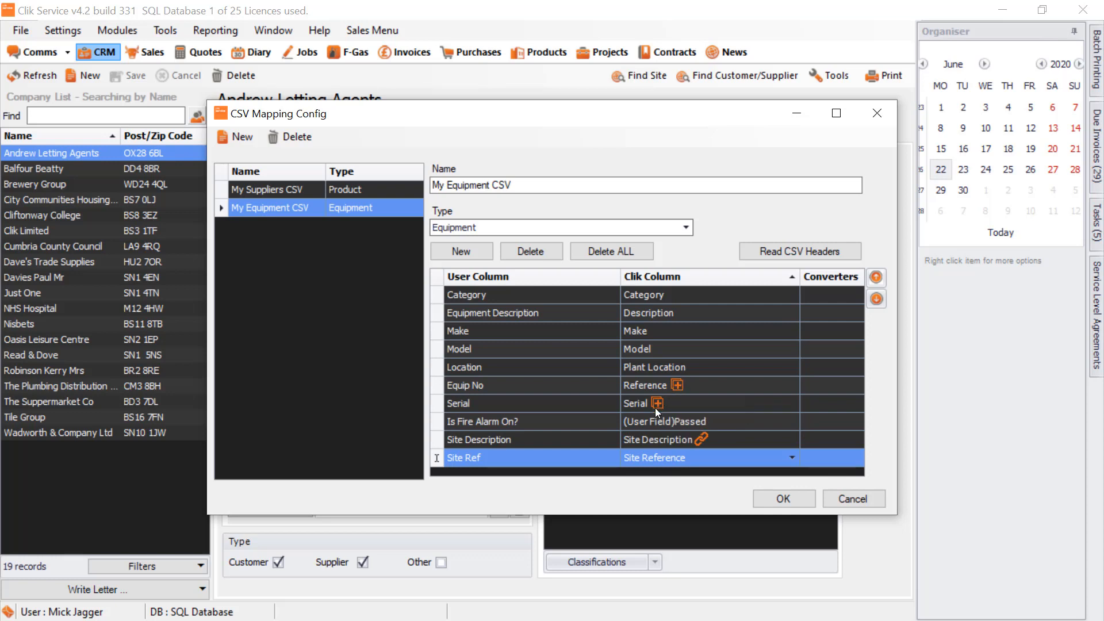
{"action": "mouse_move", "coordinate": [668, 395]}
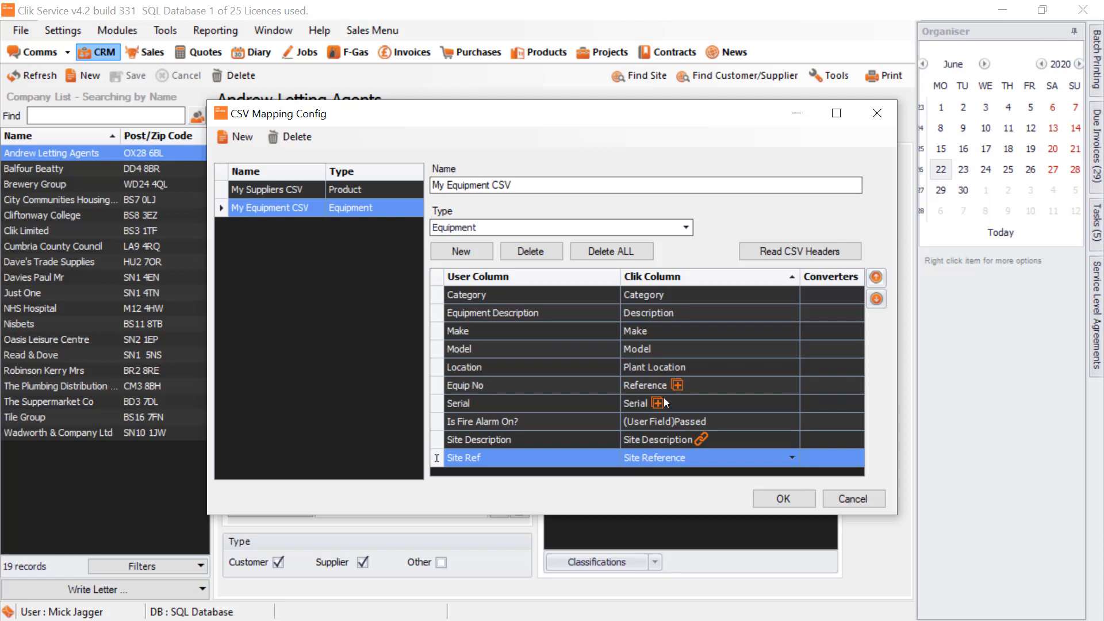
{"action": "mouse_move", "coordinate": [675, 404]}
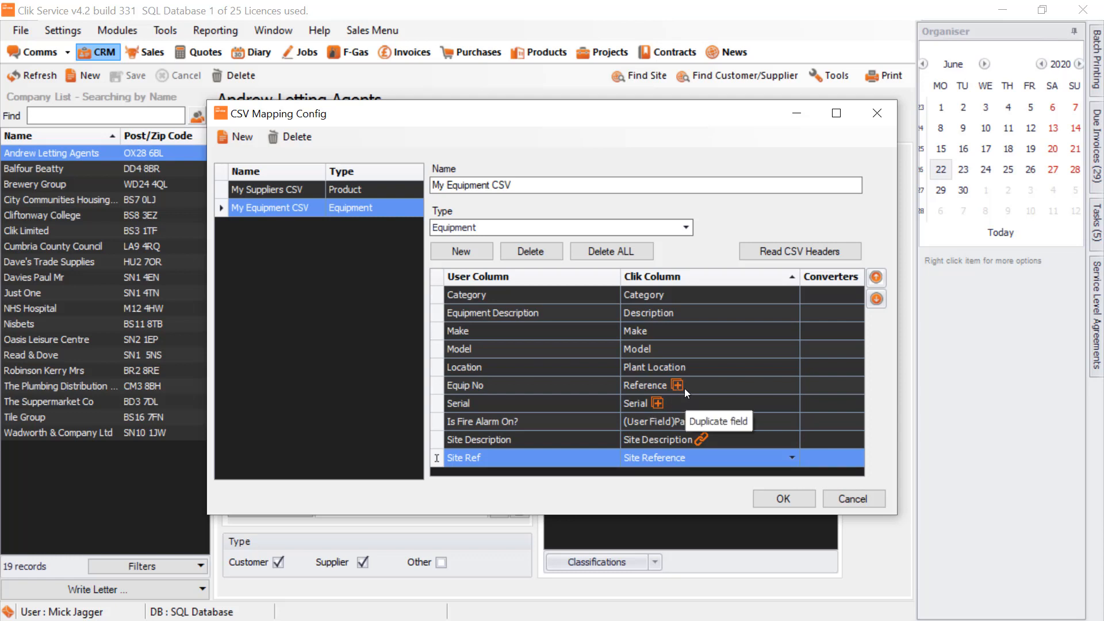
{"action": "mouse_move", "coordinate": [703, 439]}
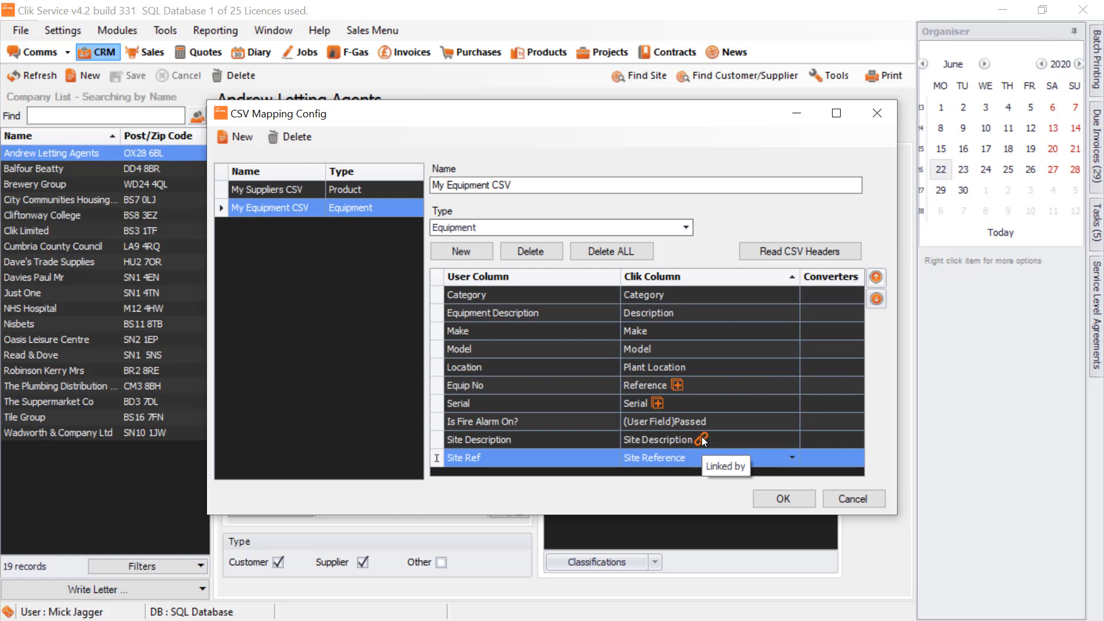
{"action": "mouse_move", "coordinate": [703, 440]}
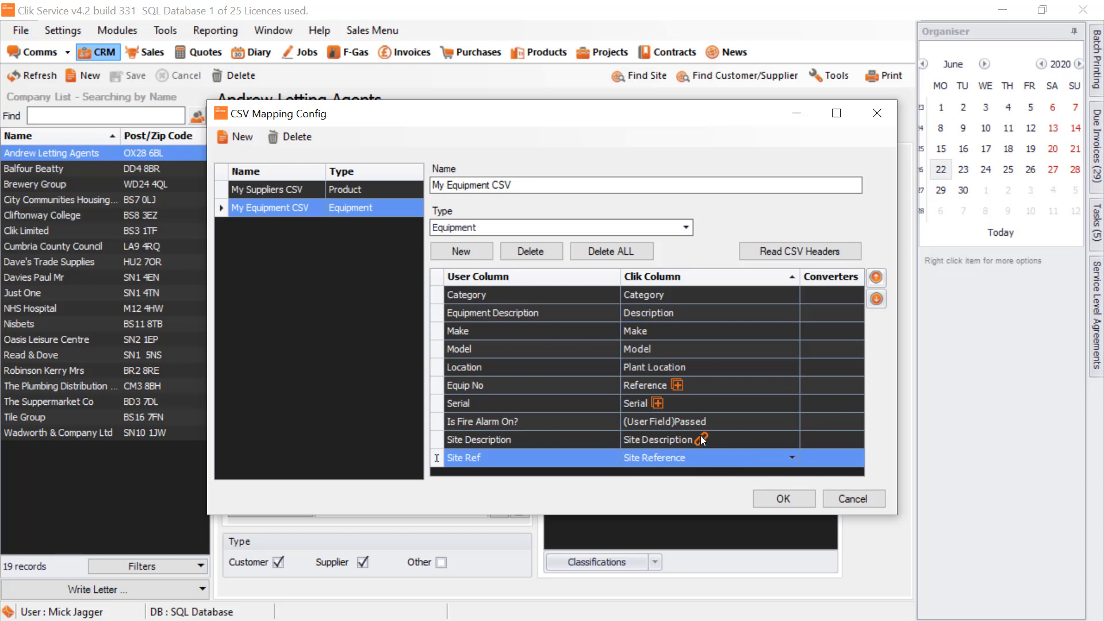
{"action": "mouse_move", "coordinate": [703, 440]}
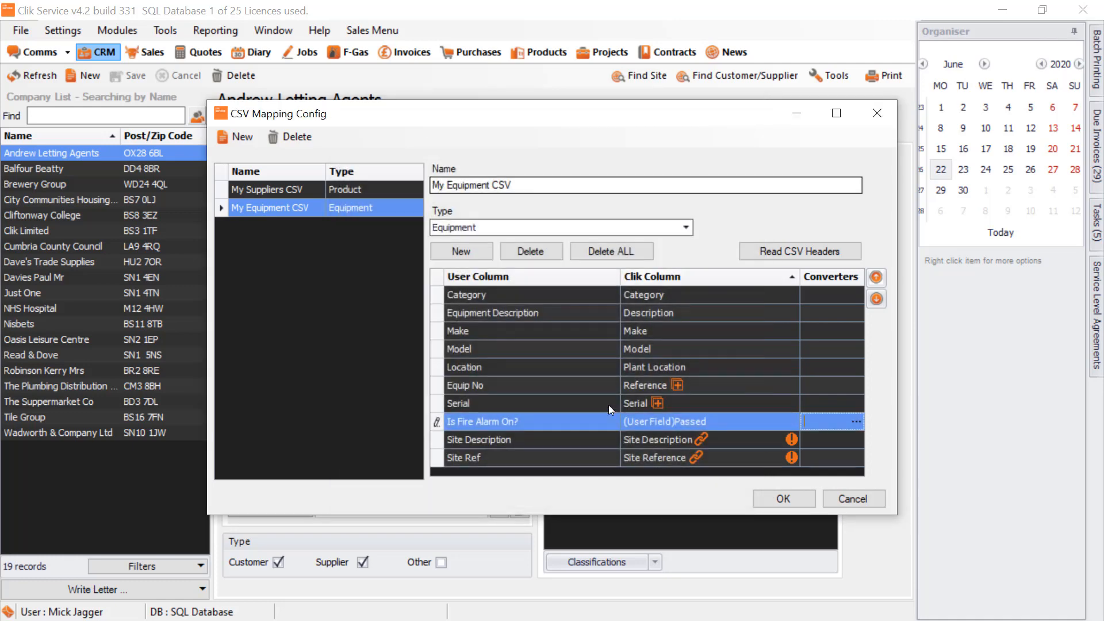
{"action": "mouse_move", "coordinate": [663, 426]}
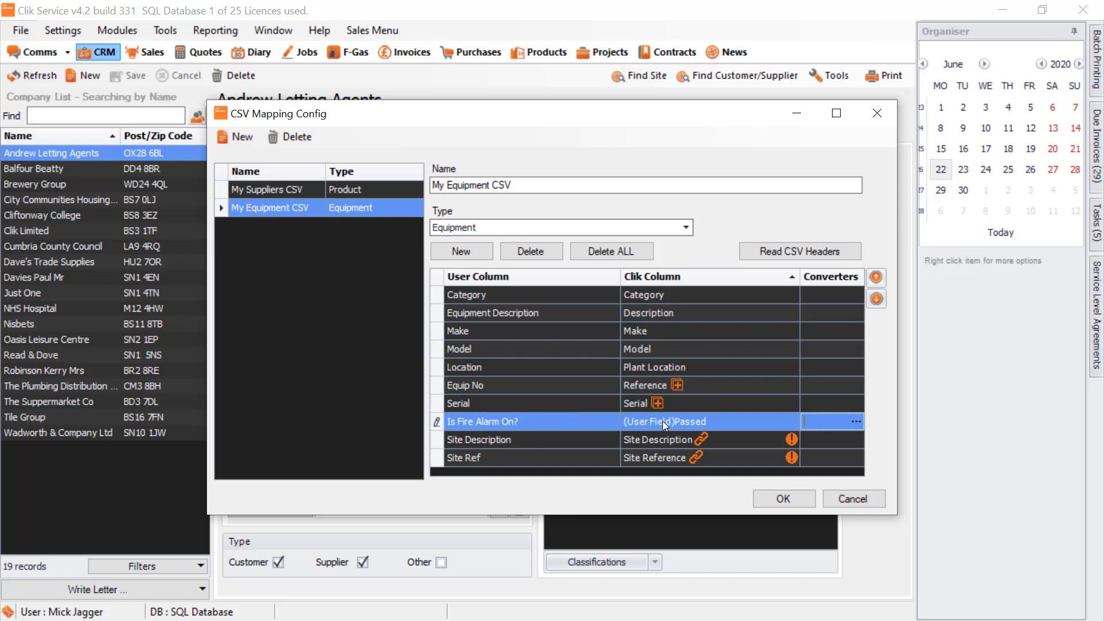
{"action": "mouse_move", "coordinate": [720, 422]}
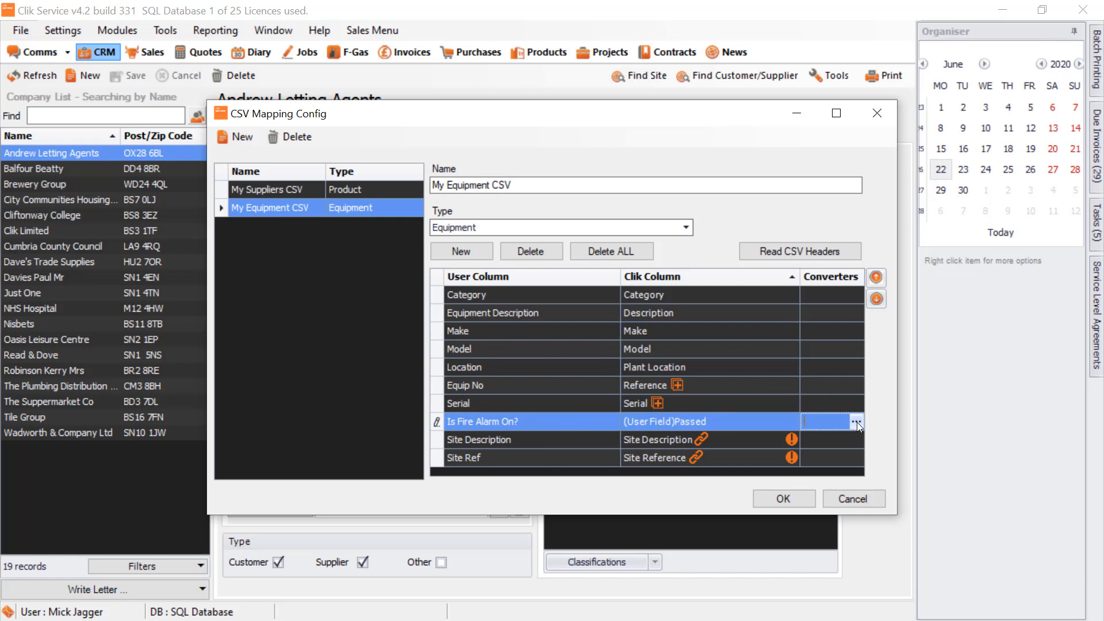
- In Value Converters for Is Fire Alarm On?, add rows YES→TRUE and NO→FALSE
{"action": "left_click", "coordinate": [857, 422]}
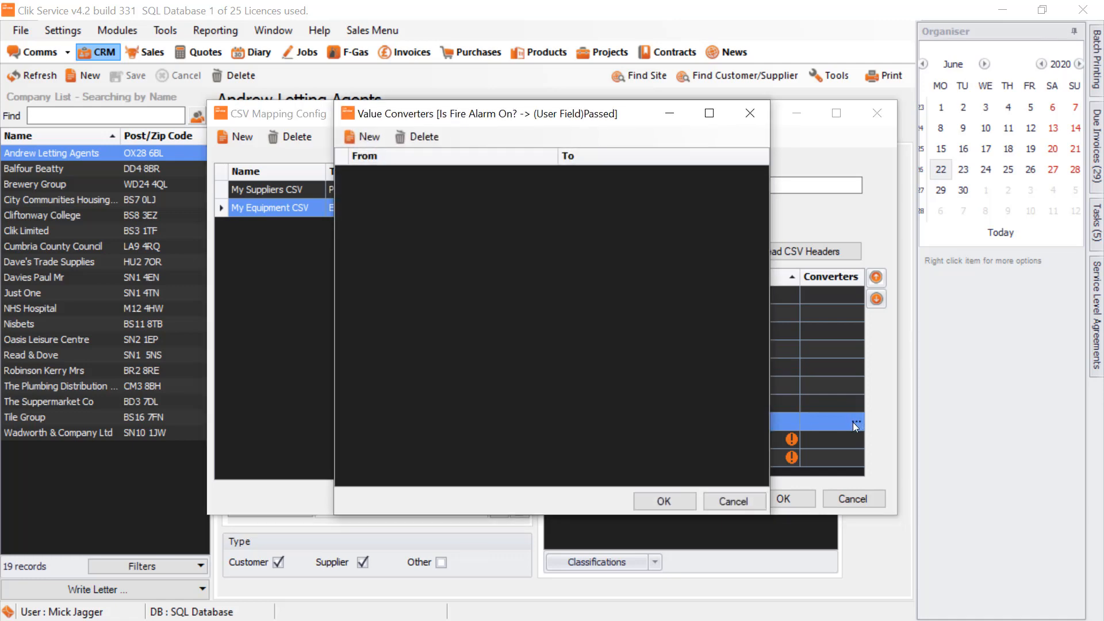
{"action": "left_click", "coordinate": [360, 137]}
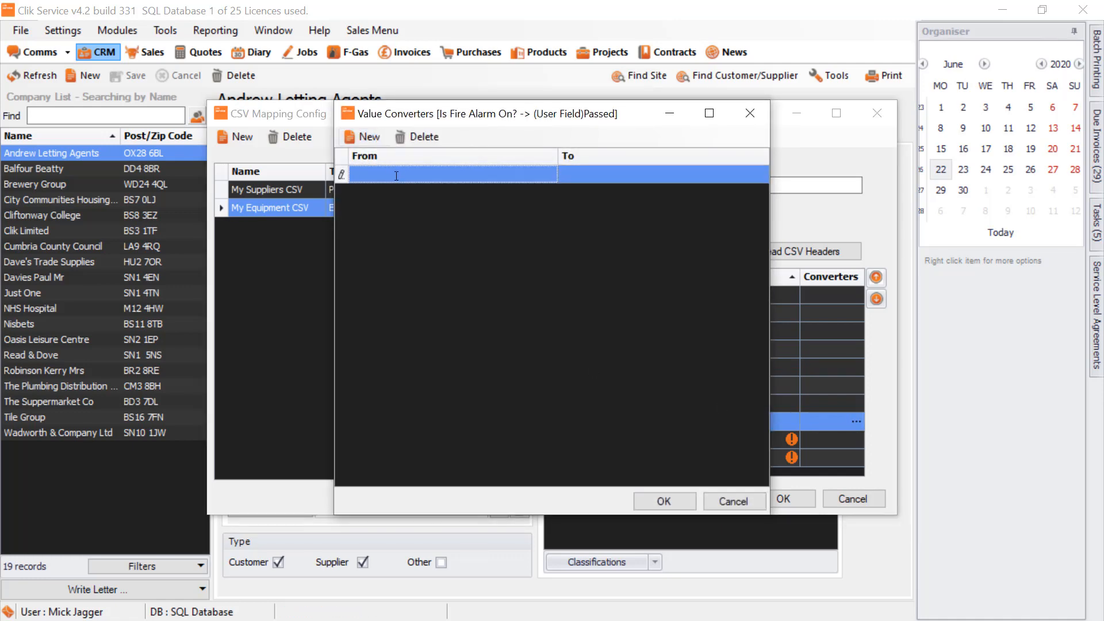
{"action": "type", "text": "Y"}
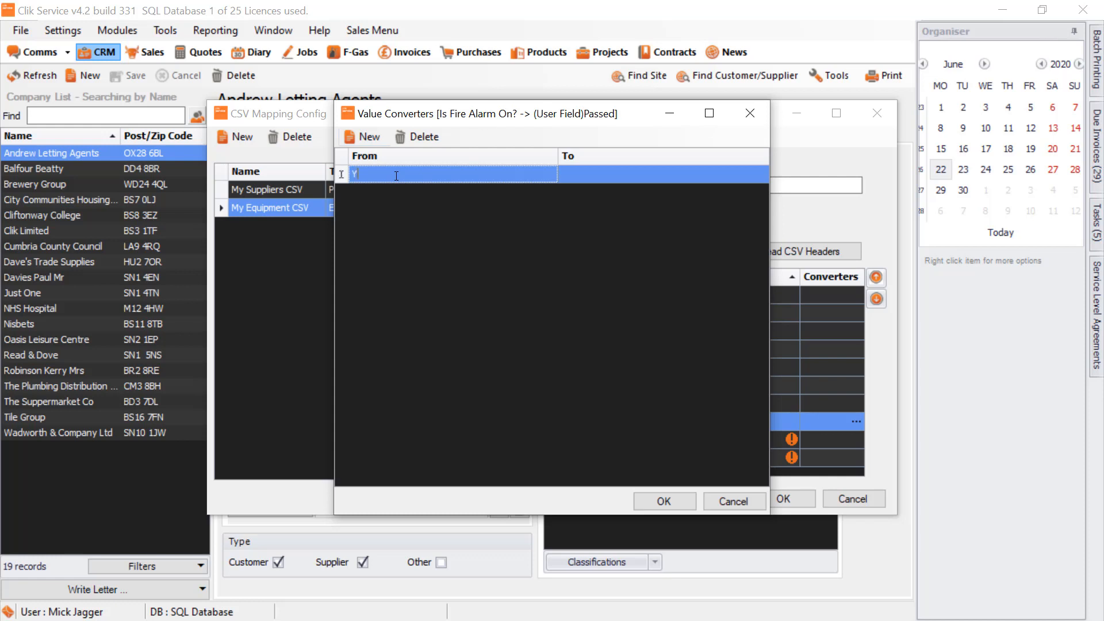
{"action": "type", "text": "YES"}
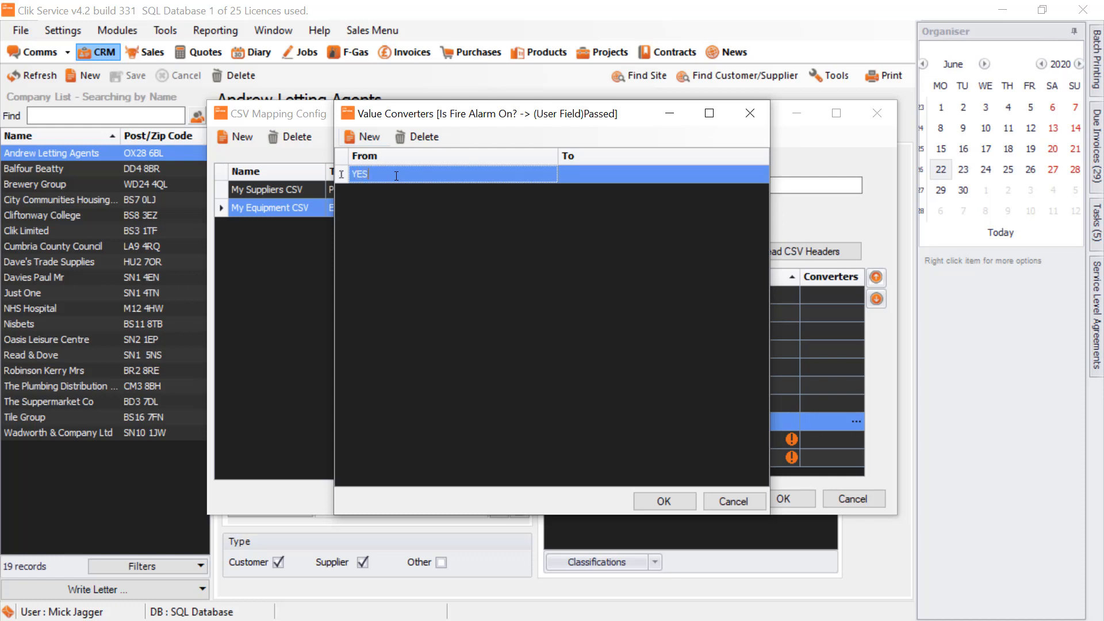
{"action": "left_click", "coordinate": [760, 174]}
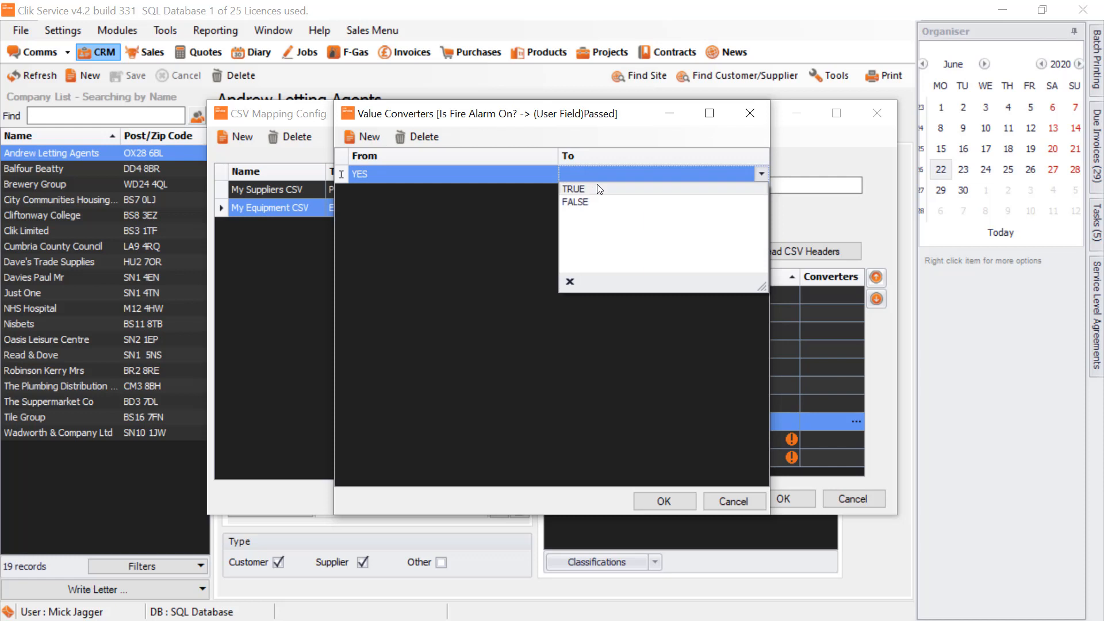
{"action": "left_click", "coordinate": [574, 188]}
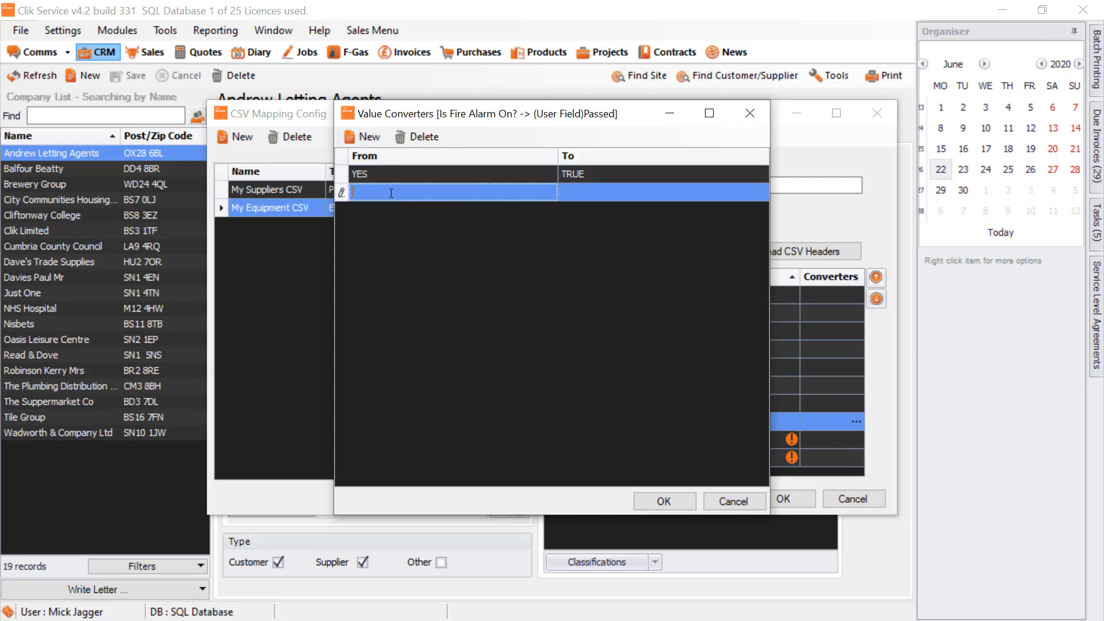
{"action": "type", "text": "NO"}
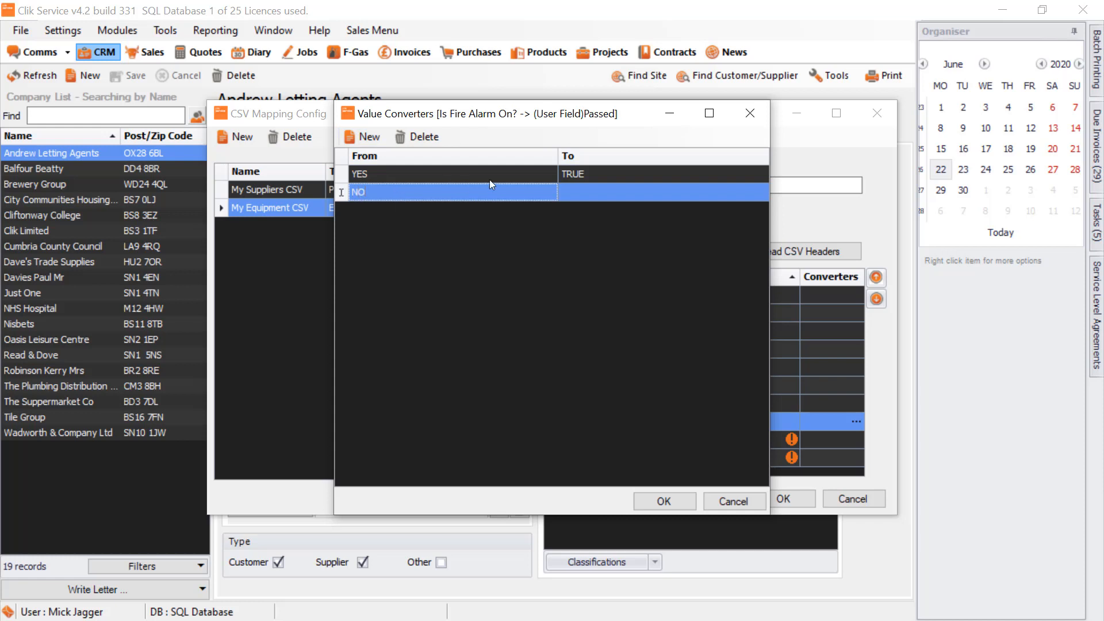
{"action": "left_click", "coordinate": [762, 192]}
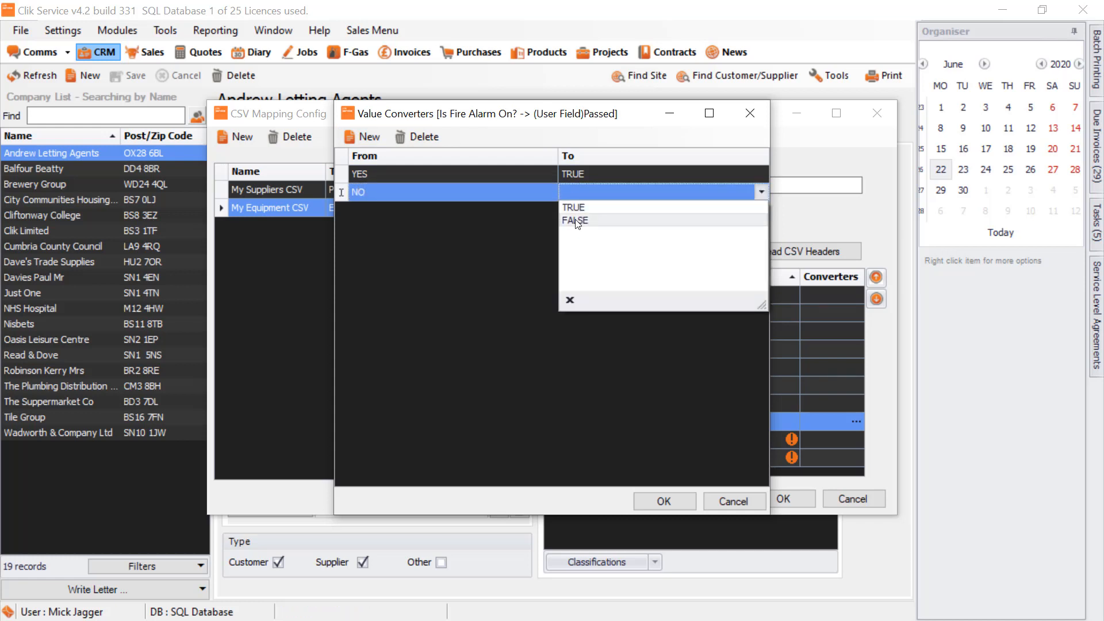
{"action": "left_click", "coordinate": [575, 221]}
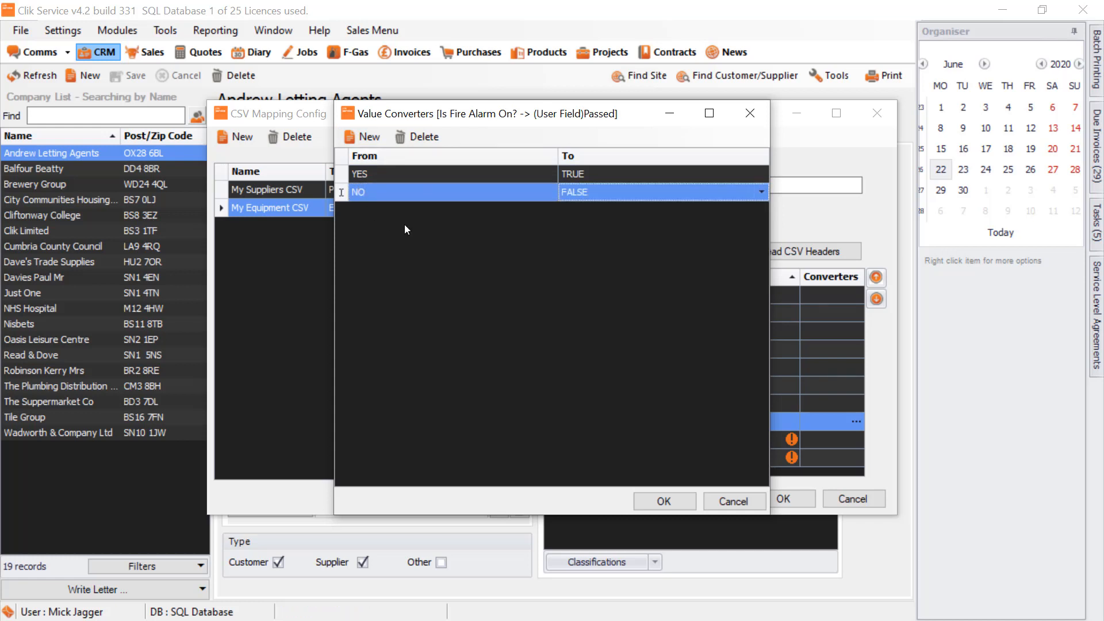
{"action": "mouse_move", "coordinate": [394, 115]}
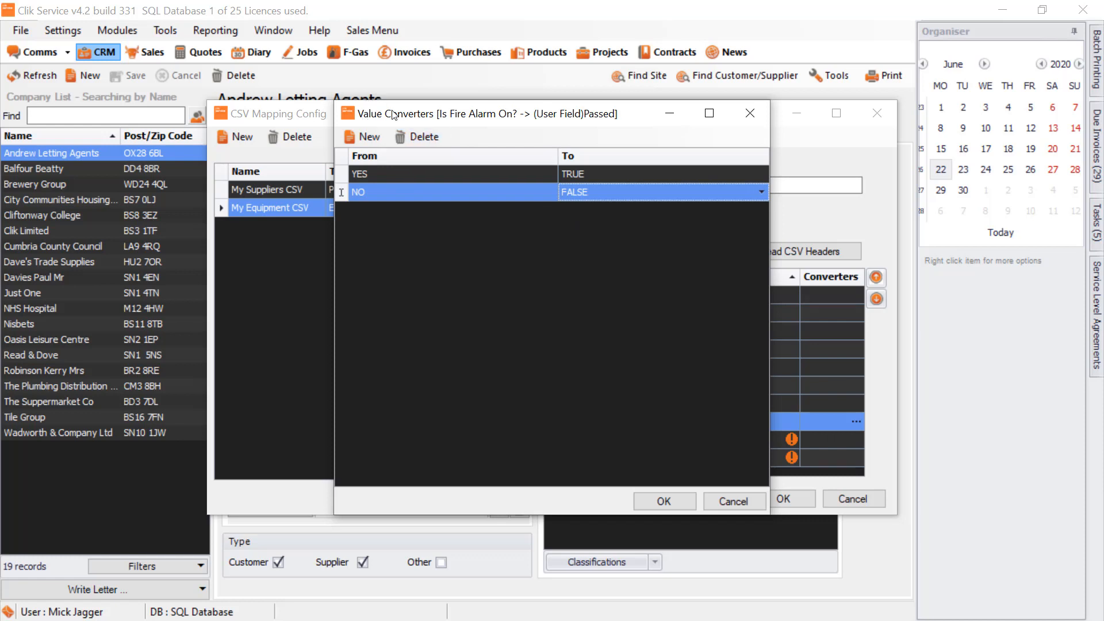
{"action": "mouse_move", "coordinate": [642, 291]}
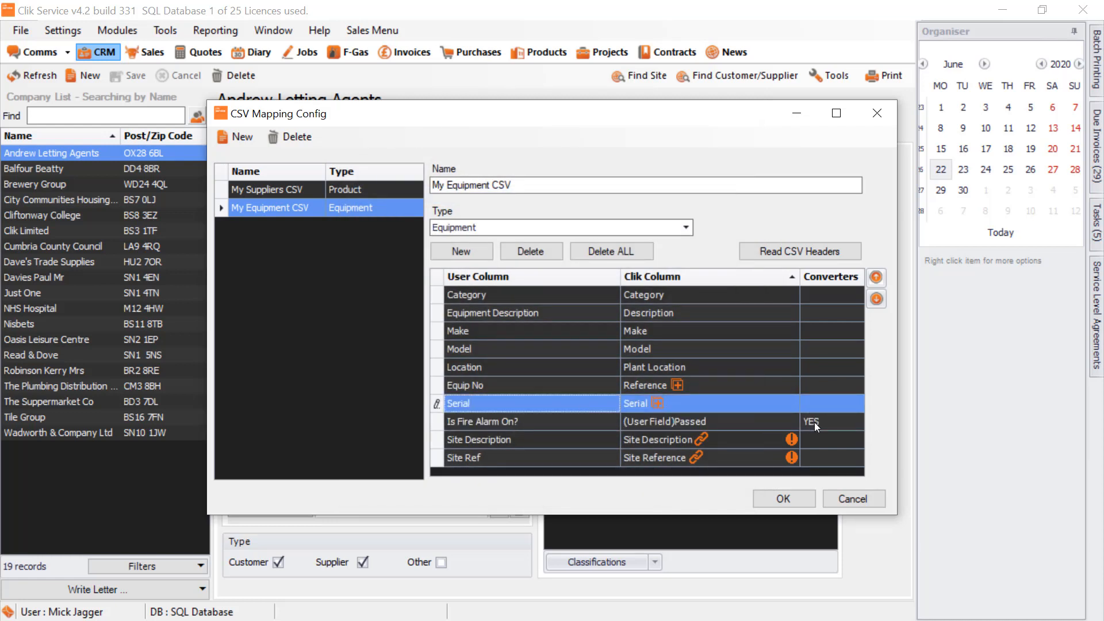
- Confirm with OK to save the My Equipment CSV mapping and return to Andrew Letting Agents
{"action": "left_click", "coordinate": [791, 422]}
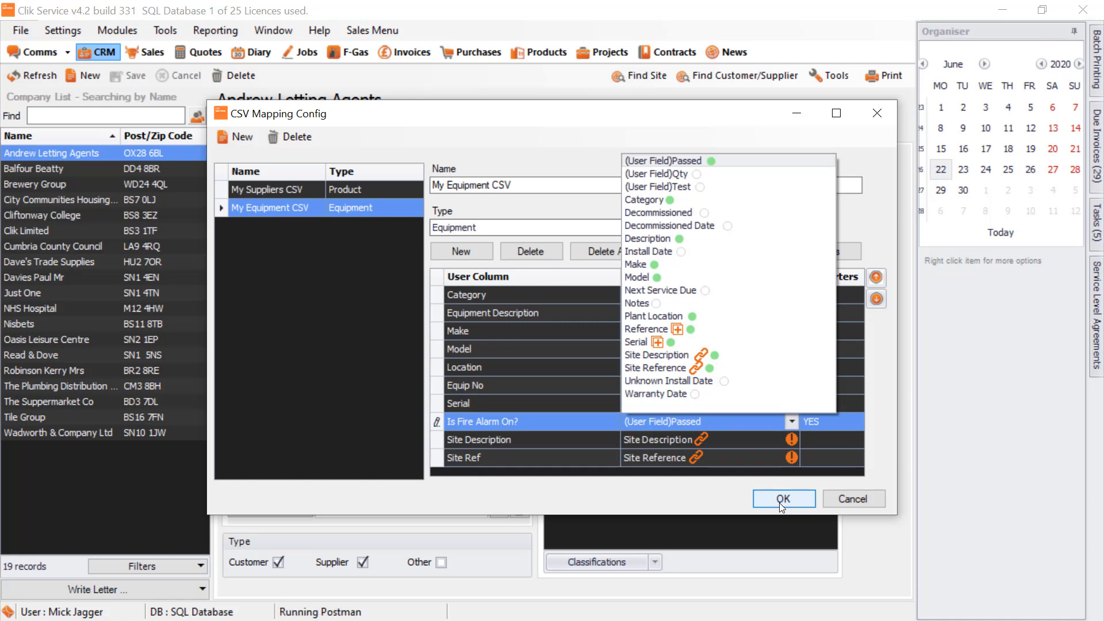
{"action": "left_click", "coordinate": [782, 498]}
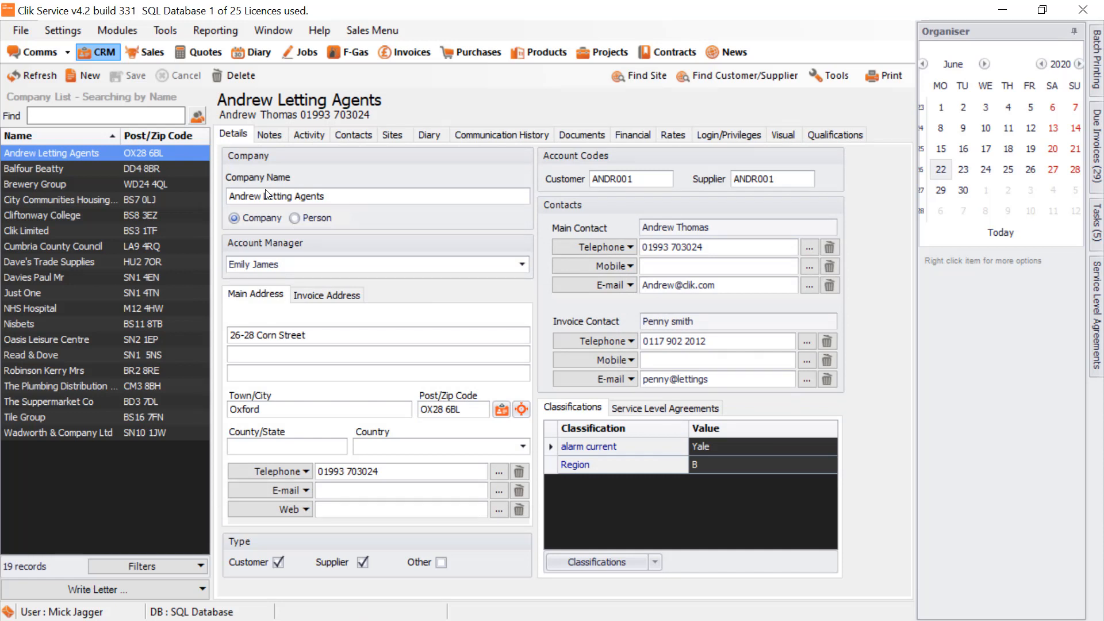
{"action": "mouse_move", "coordinate": [266, 195]}
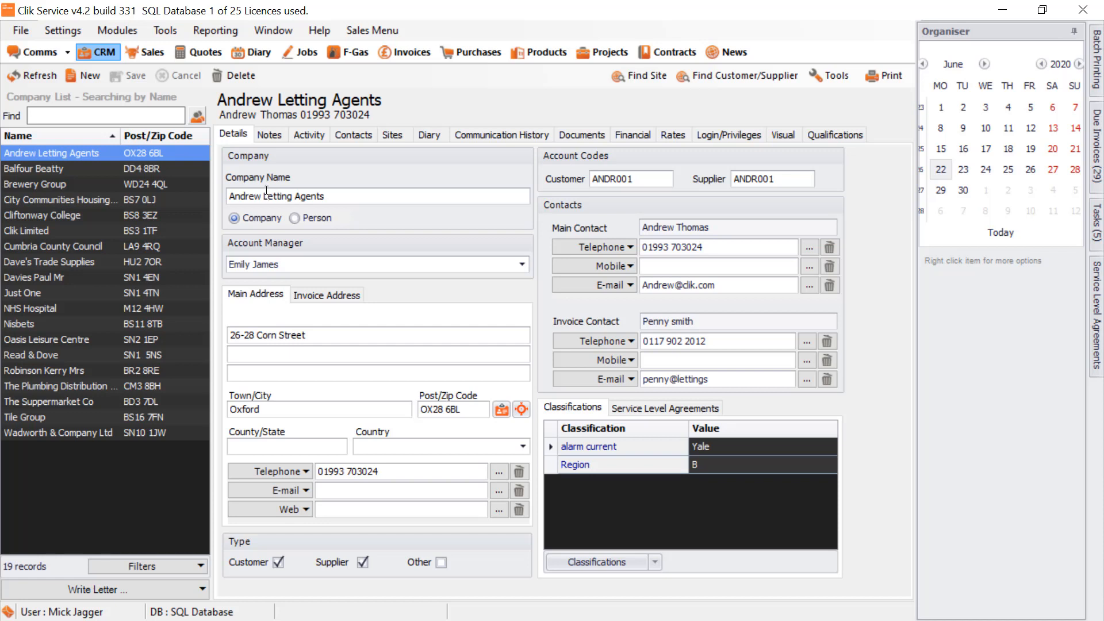
- Launch an Equipment import from Tools with the My Equipment CSV mapping and show its options
{"action": "left_click", "coordinate": [164, 30]}
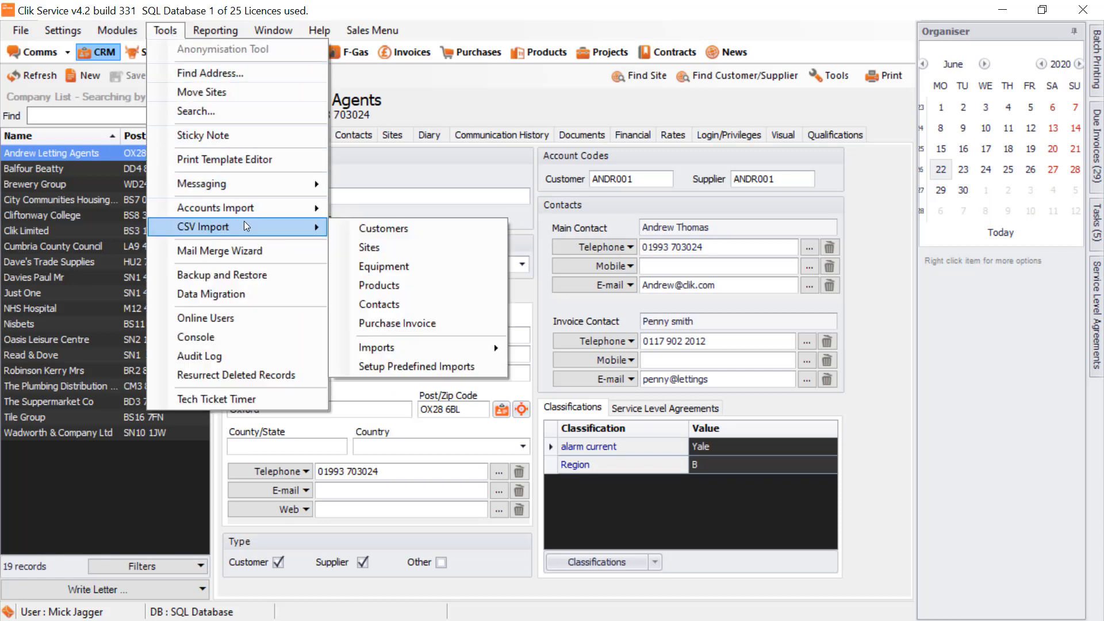
{"action": "mouse_move", "coordinate": [439, 352]}
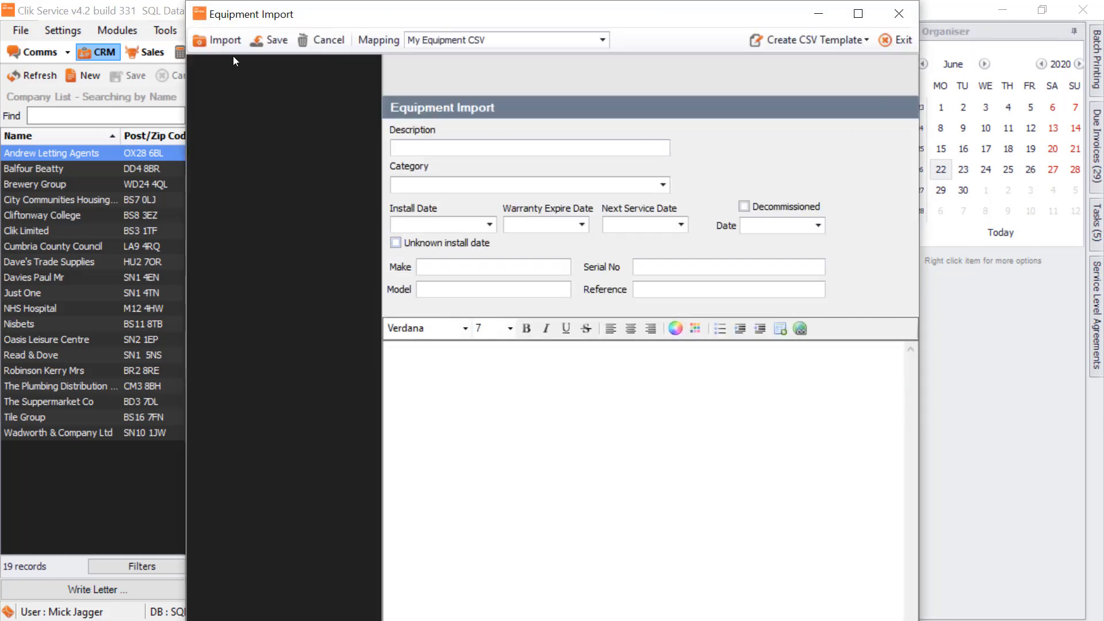
{"action": "left_click", "coordinate": [226, 39]}
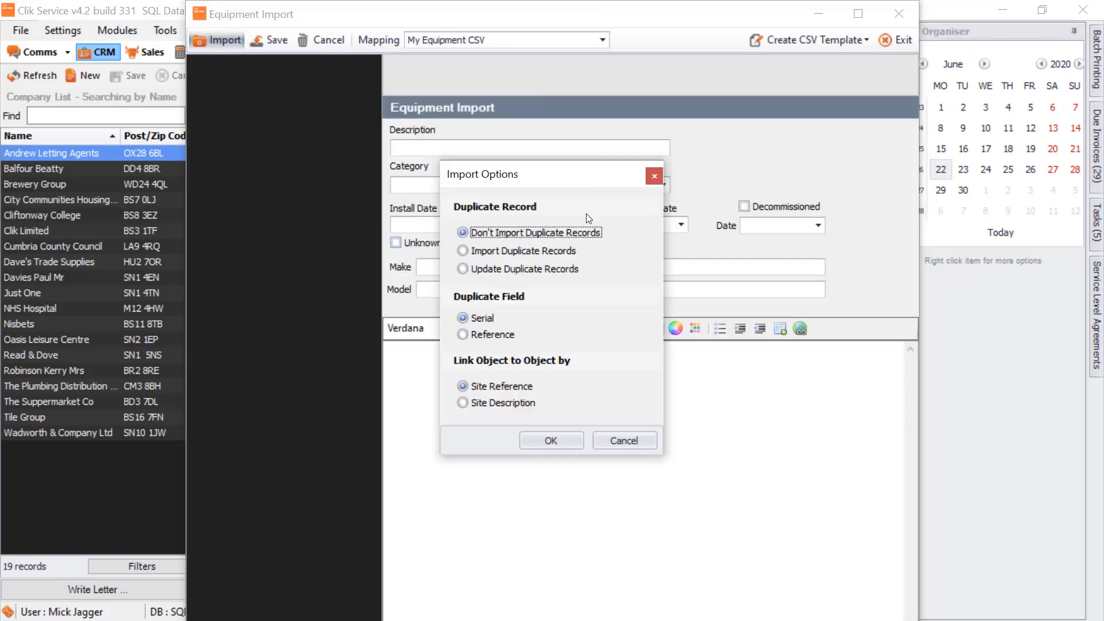
{"action": "mouse_move", "coordinate": [494, 335]}
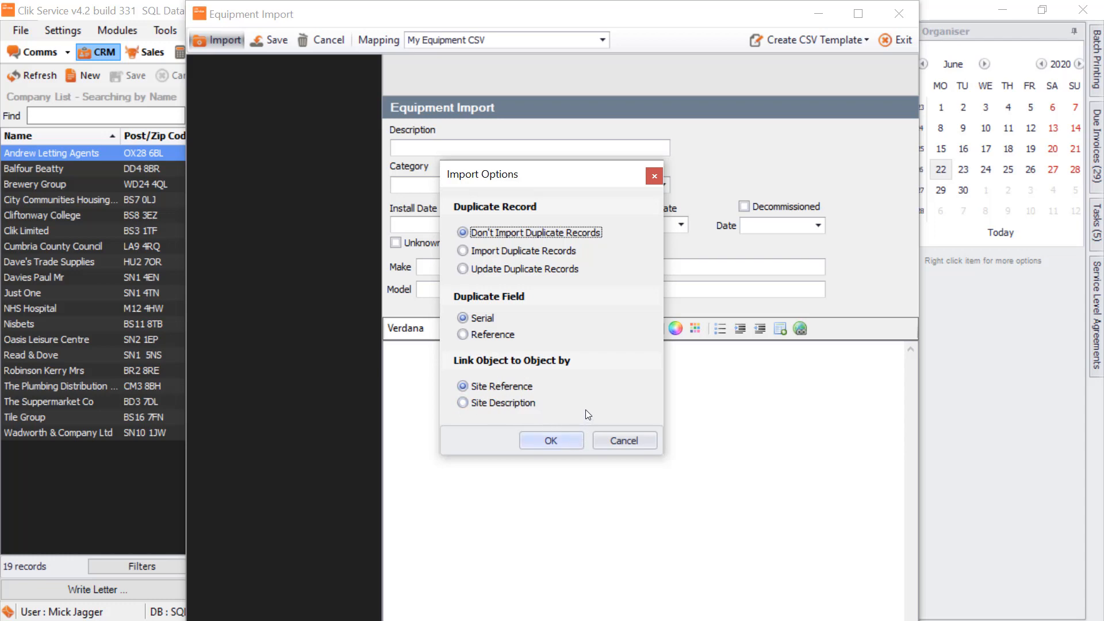
- Accept the import options and load the 'My Equipment from another database' file, ending with 5 site warnings
{"action": "left_click", "coordinate": [551, 440]}
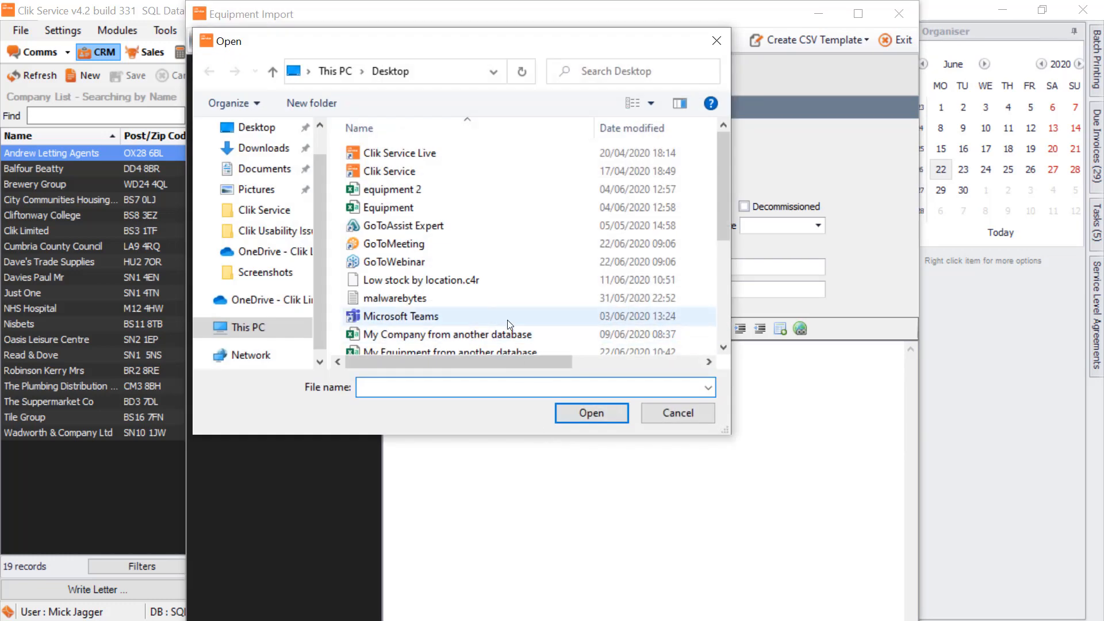
{"action": "left_click", "coordinate": [449, 309]}
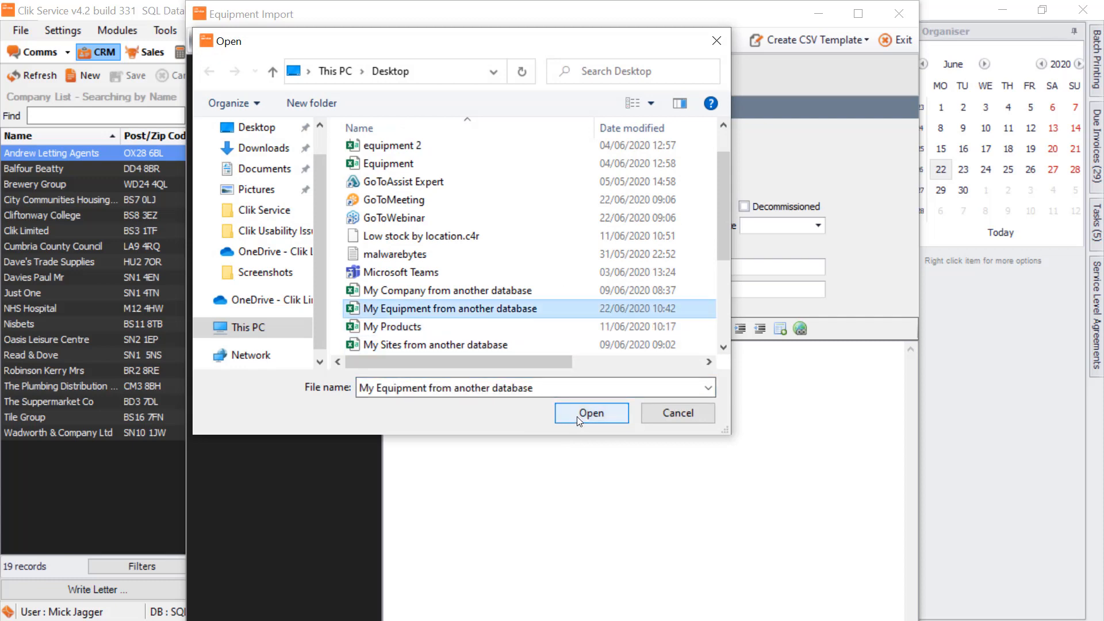
{"action": "left_click", "coordinate": [591, 413]}
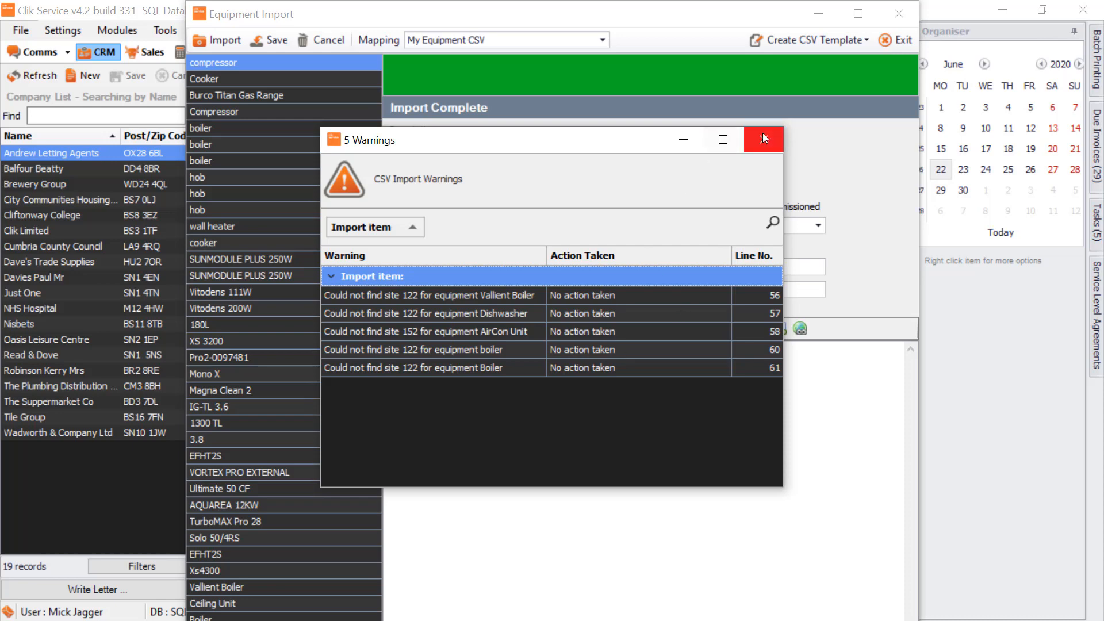
- Dismiss the warnings and save the imported equipment, returning to Andrew Letting Agents' details
{"action": "left_click", "coordinate": [763, 139]}
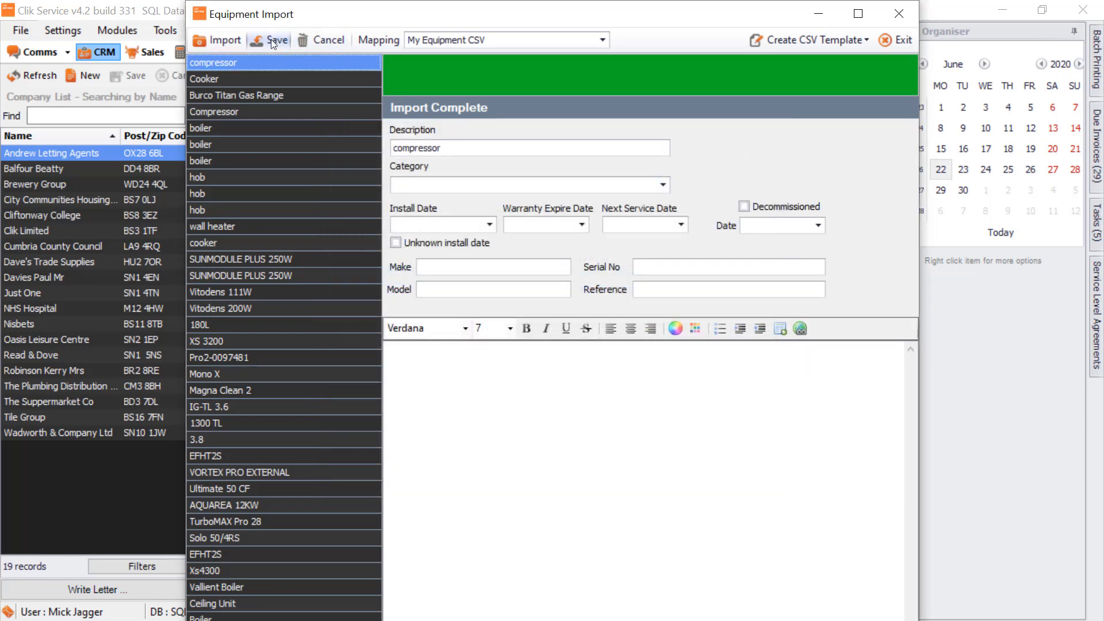
{"action": "left_click", "coordinate": [278, 41]}
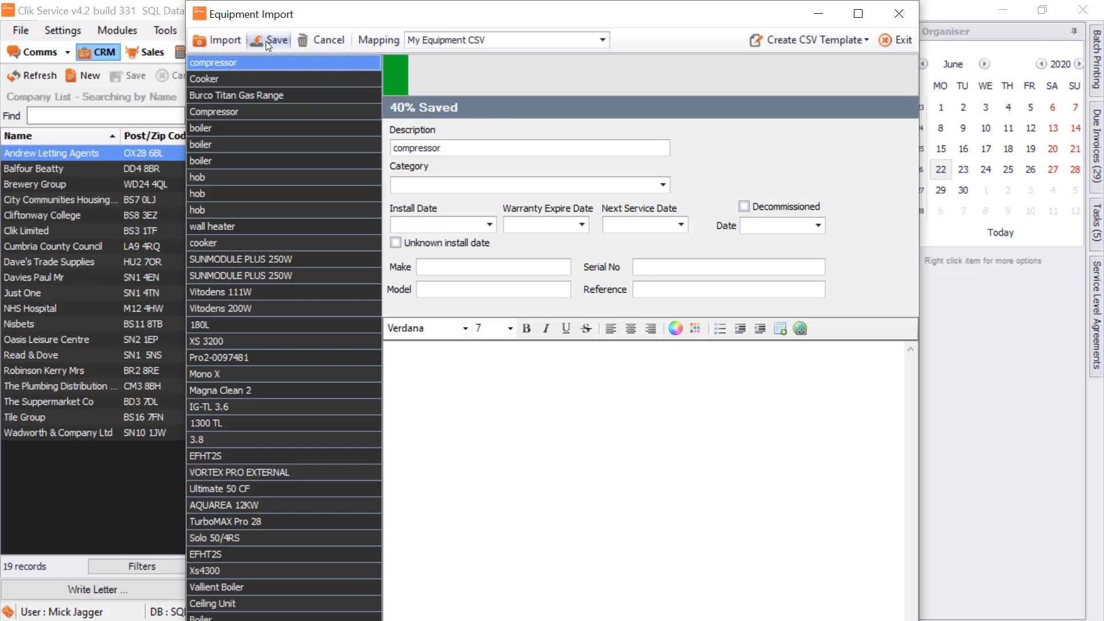
{"action": "left_click", "coordinate": [278, 40]}
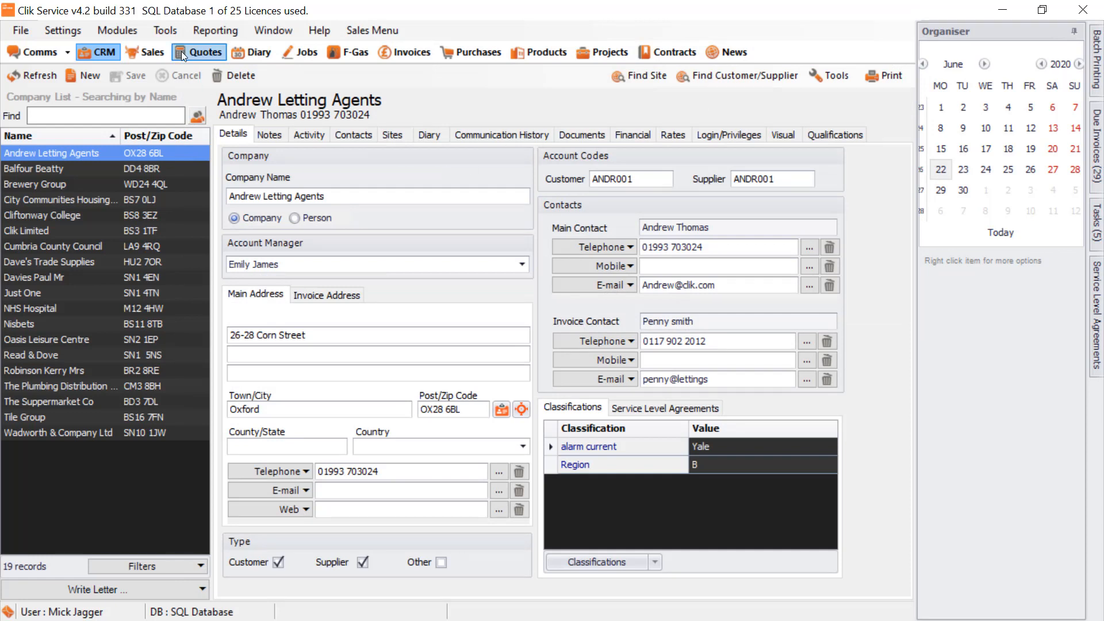
- Launch the saved My Equipment CSV import from Tools, giving an empty Equipment Import window
{"action": "left_click", "coordinate": [165, 30]}
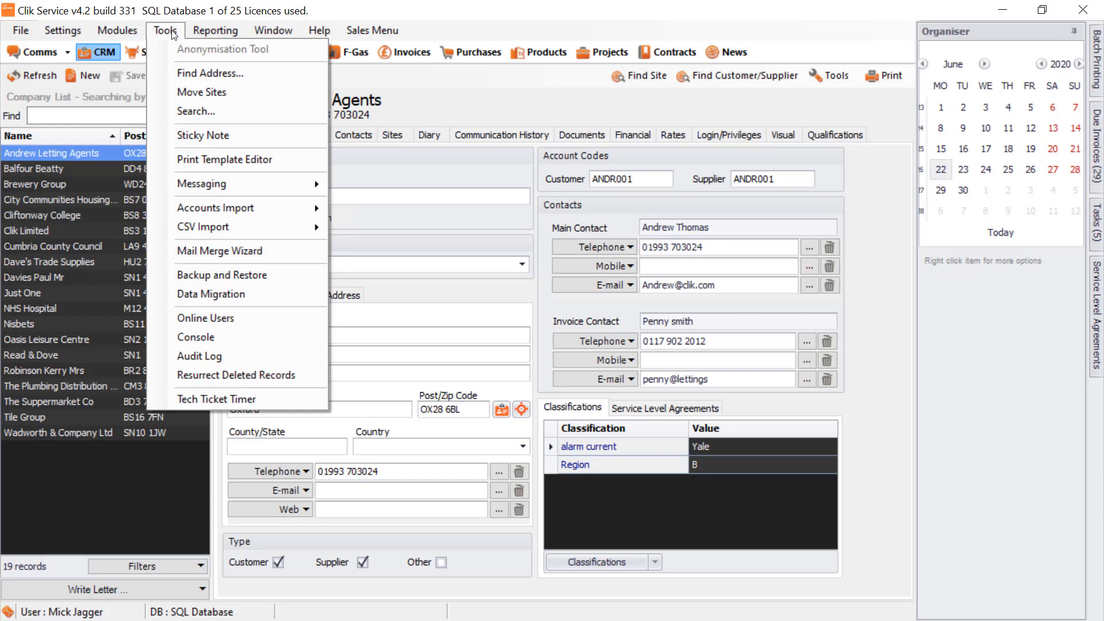
{"action": "mouse_move", "coordinate": [239, 226]}
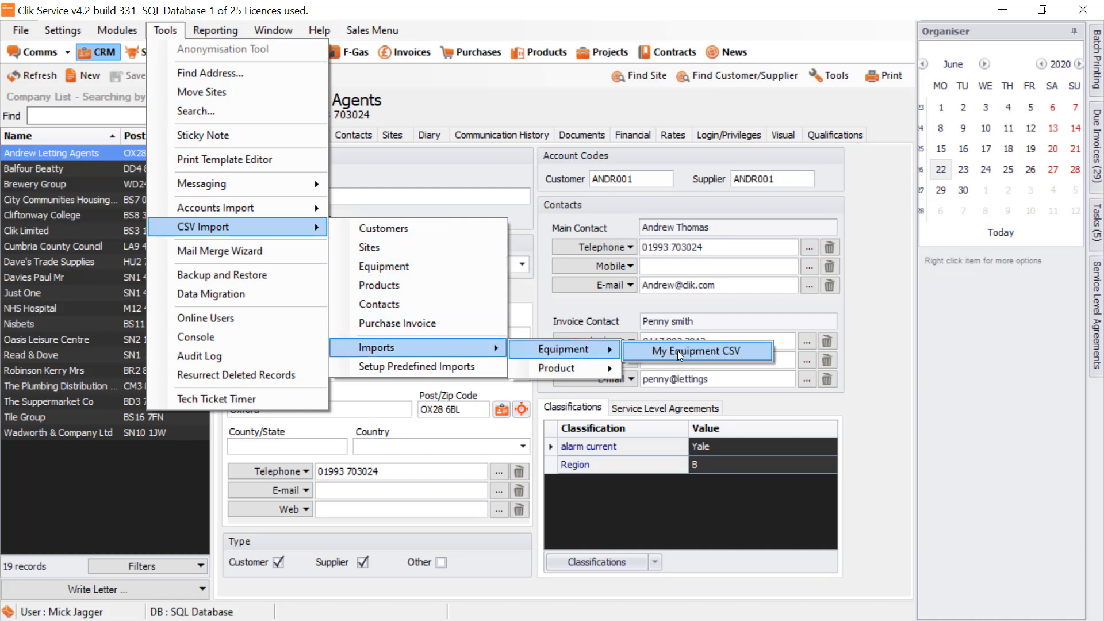
{"action": "left_click", "coordinate": [679, 350]}
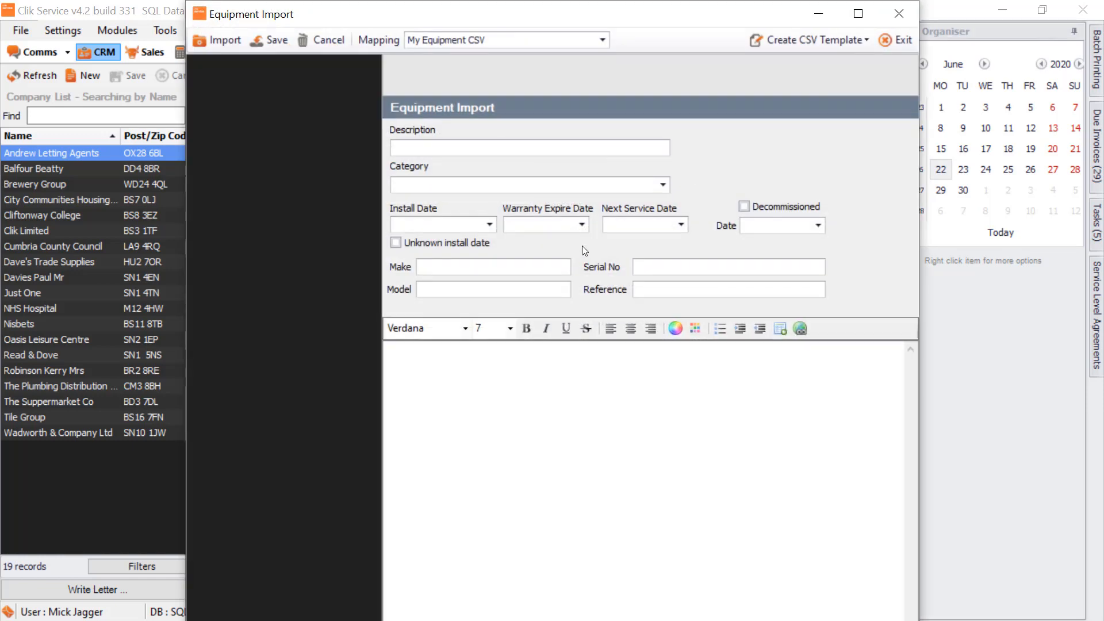